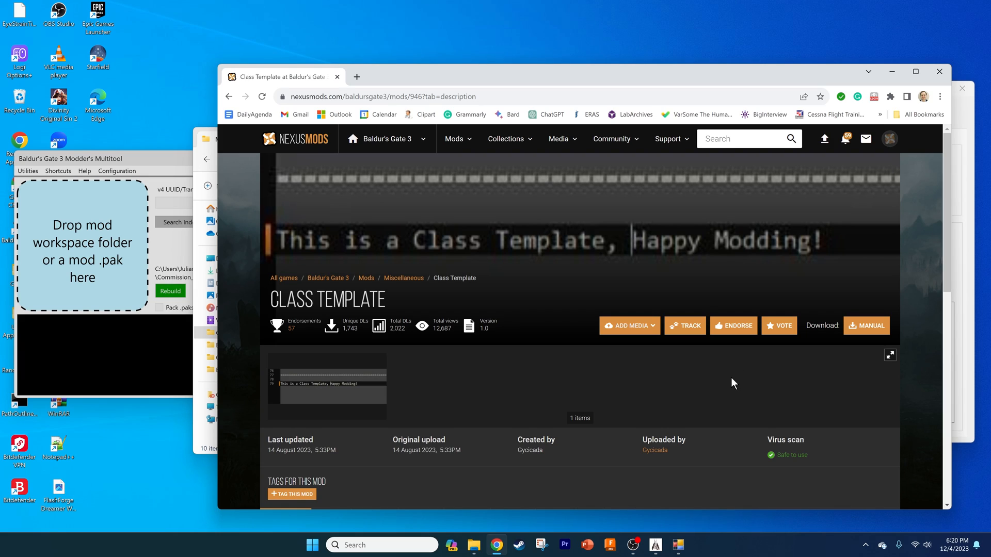
pyautogui.moveTo(669, 392)
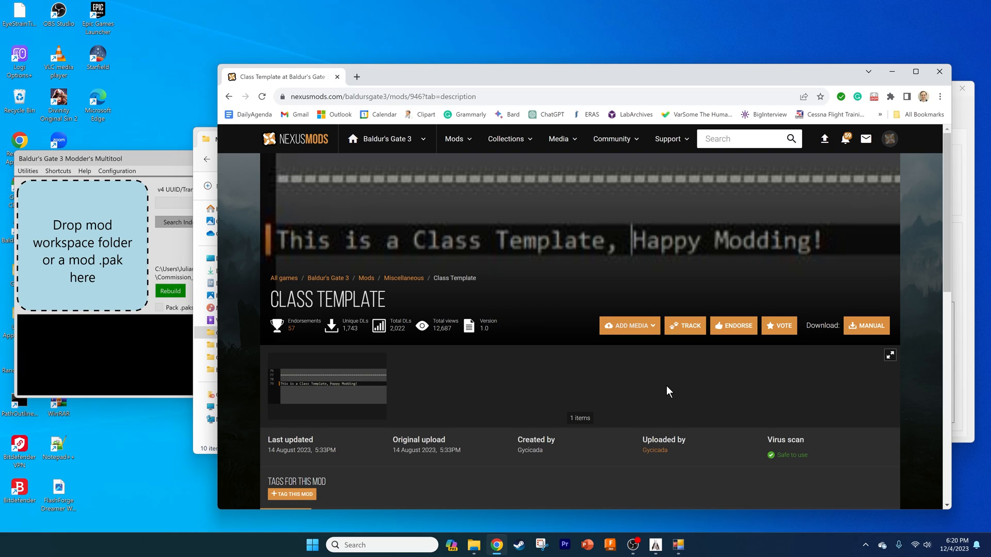
pyautogui.moveTo(645, 399)
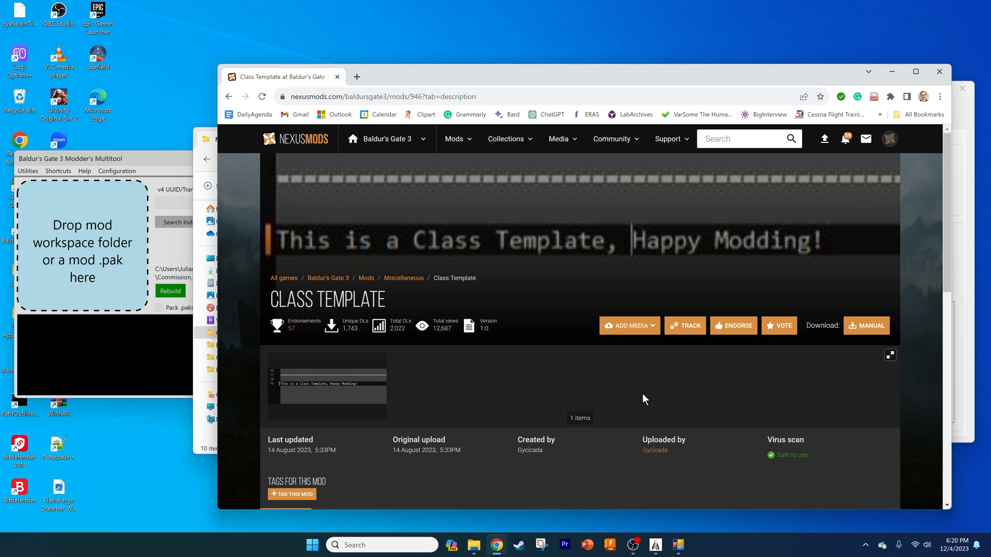
pyautogui.moveTo(600, 396)
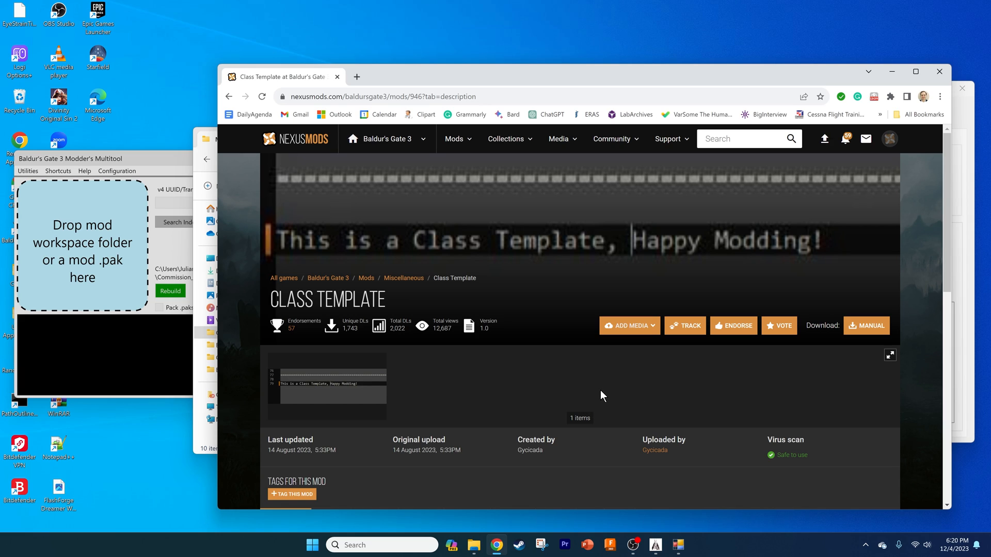
pyautogui.moveTo(603, 383)
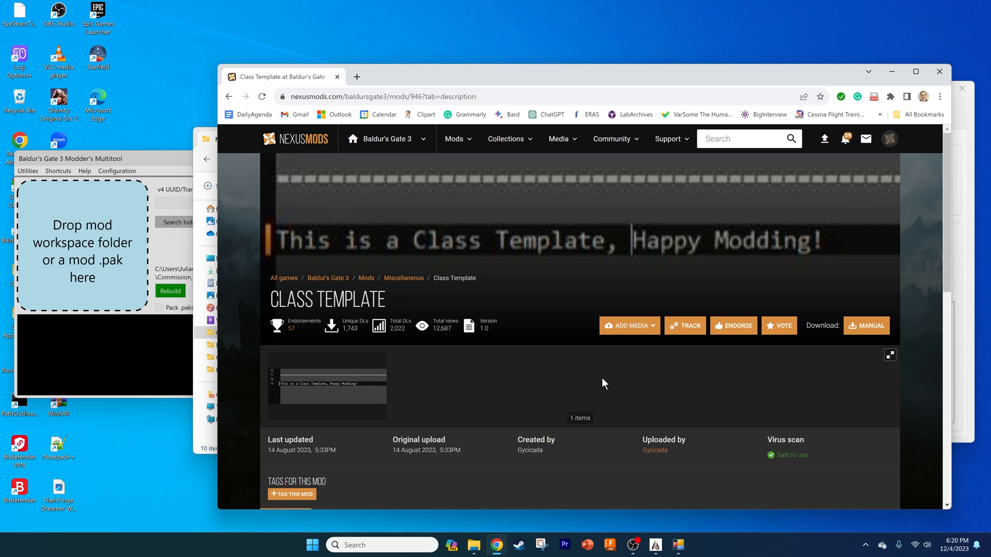
pyautogui.moveTo(525, 422)
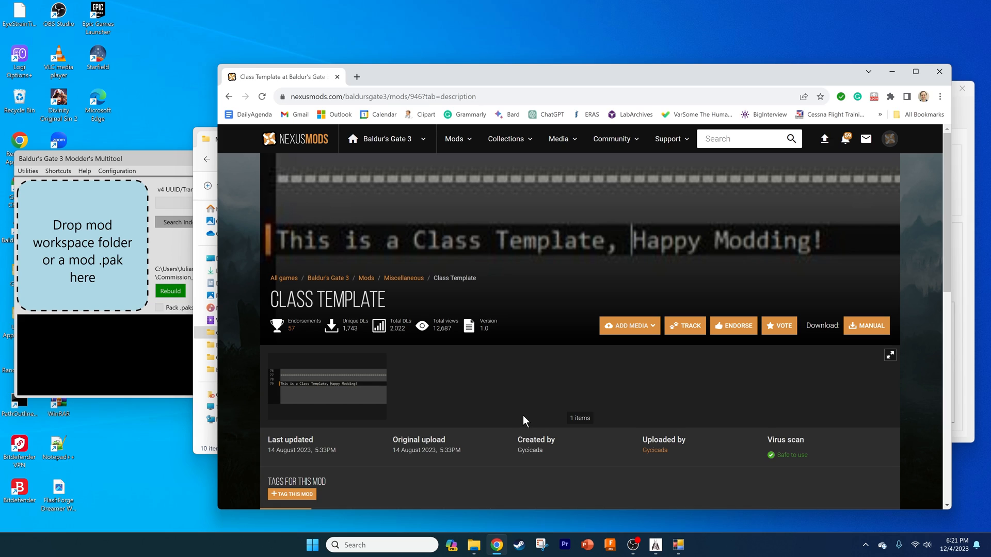
pyautogui.moveTo(588, 439)
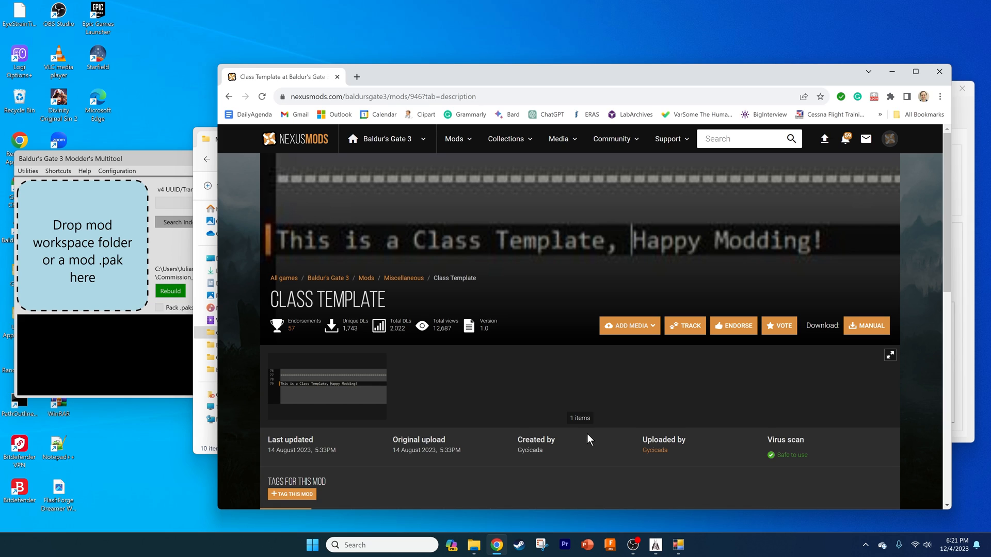
pyautogui.moveTo(580, 424)
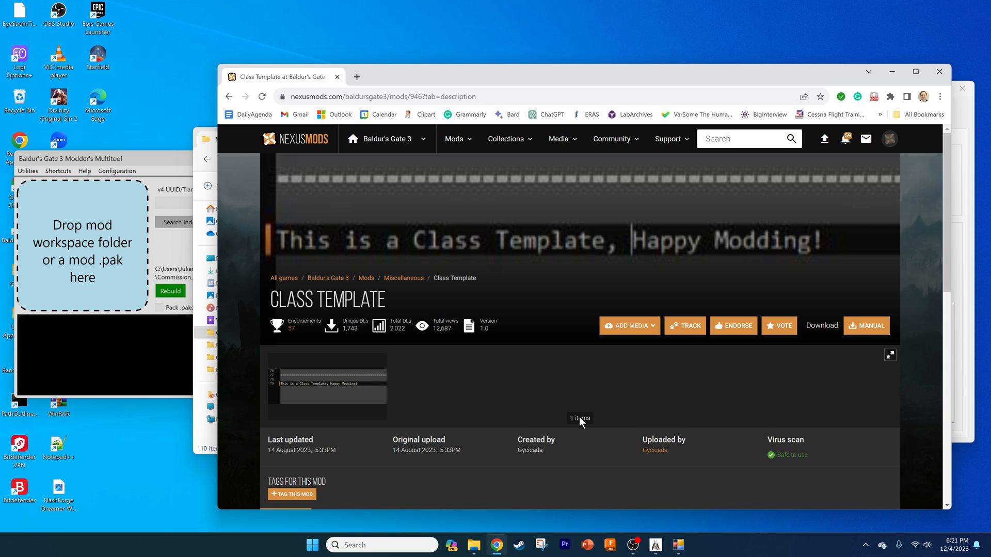
pyautogui.moveTo(574, 425)
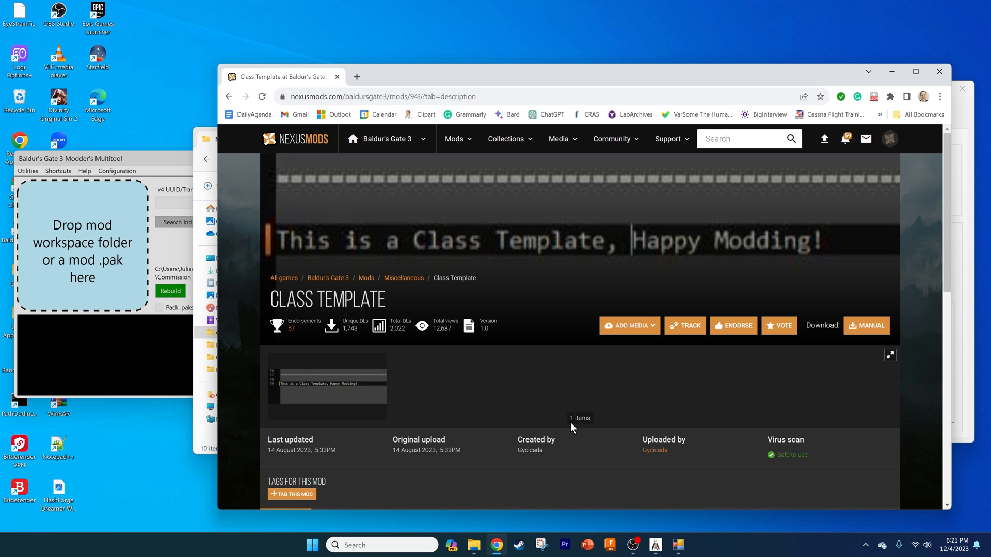
pyautogui.moveTo(538, 422)
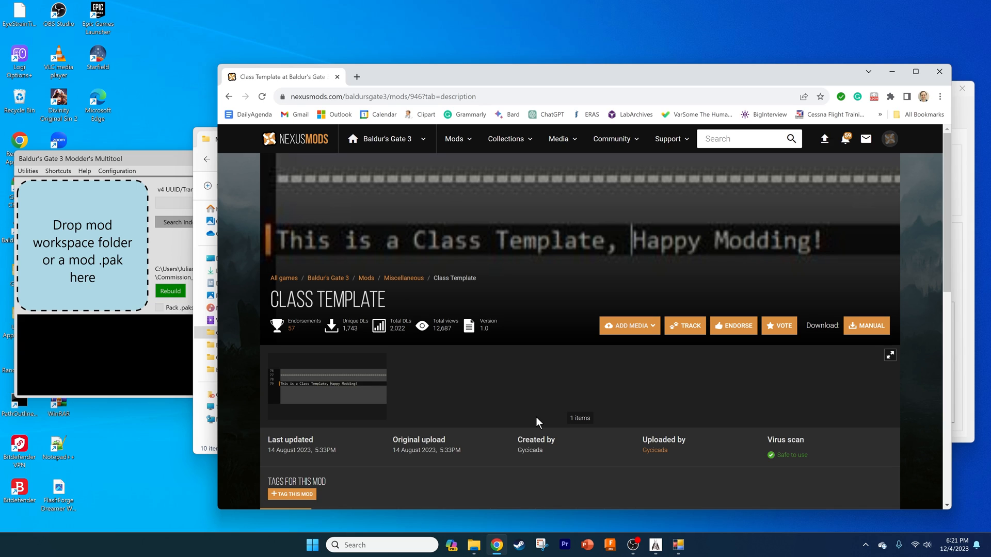
pyautogui.moveTo(542, 420)
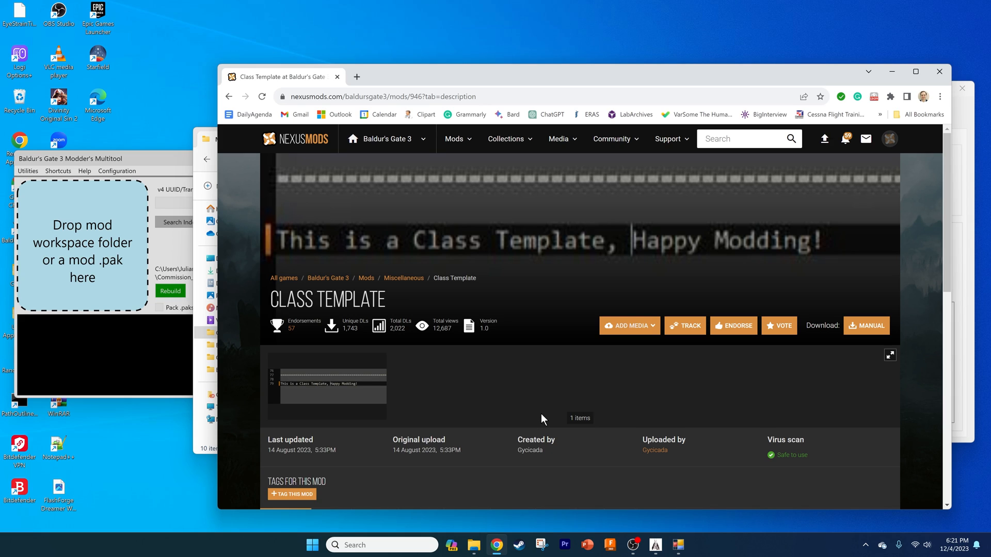
pyautogui.moveTo(552, 411)
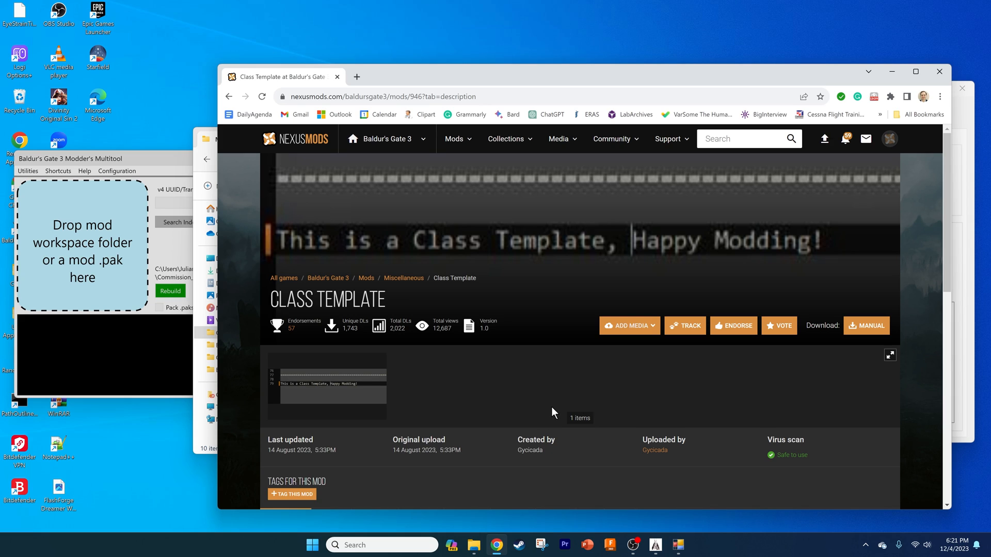
pyautogui.moveTo(536, 391)
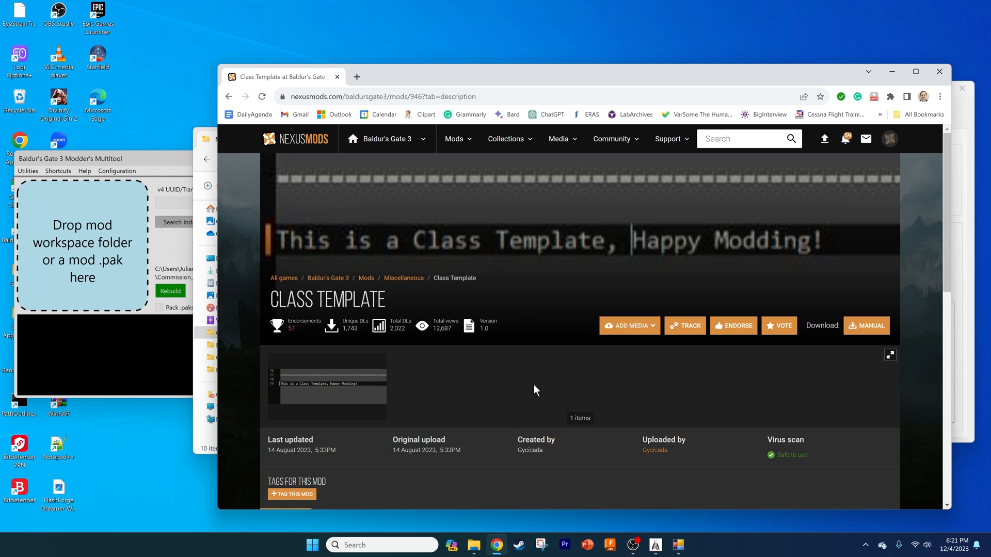
pyautogui.moveTo(517, 410)
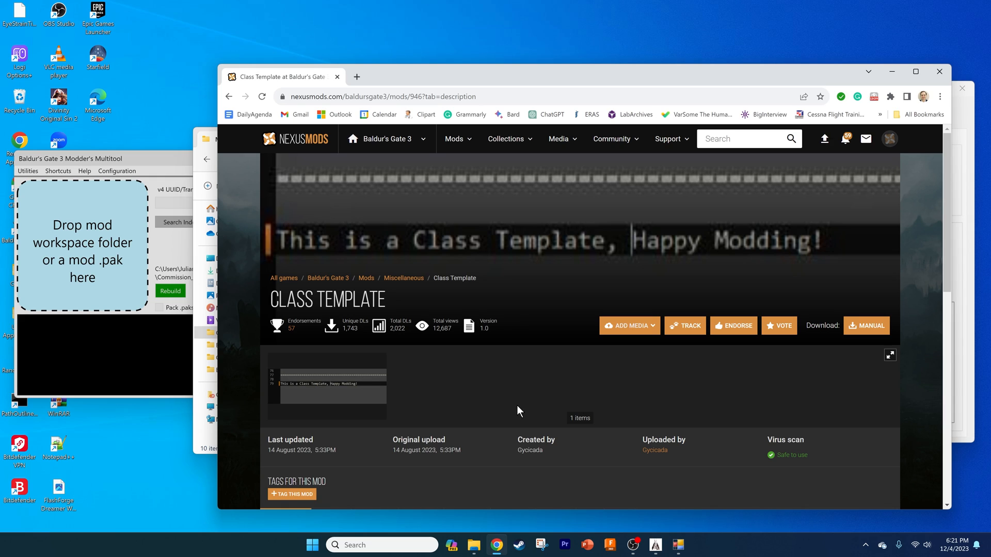
pyautogui.moveTo(641, 412)
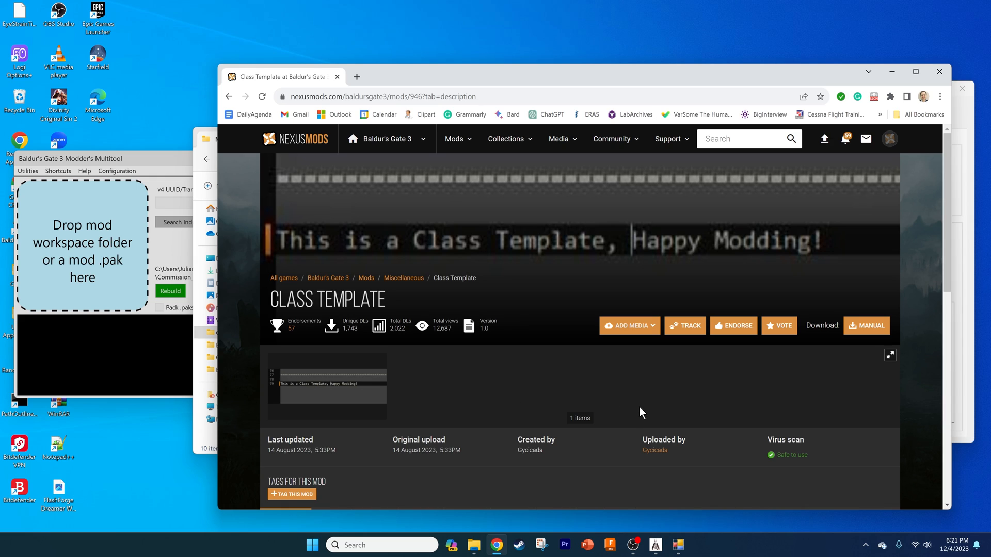
pyautogui.moveTo(626, 396)
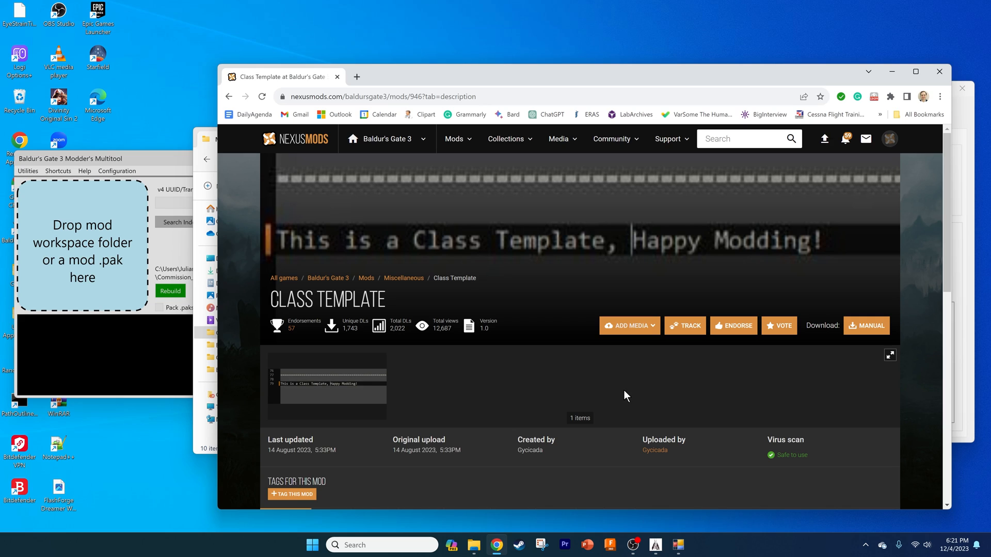
pyautogui.moveTo(656, 375)
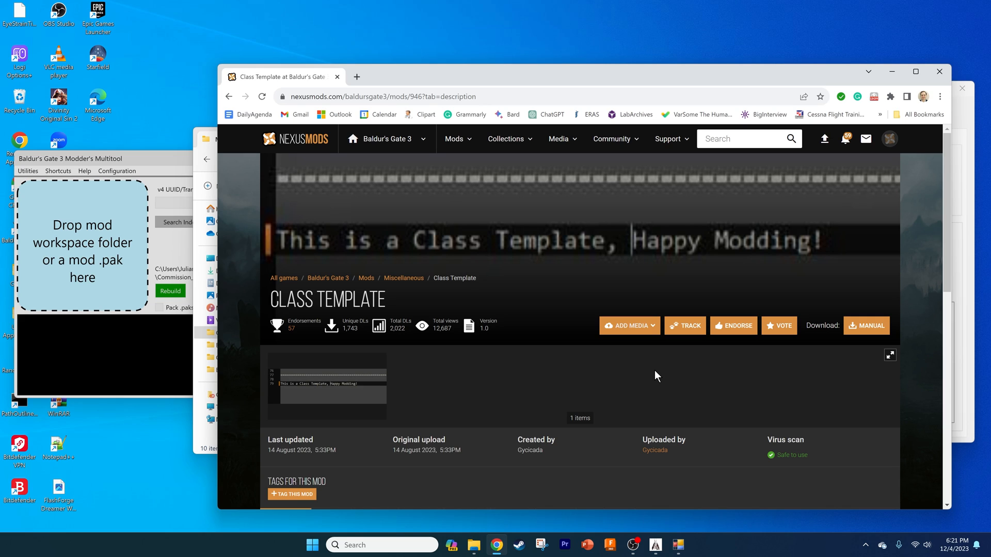
pyautogui.moveTo(175, 166)
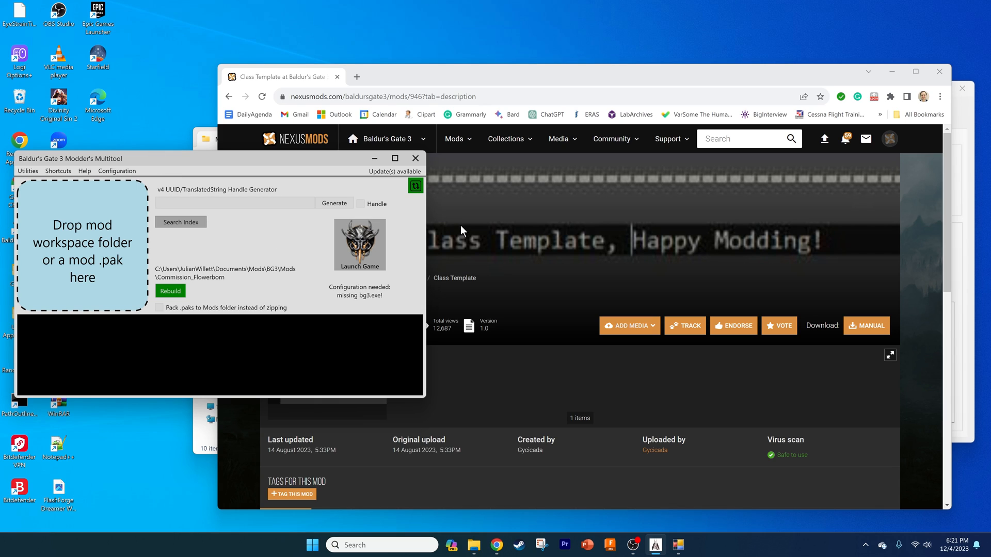
pyautogui.moveTo(965, 287)
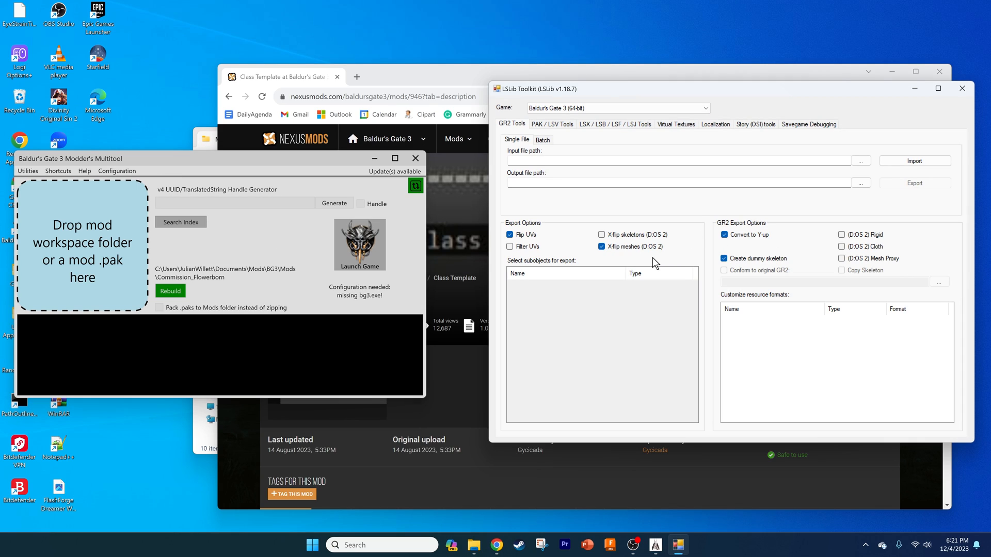
pyautogui.moveTo(630, 296)
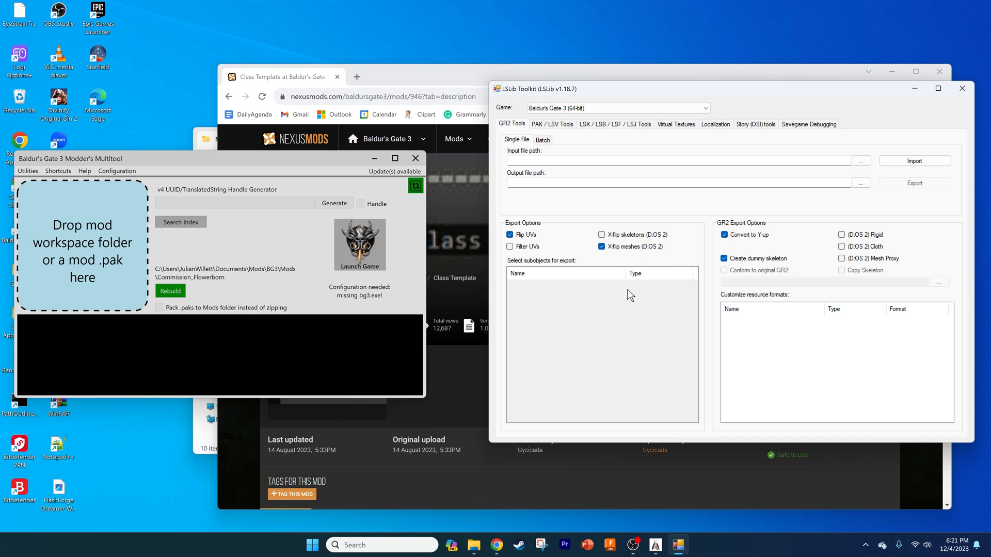
pyautogui.moveTo(656, 368)
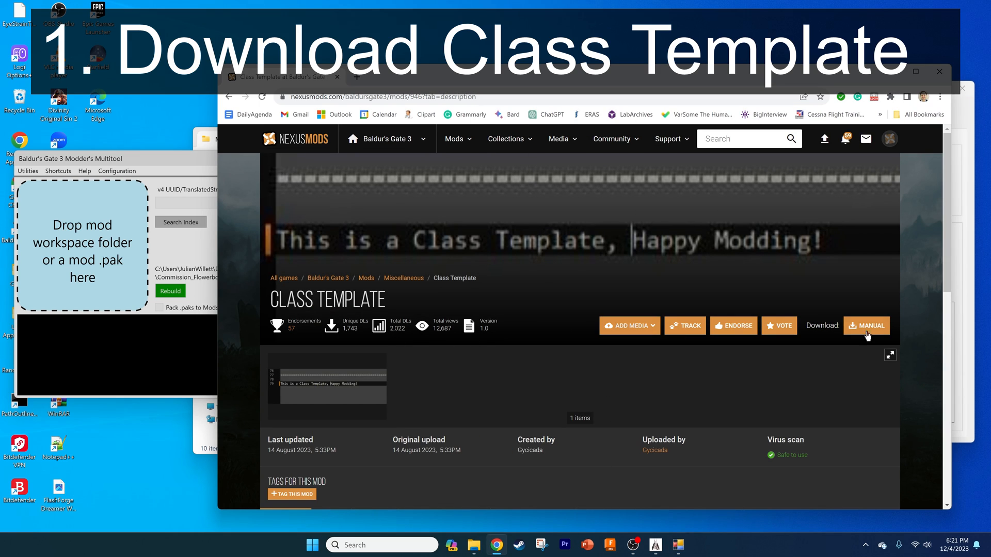
# Step: Download the Class Template .rar from Nexus Mods via slow download and save it
pyautogui.click(866, 326)
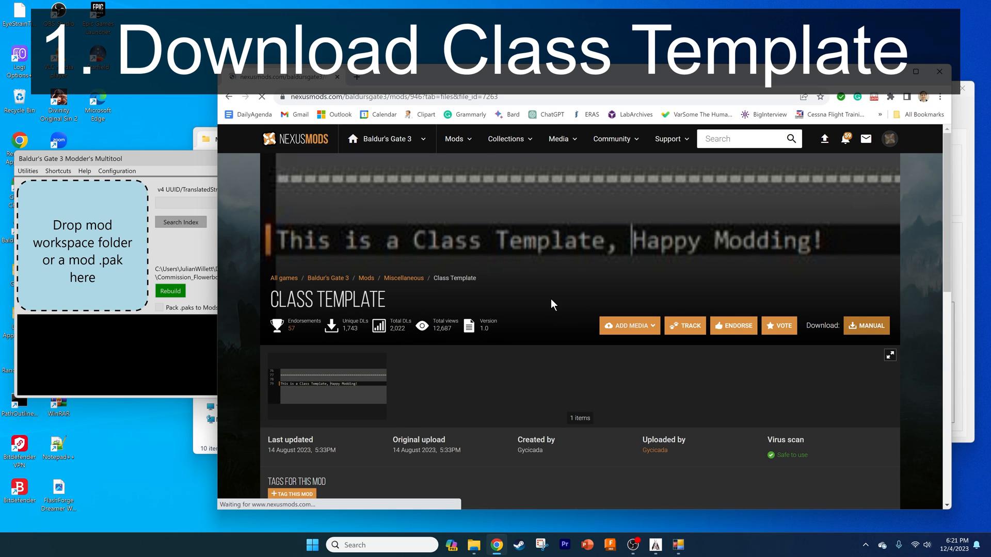
pyautogui.click(866, 326)
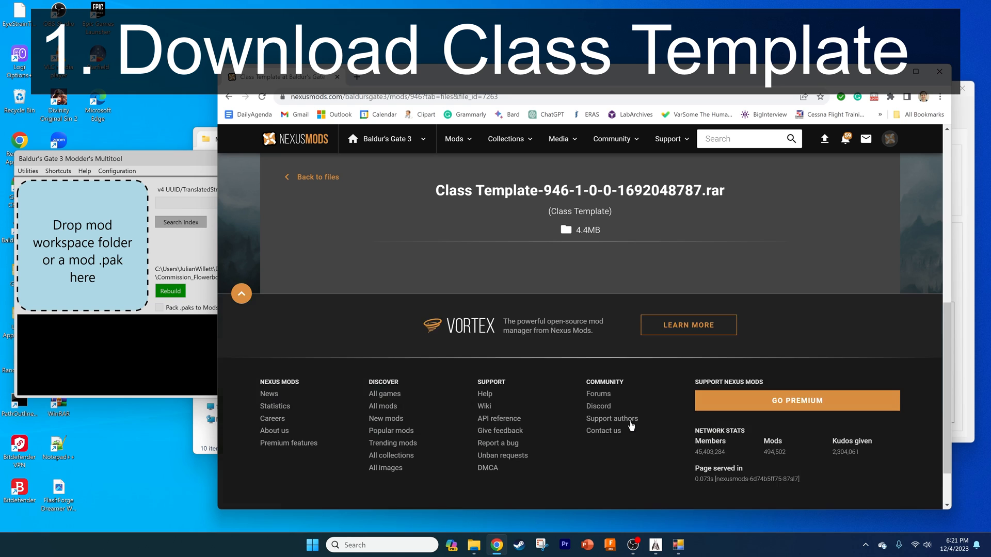
pyautogui.click(580, 229)
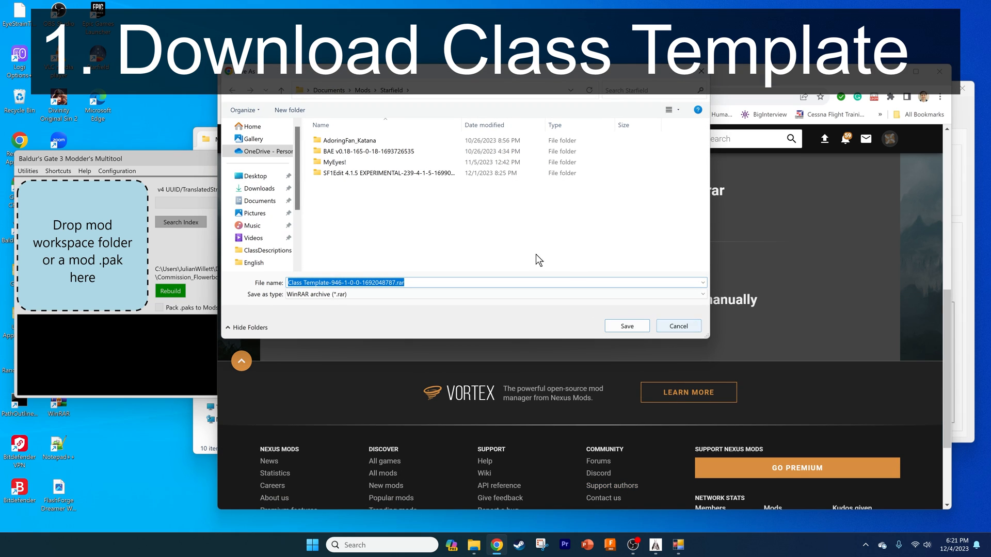
pyautogui.click(625, 326)
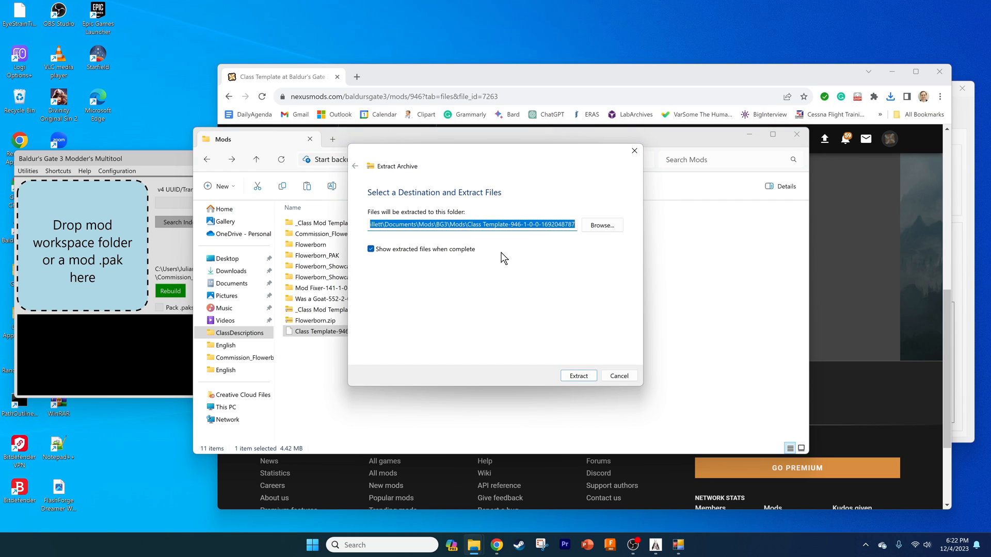
# Step: Extract the Class Template archive and open its _Class Mod Template folder
pyautogui.click(577, 376)
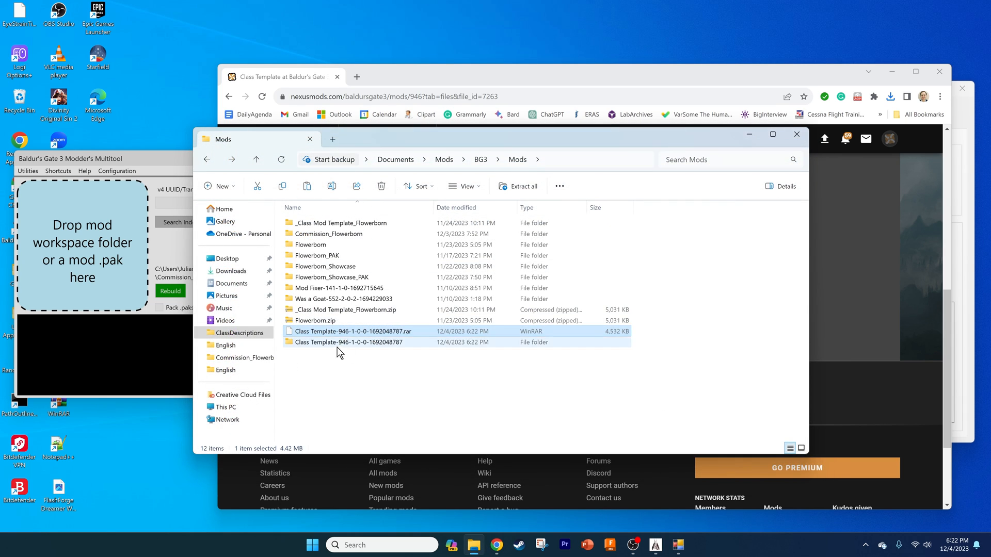
pyautogui.doubleClick(349, 341)
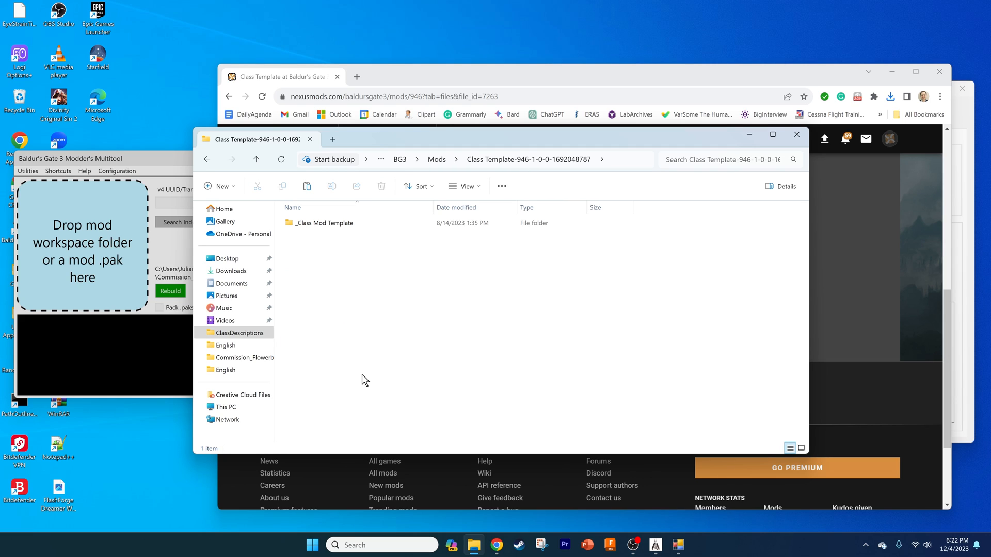
pyautogui.click(324, 222)
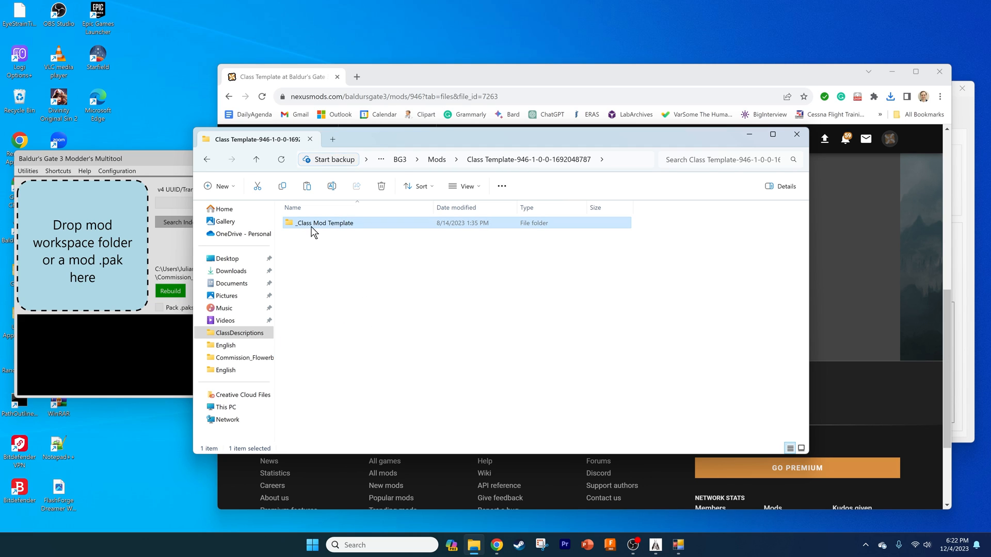
pyautogui.moveTo(346, 232)
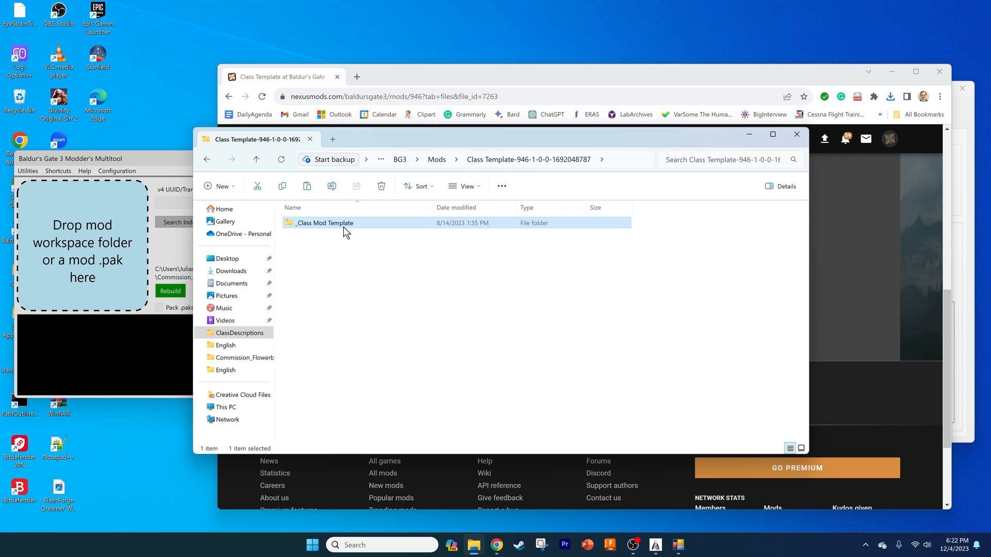
pyautogui.doubleClick(324, 222)
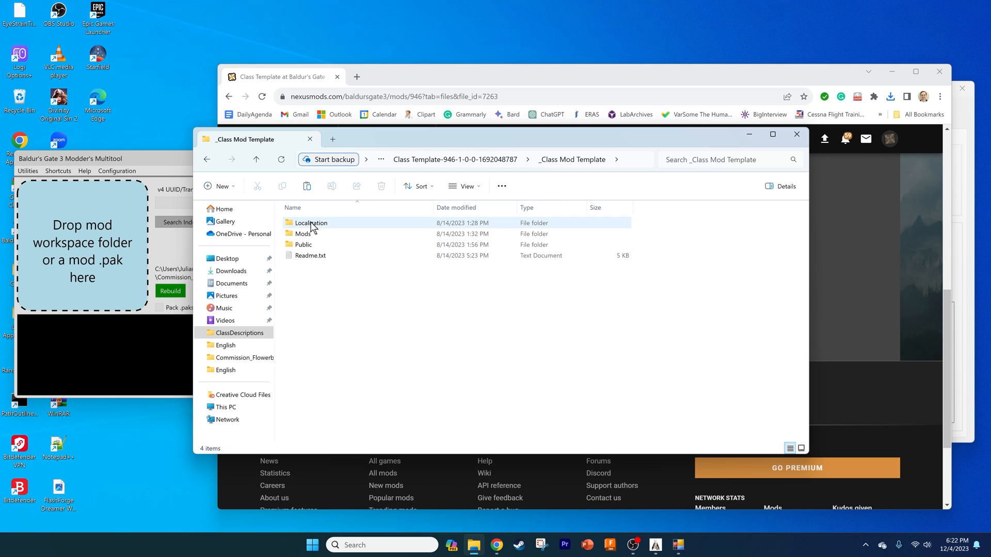
pyautogui.click(310, 256)
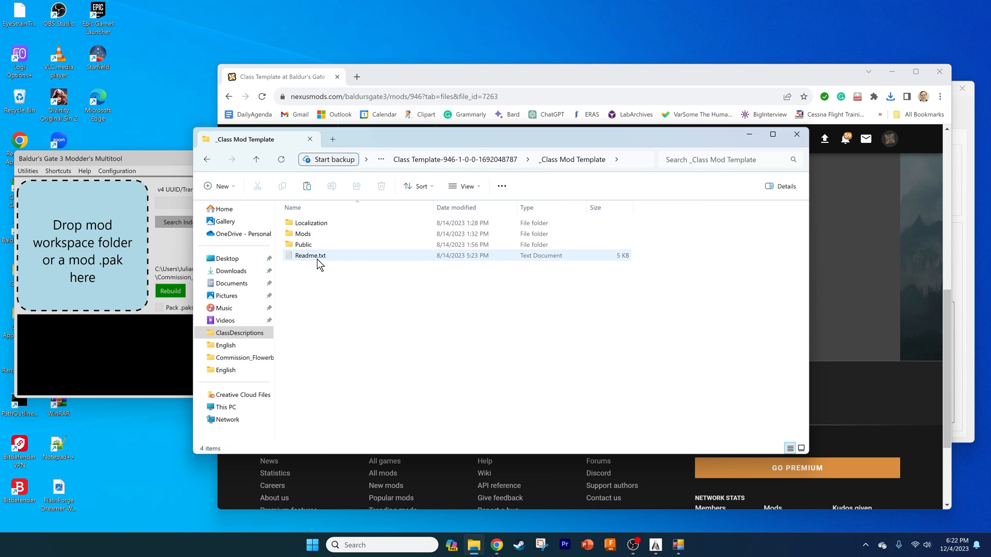
pyautogui.click(323, 282)
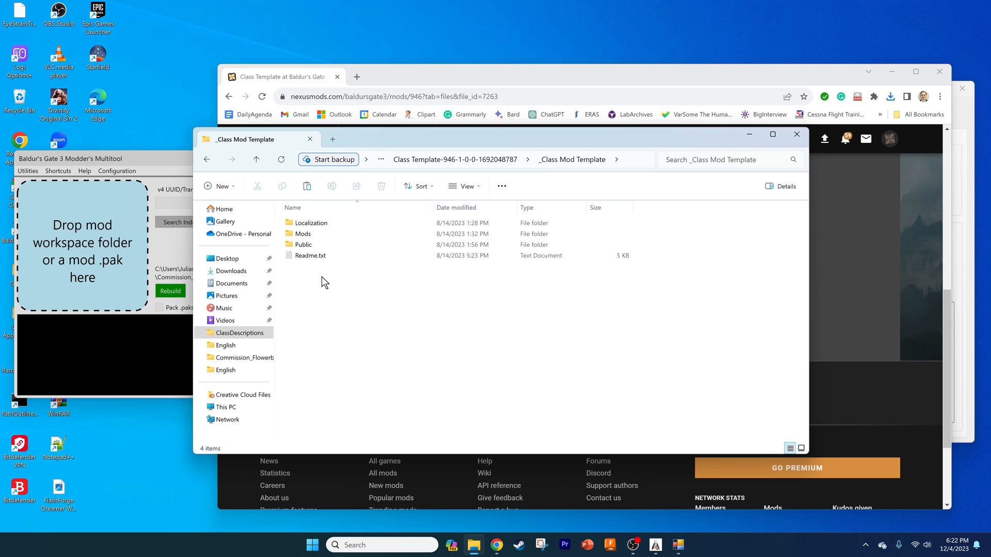
pyautogui.moveTo(277, 226)
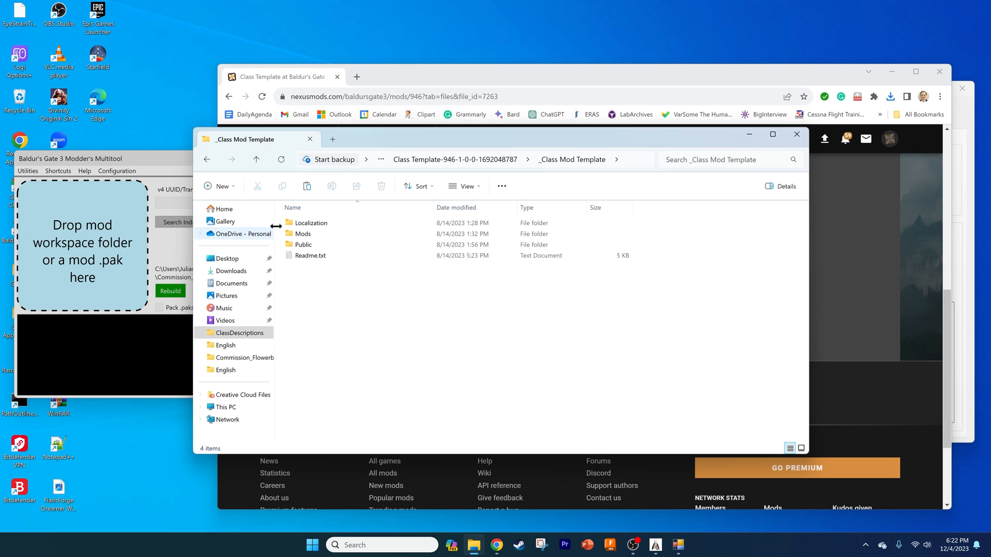
pyautogui.moveTo(346, 237)
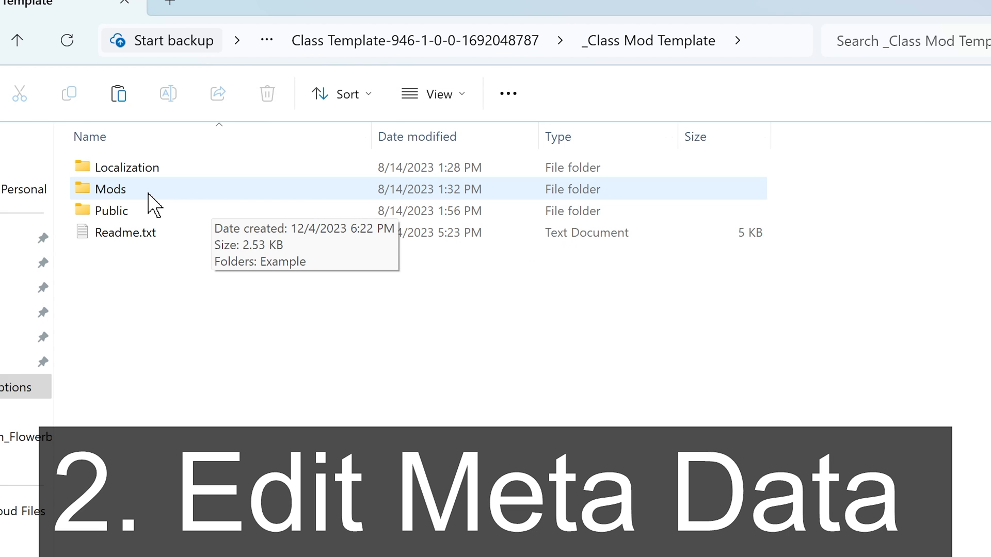
# Step: Rename Mods > Example to Flowerborn, open it and select meta.lsx
pyautogui.doubleClick(110, 189)
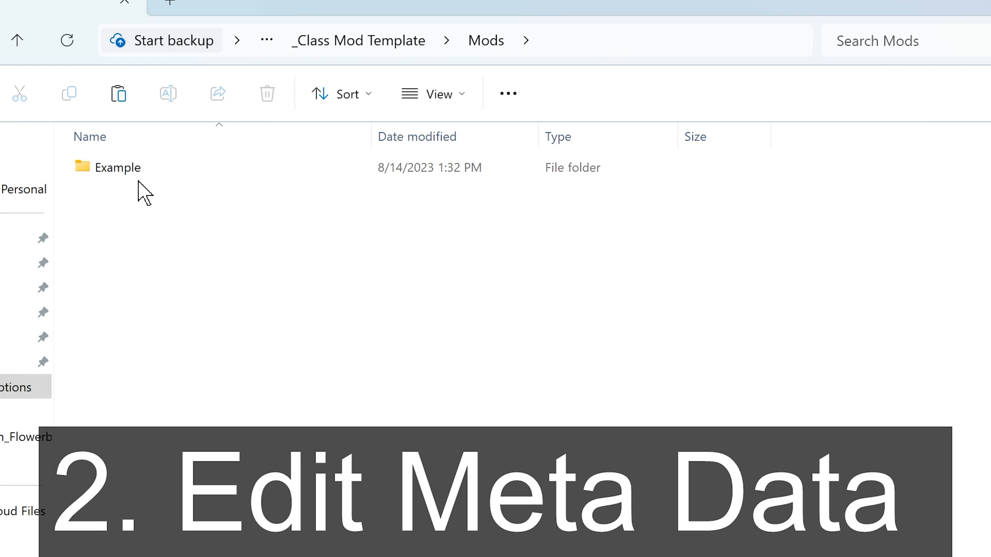
pyautogui.click(117, 167)
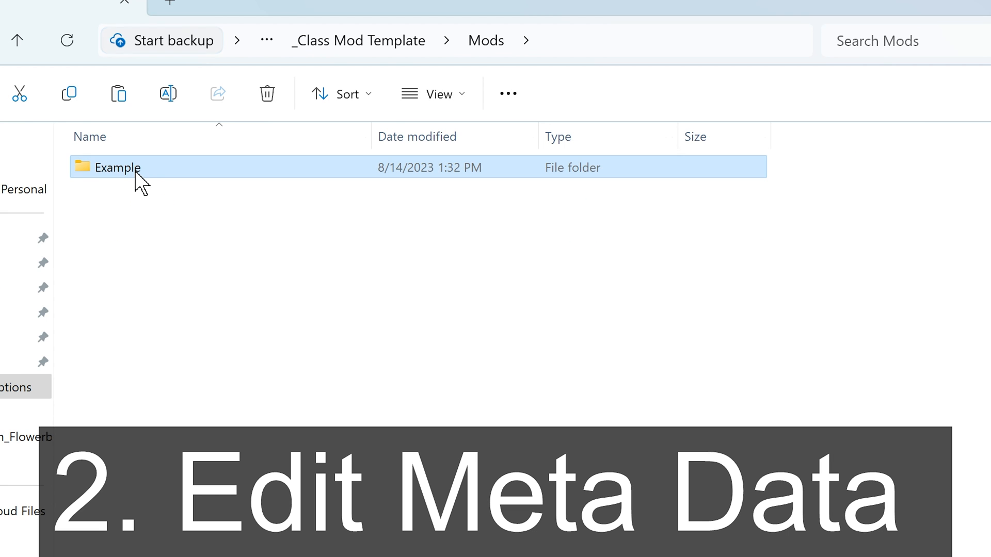
pyautogui.write('Flowerborn')
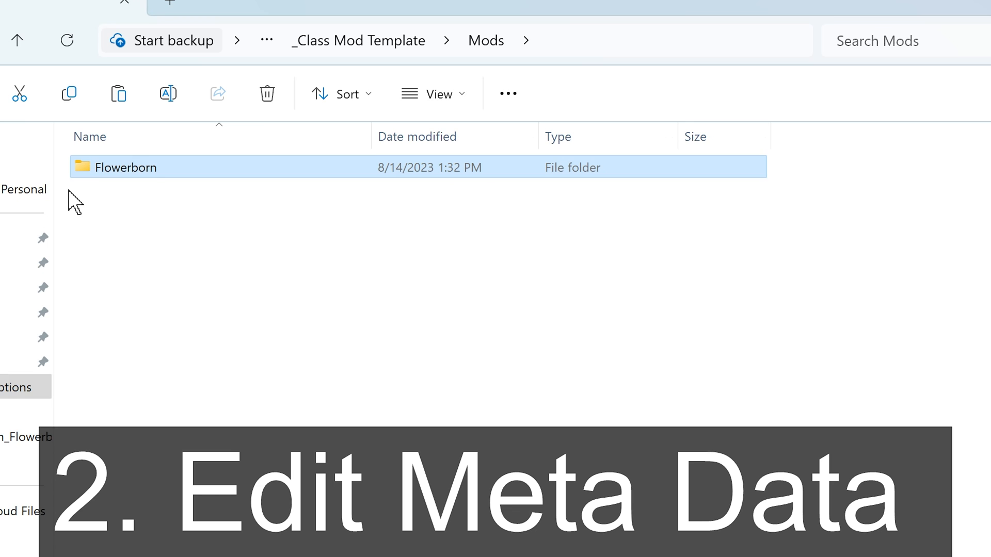
pyautogui.moveTo(156, 181)
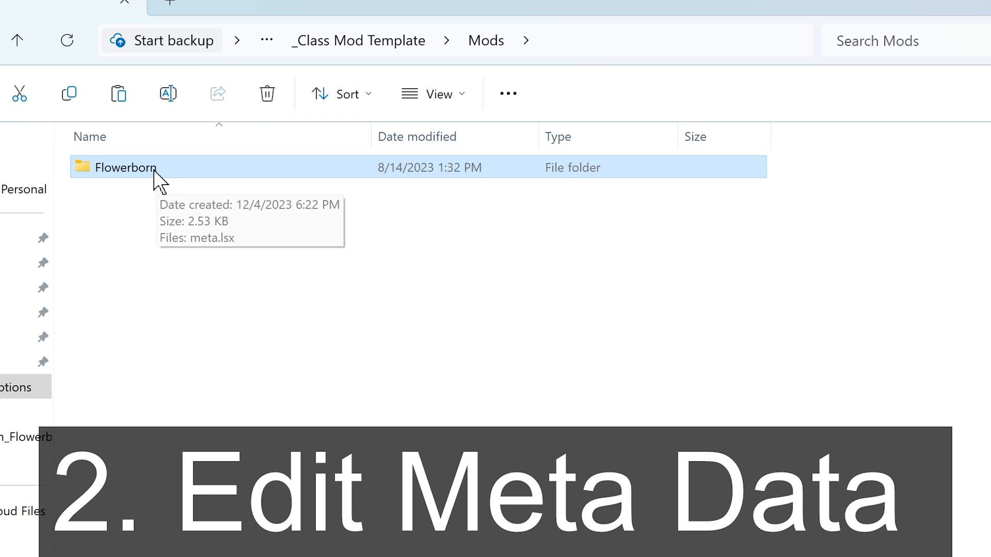
pyautogui.doubleClick(124, 168)
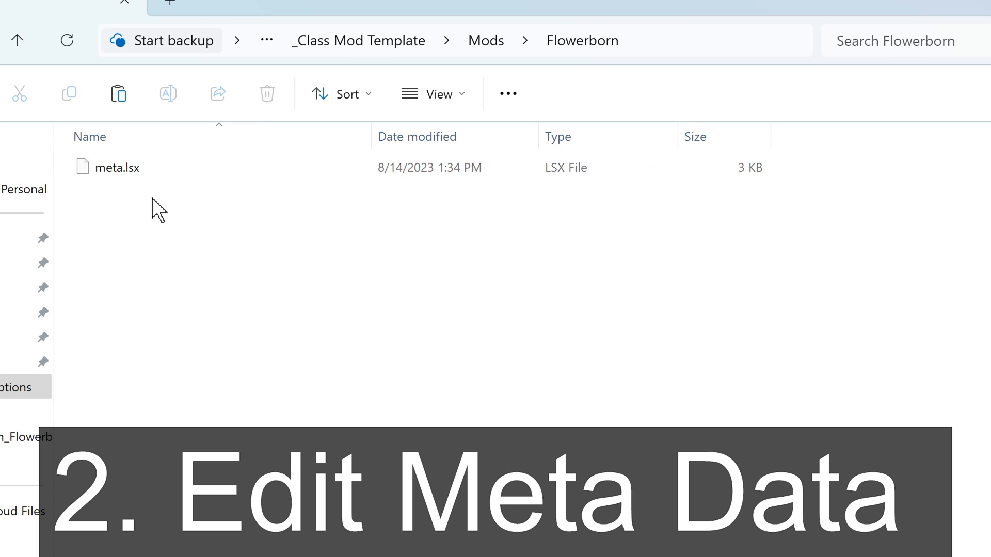
pyautogui.click(117, 168)
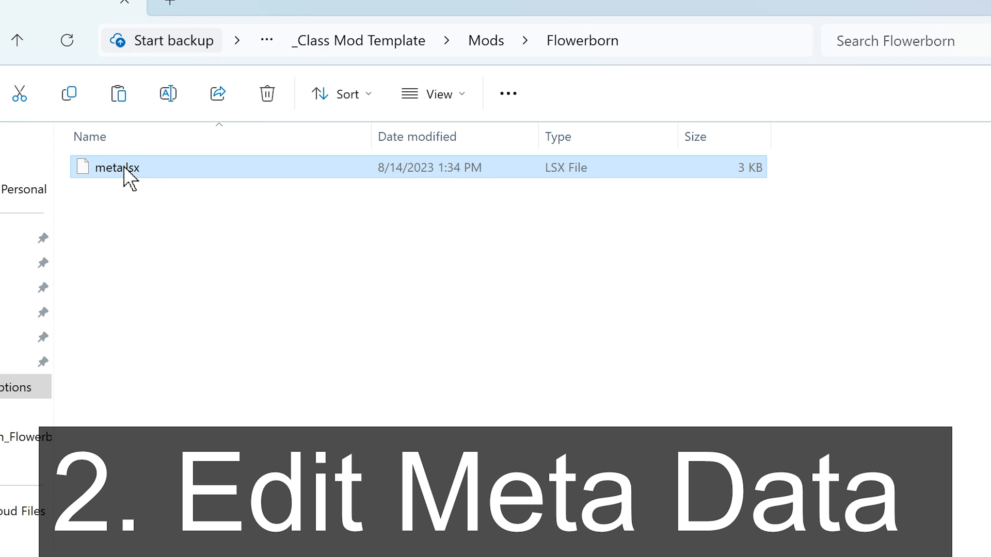
# Step: Open meta.lsx in Notepad++ and close the other open files
pyautogui.doubleClick(116, 167)
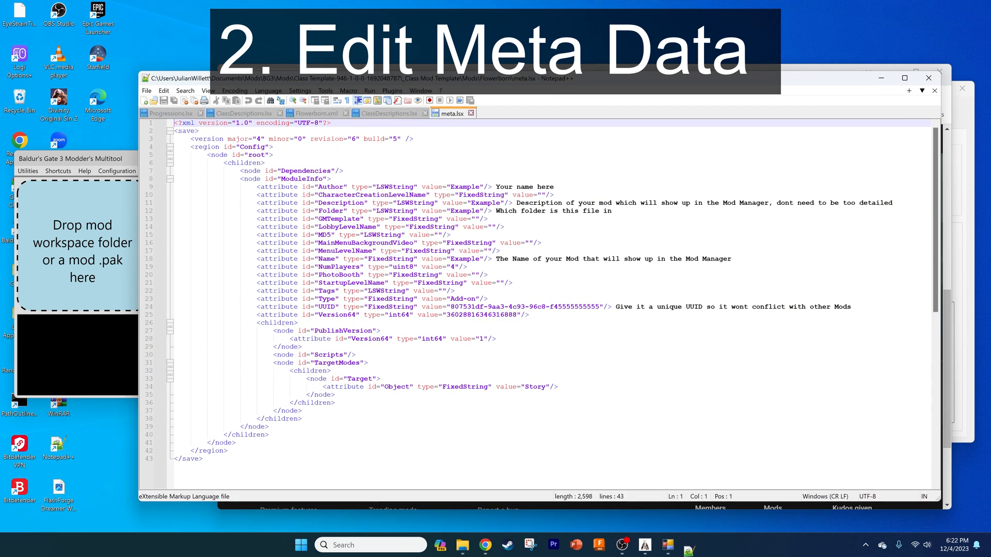
pyautogui.click(905, 77)
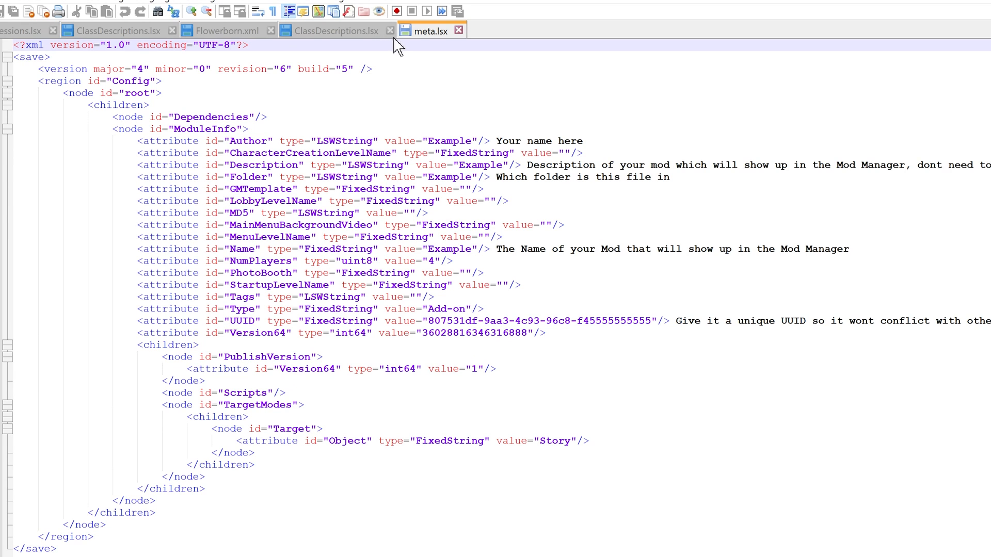
pyautogui.click(259, 30)
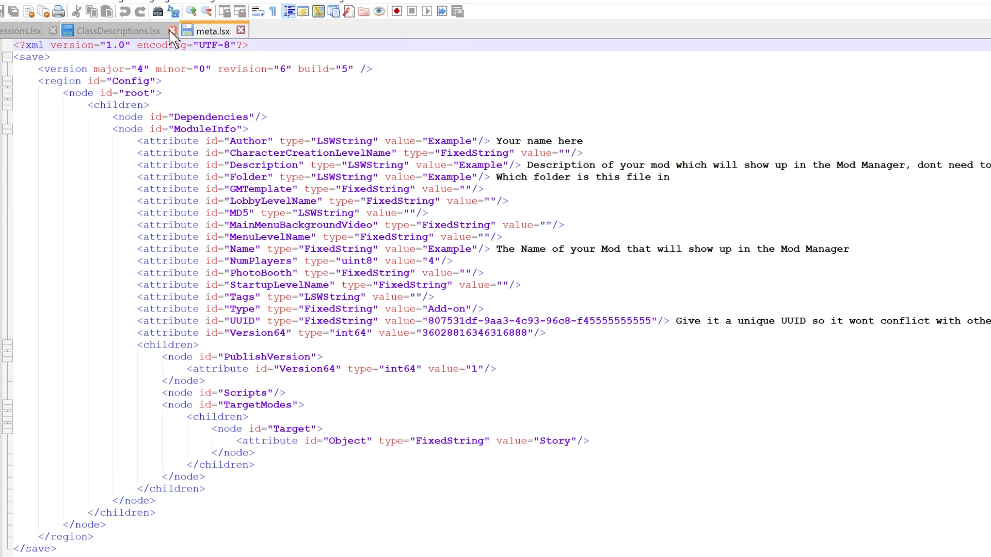
pyautogui.click(172, 30)
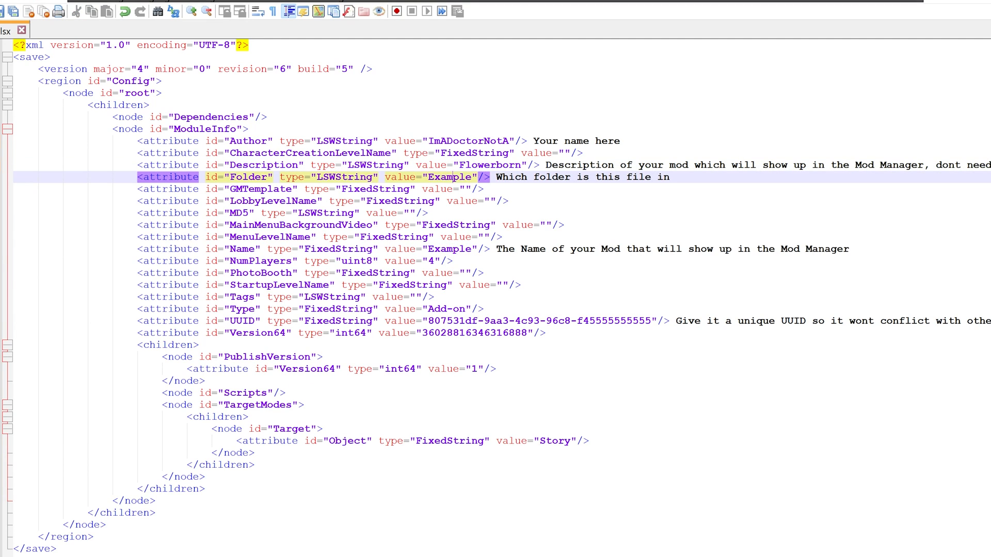
# Step: Replace the Example attribute values, setting Folder and Name to Flowerborn
pyautogui.doubleClick(449, 249)
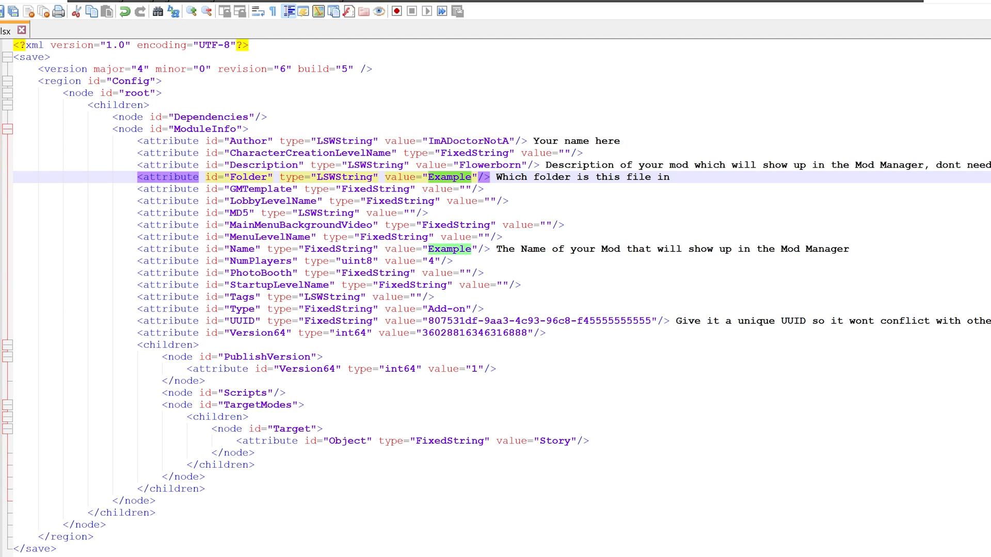
pyautogui.write('Flowerborn')
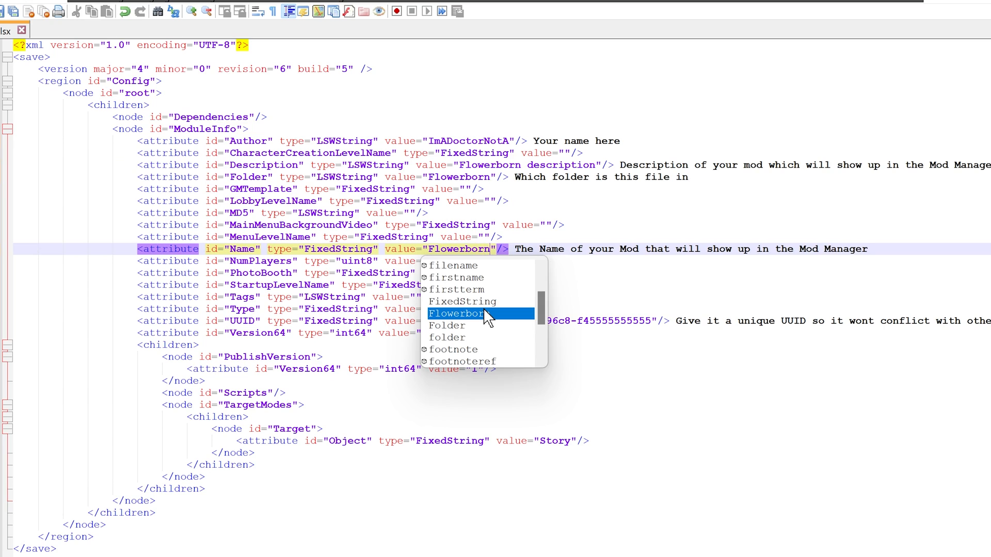
pyautogui.click(467, 313)
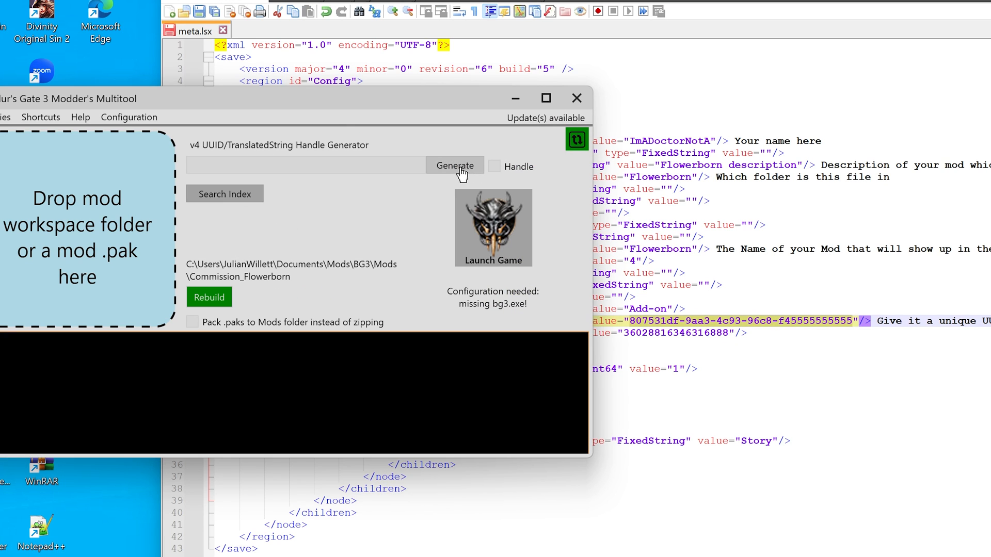
# Step: Generate a new v4 UUID with the Multitool's UUID generator
pyautogui.click(454, 165)
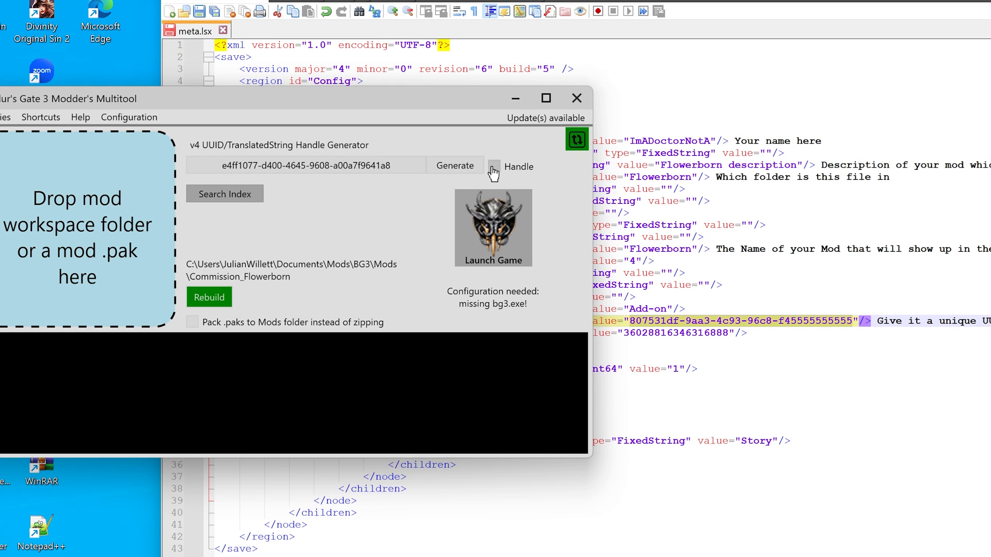
pyautogui.click(306, 165)
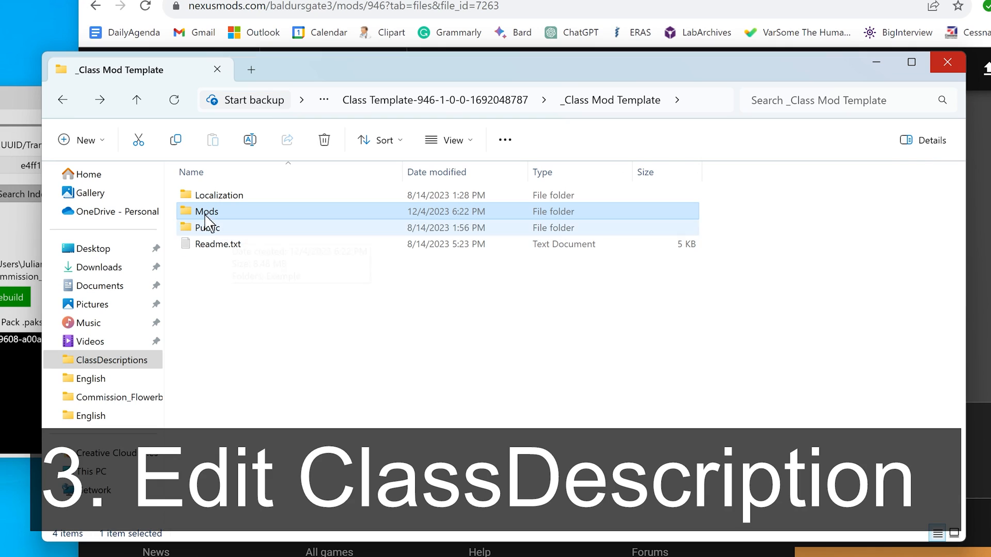
# Step: Open the Public folder and rename its Example folder to Flowerborn
pyautogui.click(209, 228)
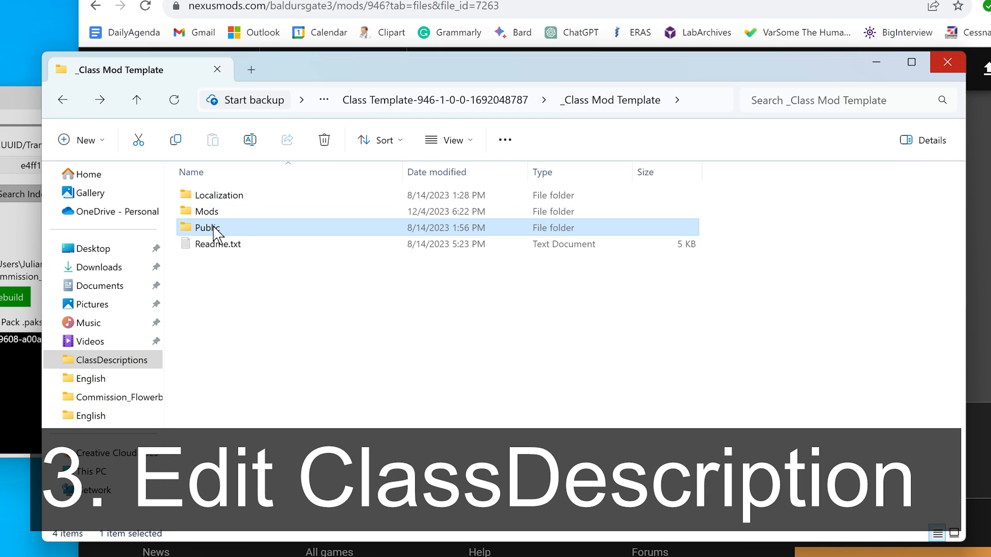
pyautogui.doubleClick(206, 228)
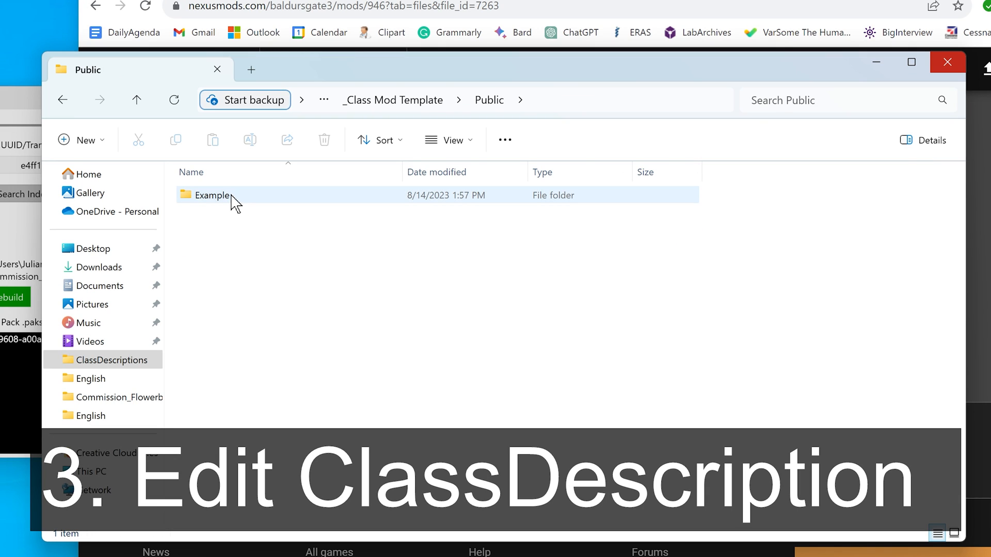
pyautogui.click(211, 194)
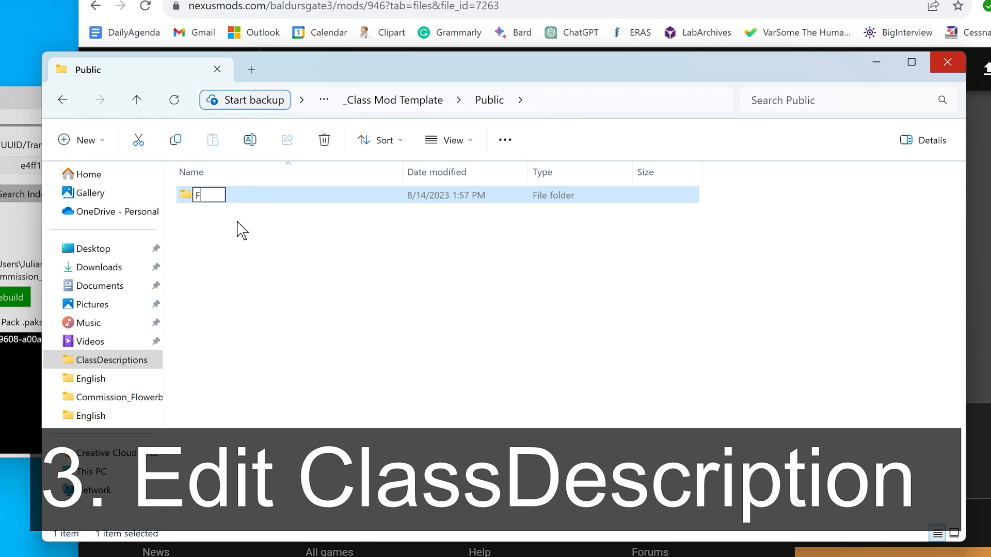
pyautogui.write('lowerborn')
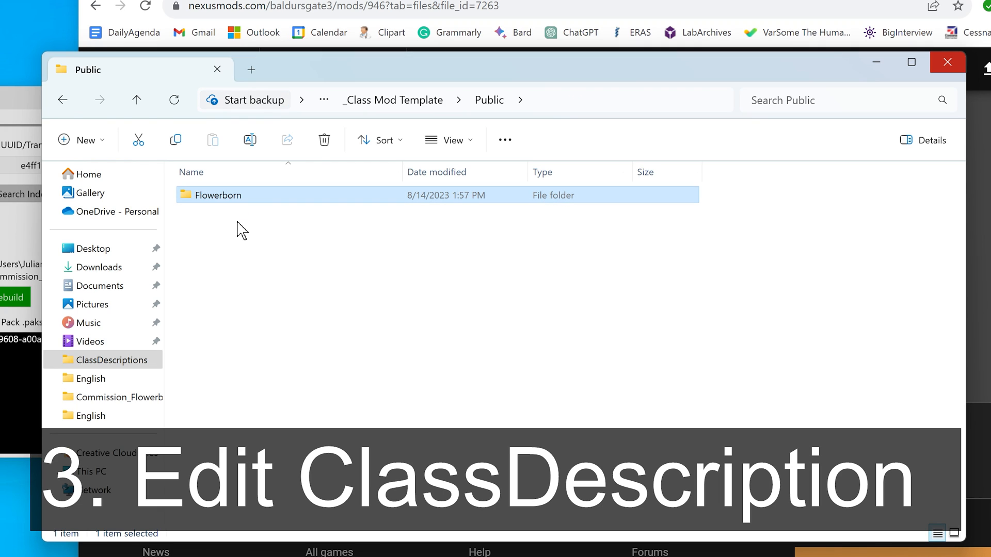
pyautogui.moveTo(228, 203)
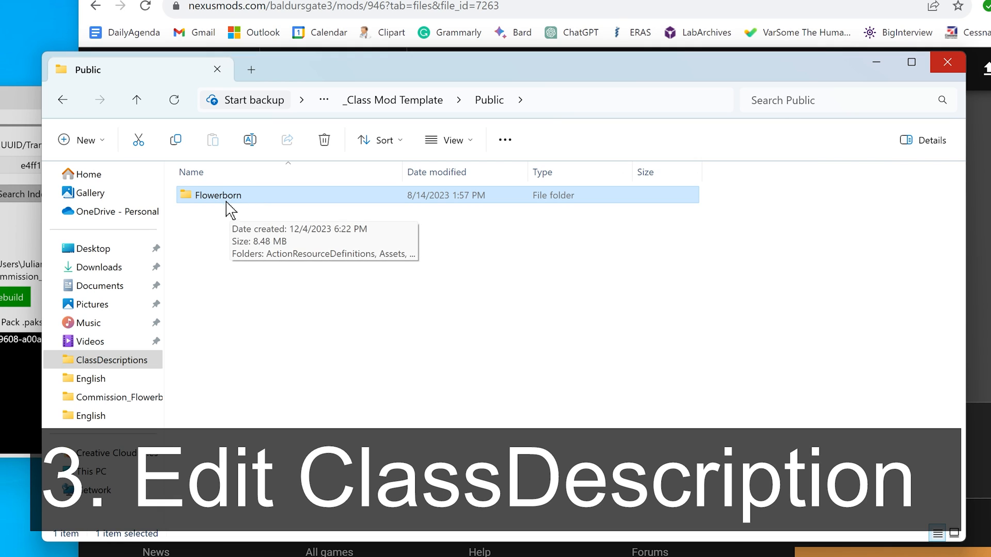
# Step: Open Public > Flowerborn > ClassDescriptions in File Explorer
pyautogui.doubleClick(218, 195)
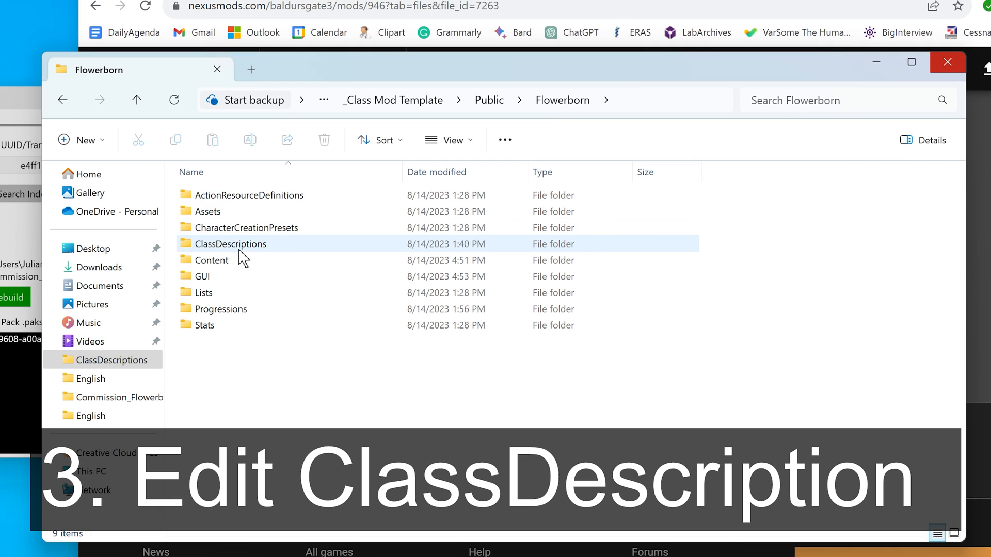
pyautogui.click(211, 260)
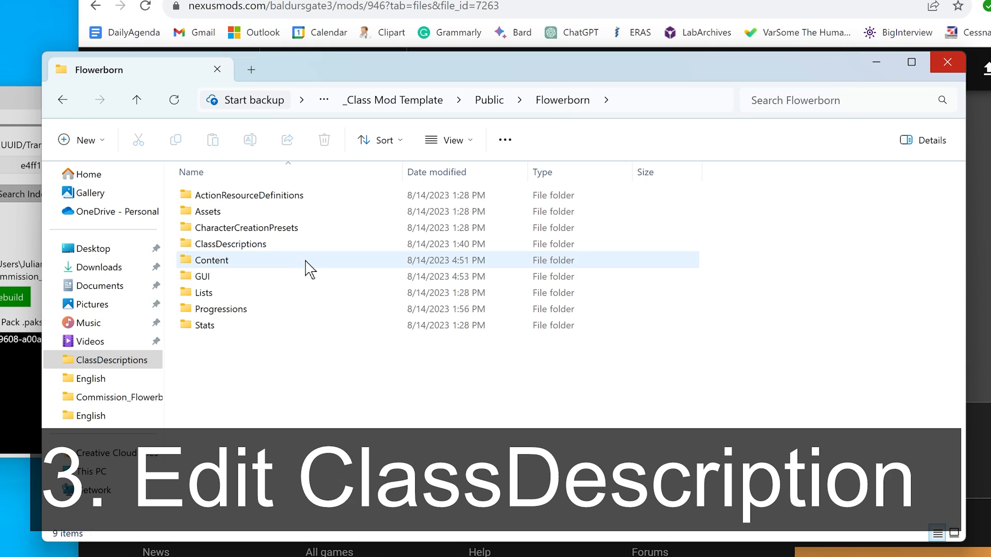
pyautogui.click(203, 292)
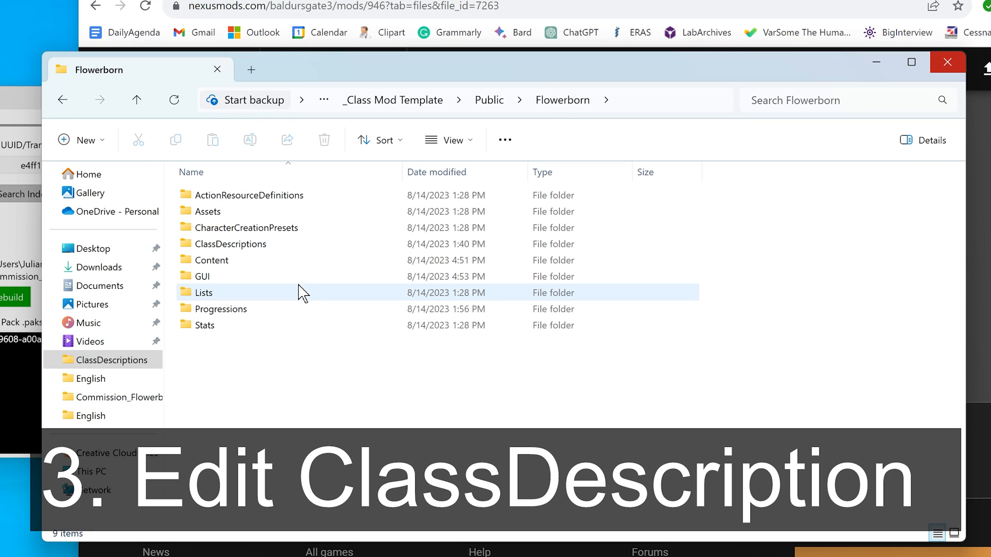
pyautogui.click(231, 244)
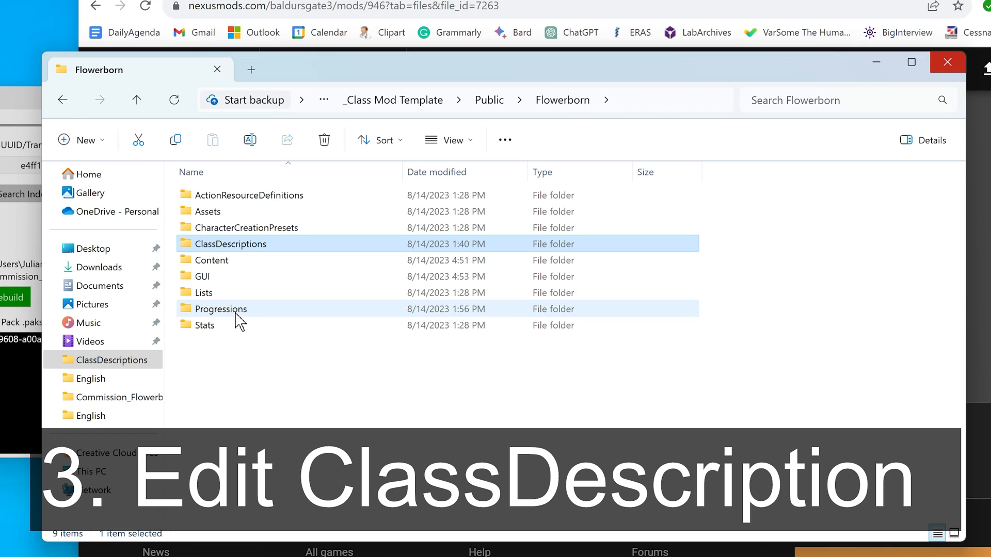
pyautogui.moveTo(239, 256)
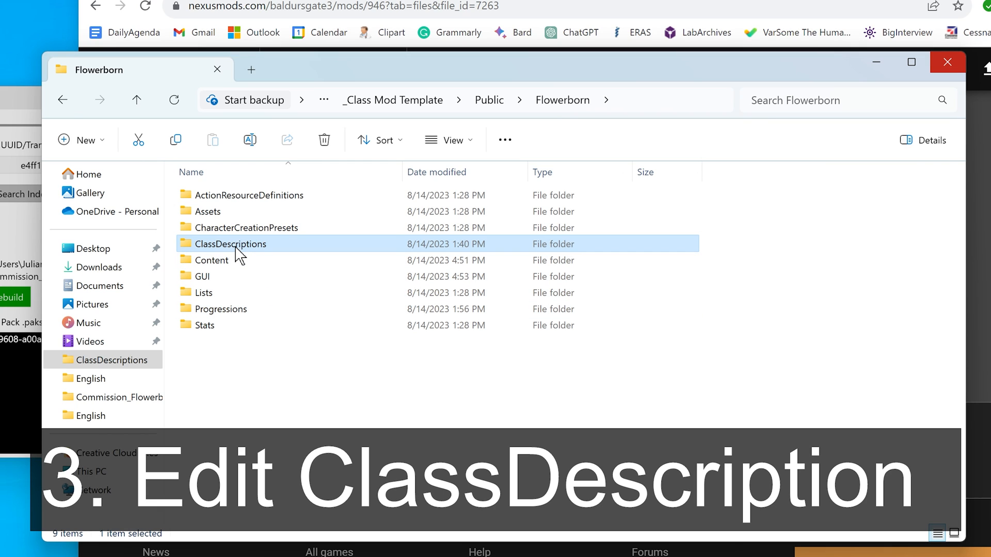
pyautogui.doubleClick(228, 244)
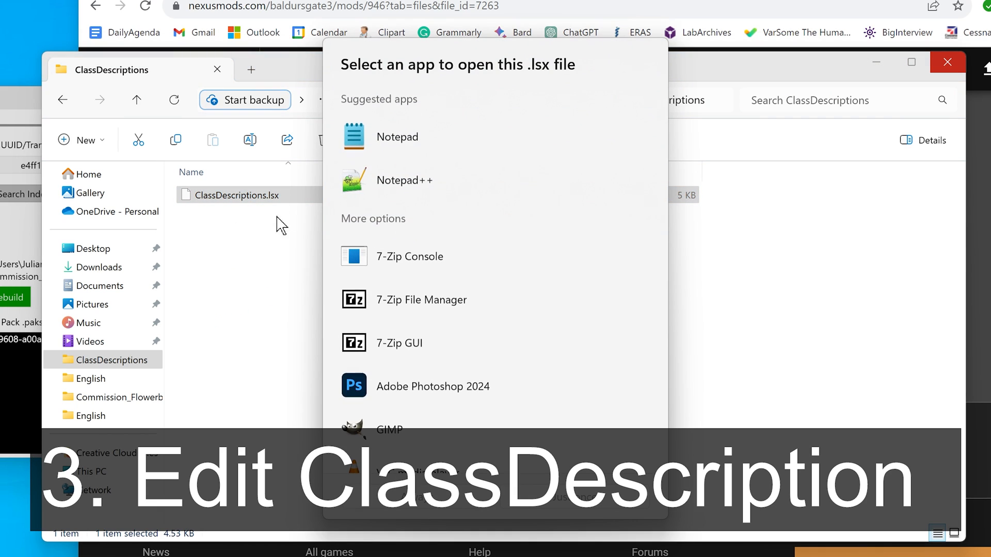
# Step: Cut the subclass ClassEquipment line and place the cursor in the Main Class node
pyautogui.click(403, 180)
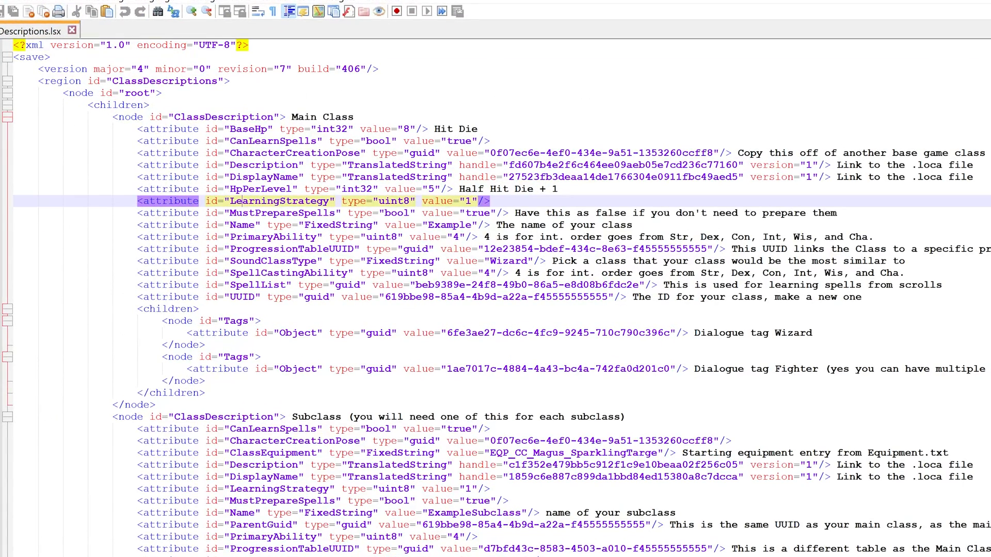
pyautogui.scroll(3)
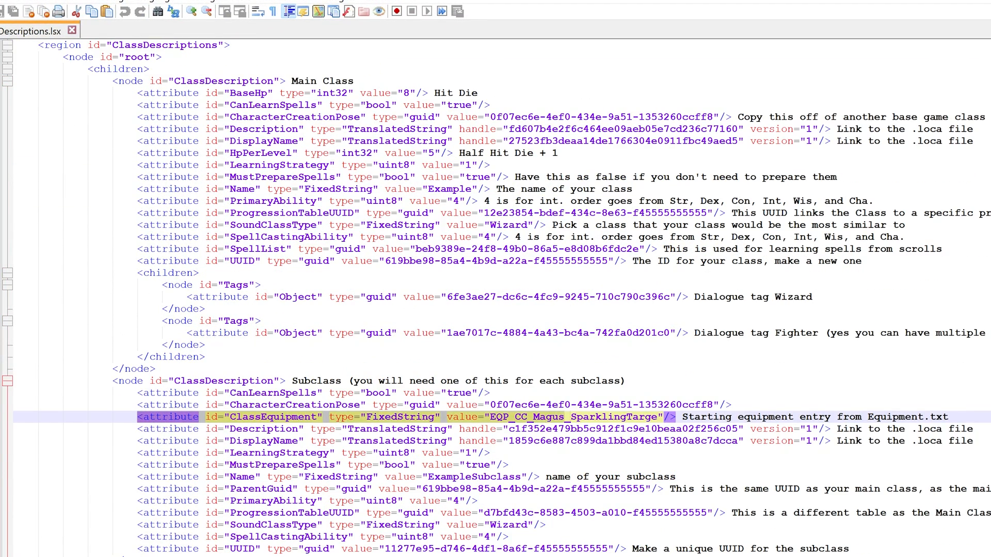
pyautogui.press('Delete')
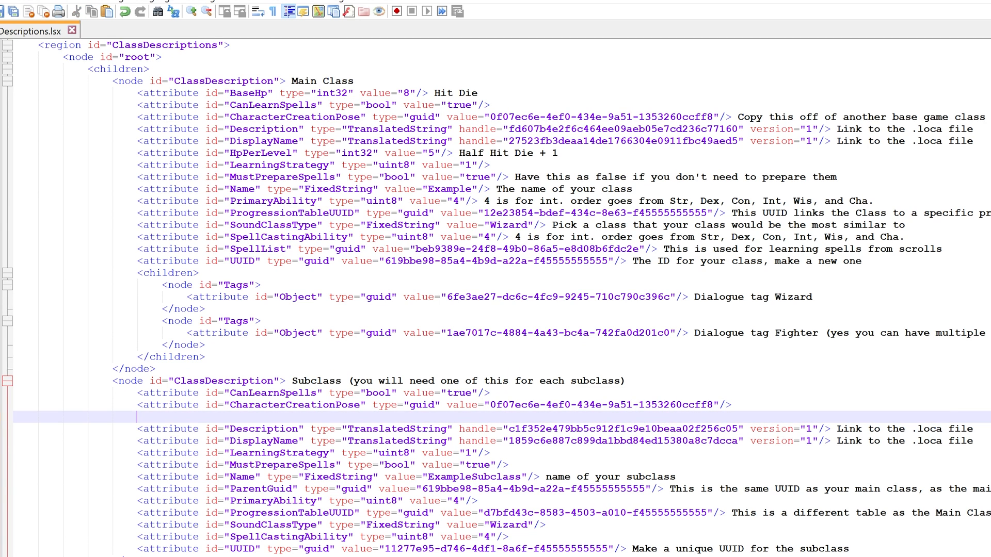
pyautogui.scroll(3)
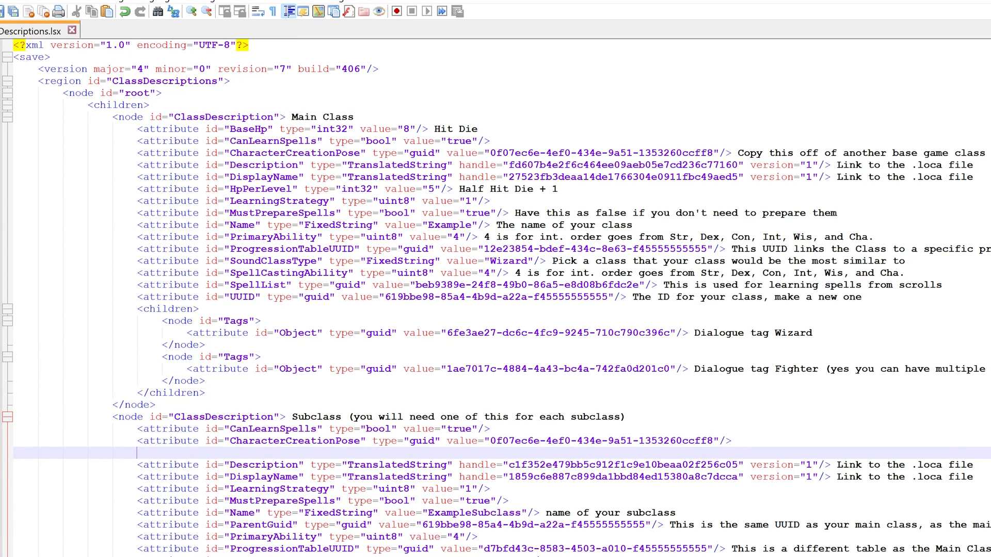
pyautogui.click(380, 165)
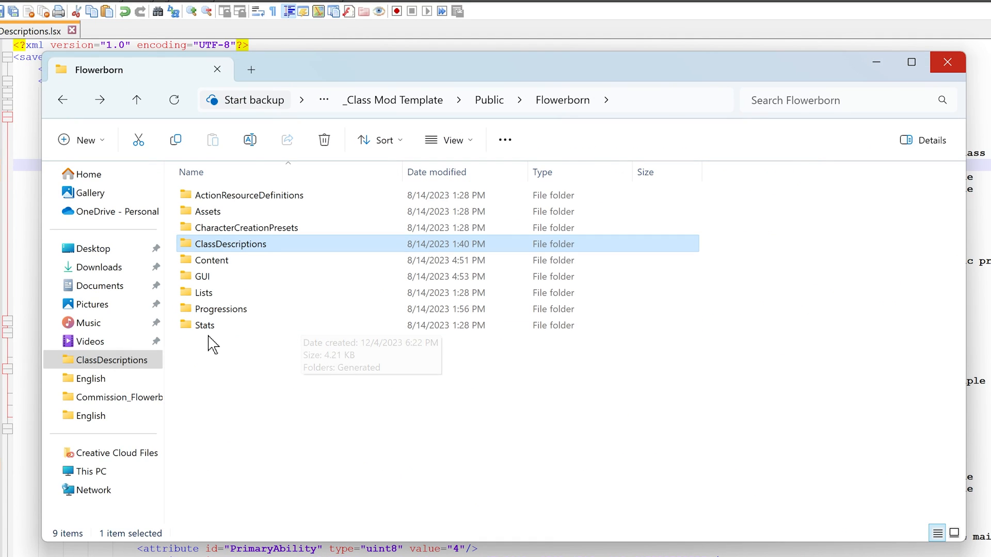
# Step: Open Stats > Generated Equipment file and select the EQP_CC_EXAMPLE set name
pyautogui.doubleClick(205, 324)
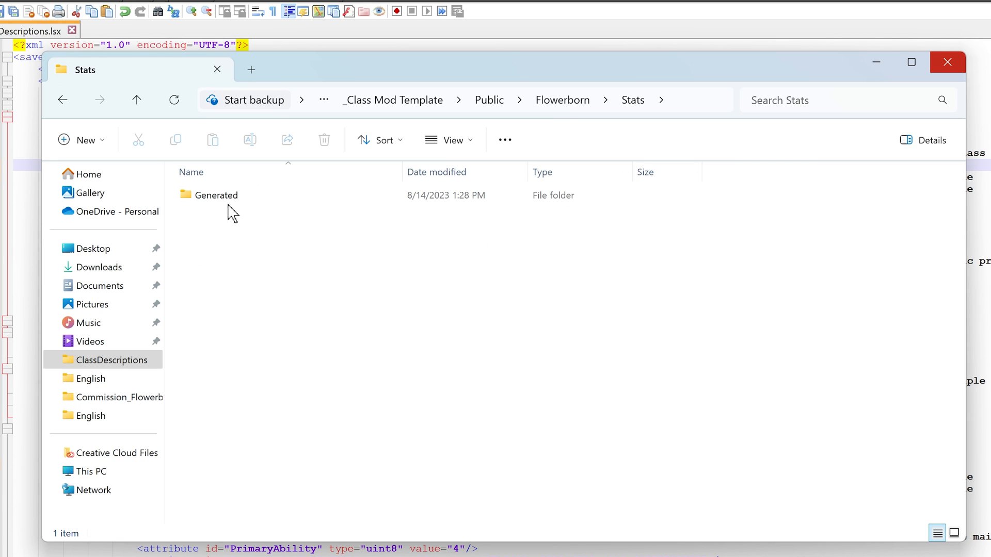
pyautogui.doubleClick(217, 195)
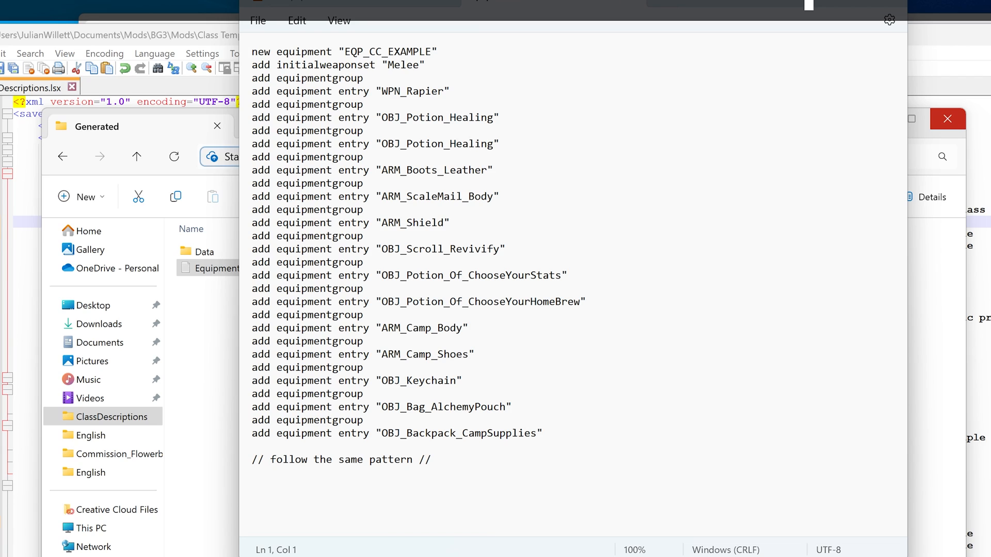
pyautogui.doubleClick(387, 52)
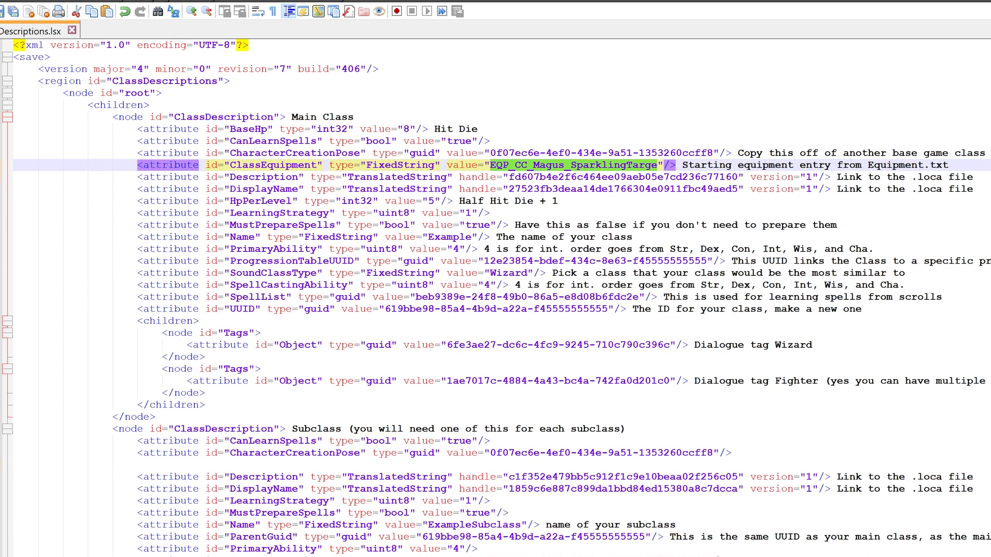
# Step: Set ClassEquipment to EQP_CC_EXAMPLE and give Description and DisplayName new generated handles
pyautogui.write('EQP_CC_EXAMPLE')
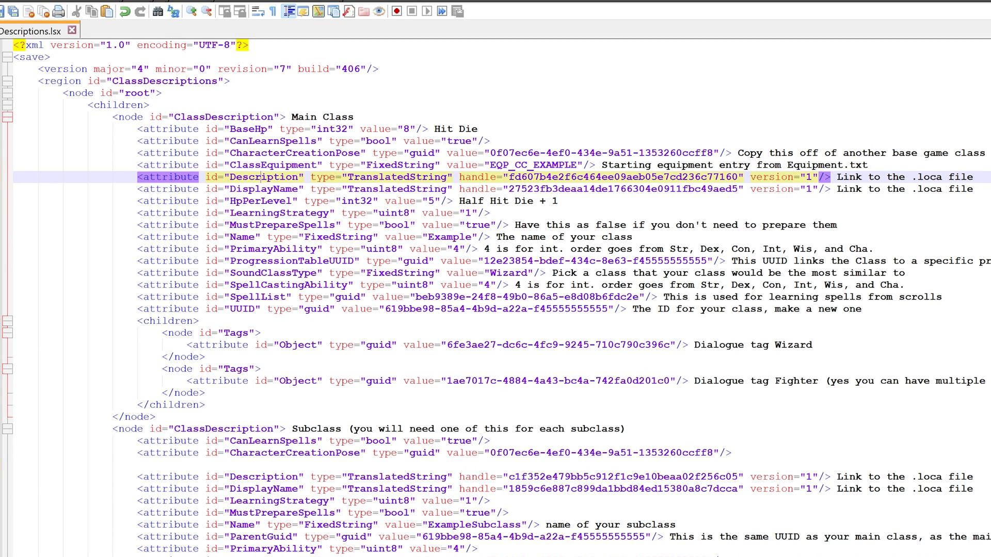
pyautogui.doubleClick(616, 177)
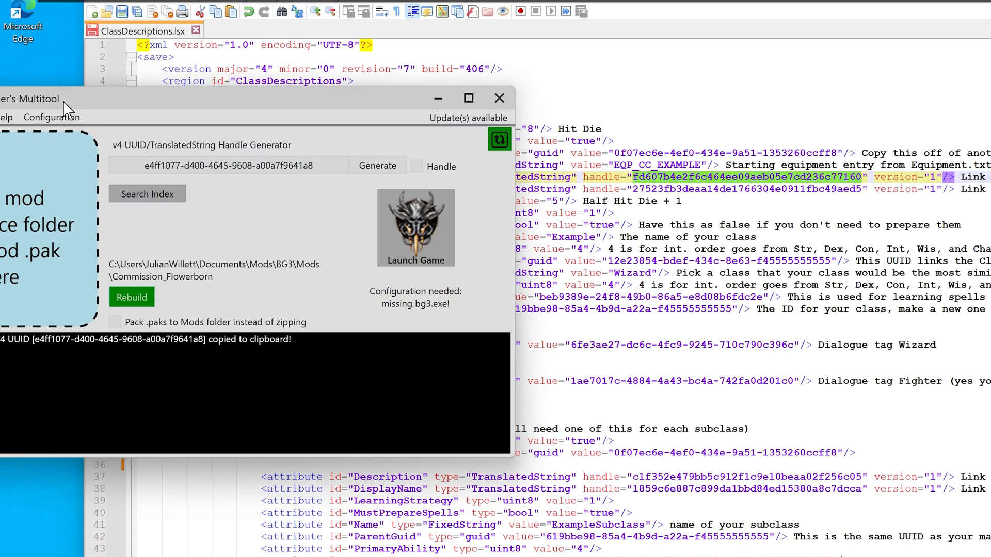
pyautogui.moveTo(417, 174)
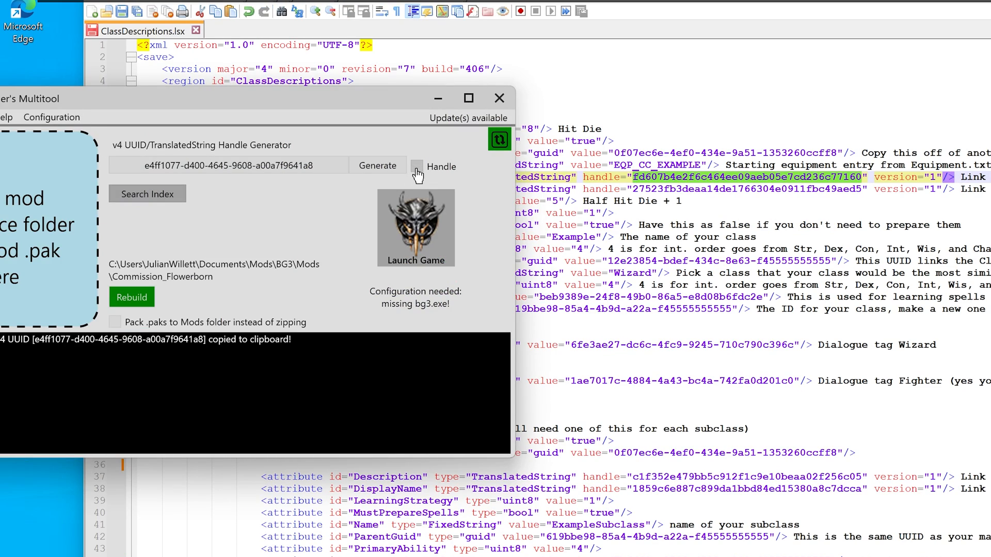
pyautogui.click(416, 166)
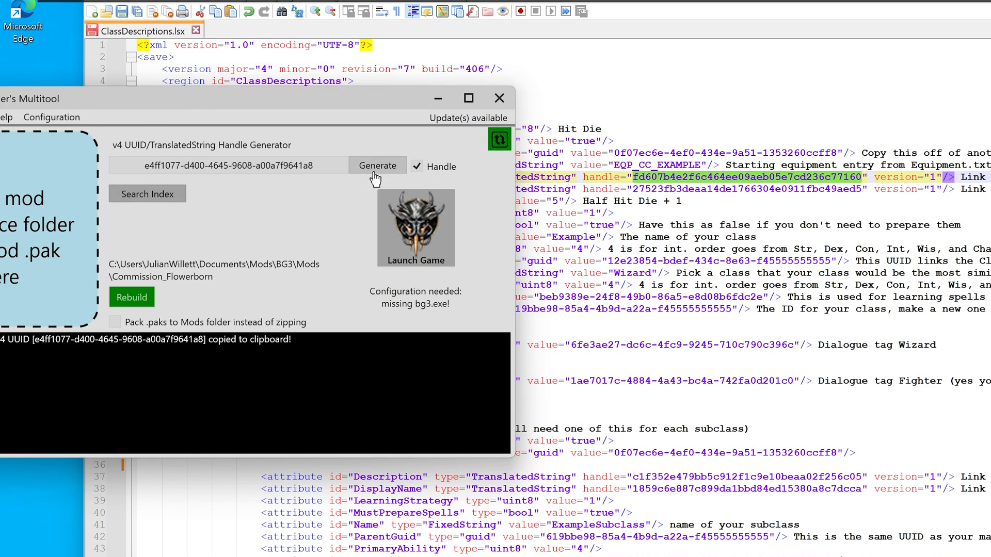
pyautogui.click(377, 166)
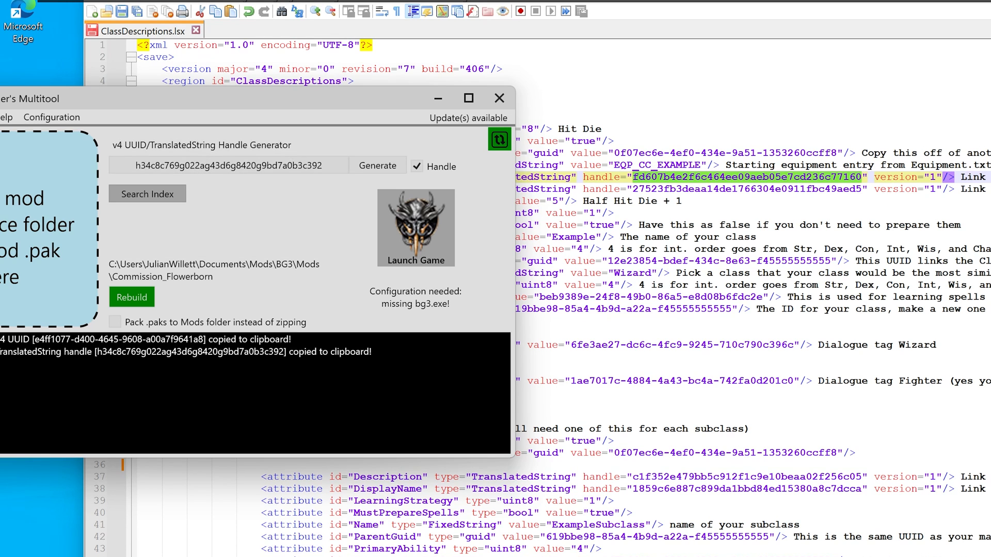
pyautogui.click(499, 98)
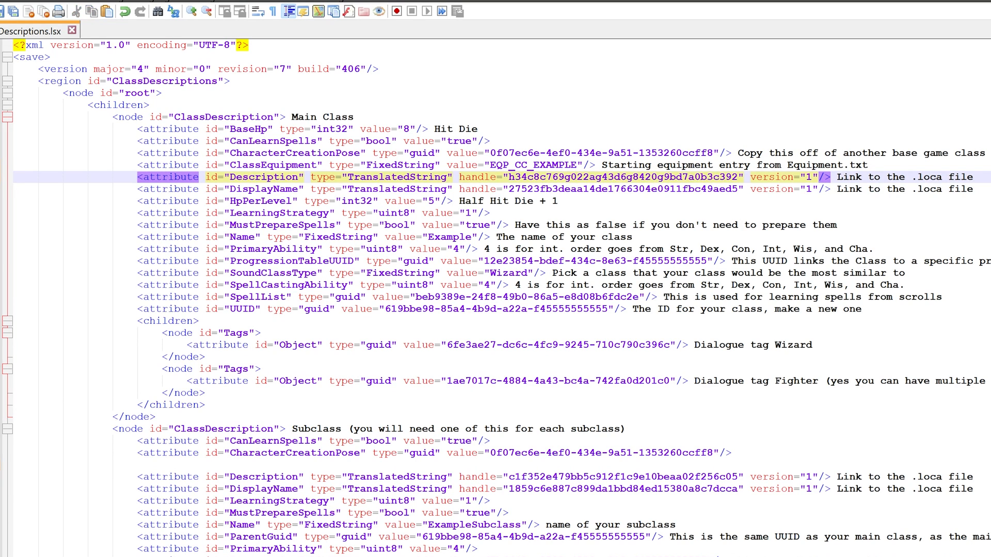
pyautogui.click(253, 165)
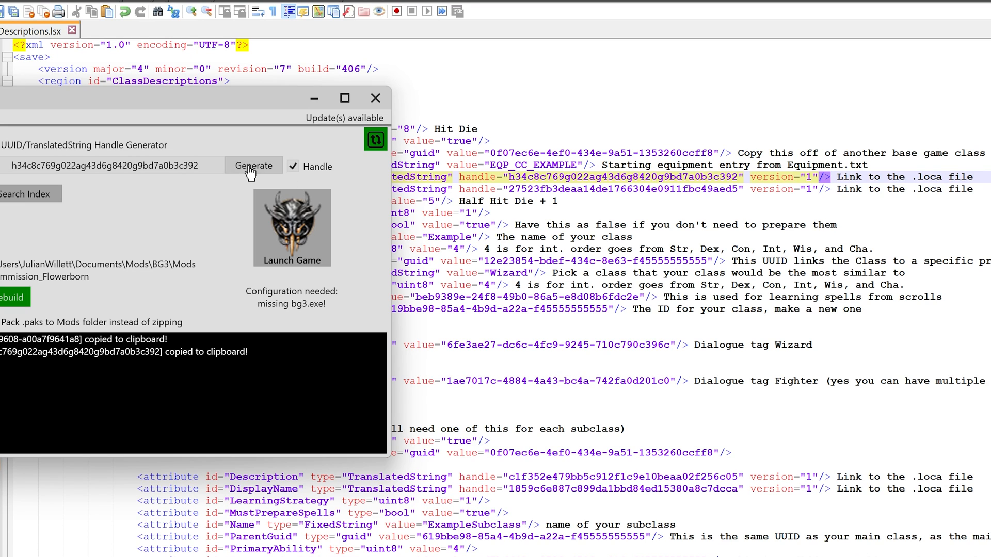
pyautogui.click(253, 165)
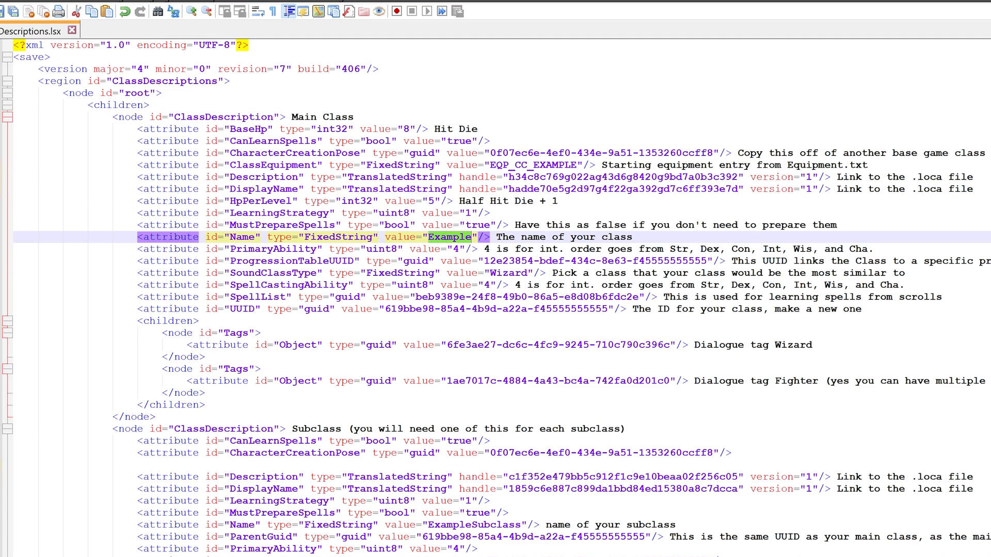
# Step: Name the Main Class Flowerborn and generate new ProgressionTableUUID and UUID values
pyautogui.write('Fl')
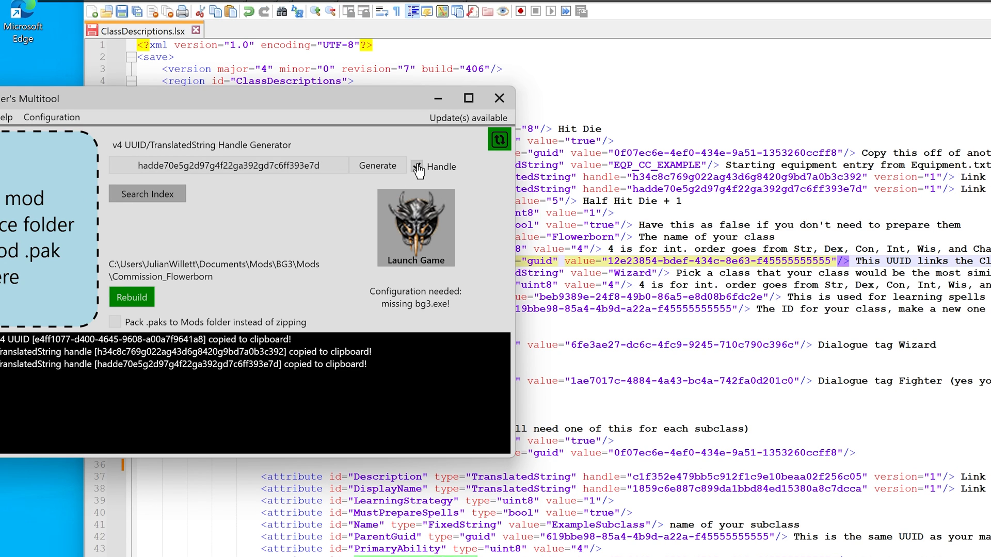
pyautogui.click(376, 165)
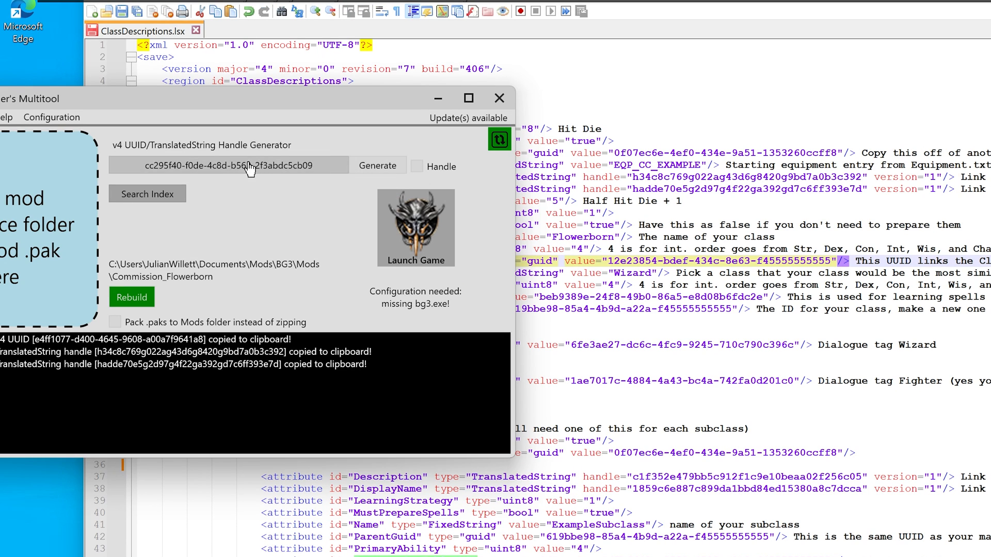
pyautogui.click(499, 98)
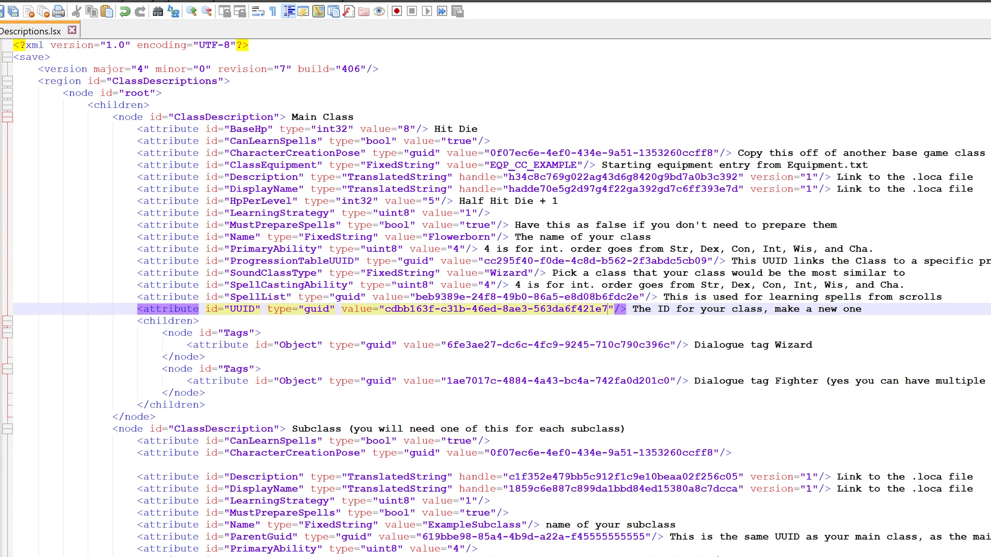
# Step: Open Progressions.lsx from the Flowerborn Progressions folder in Notepad++
pyautogui.scroll(-3)
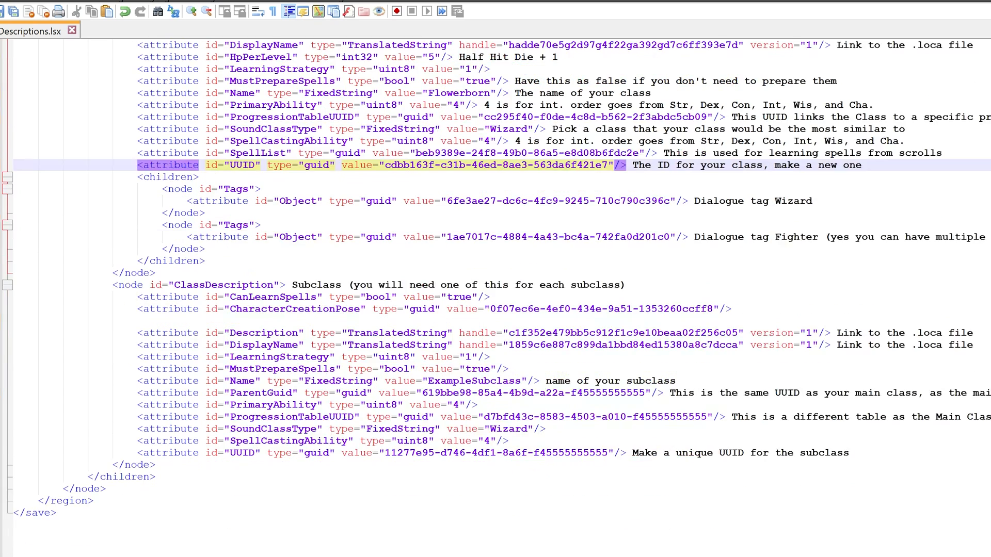
pyautogui.scroll(-3)
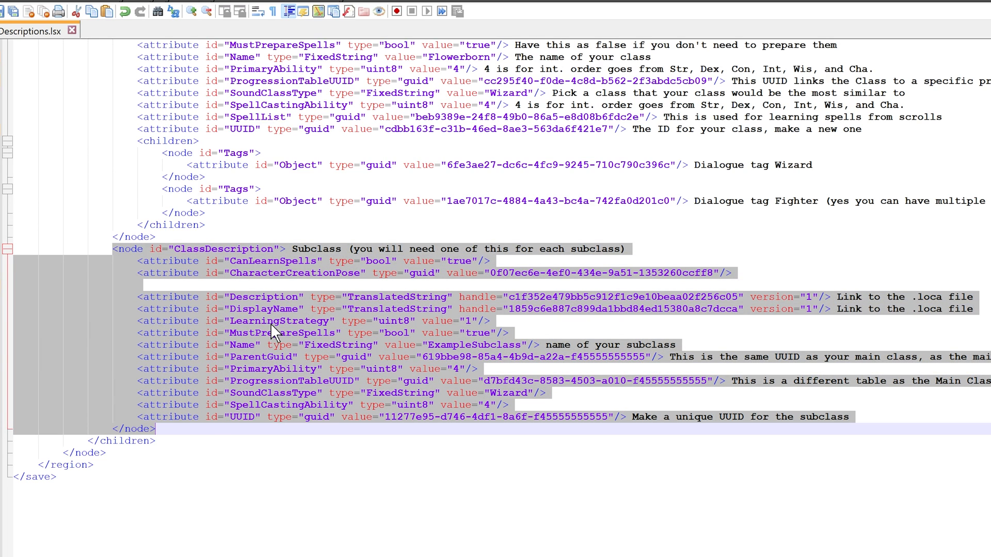
pyautogui.moveTo(129, 263)
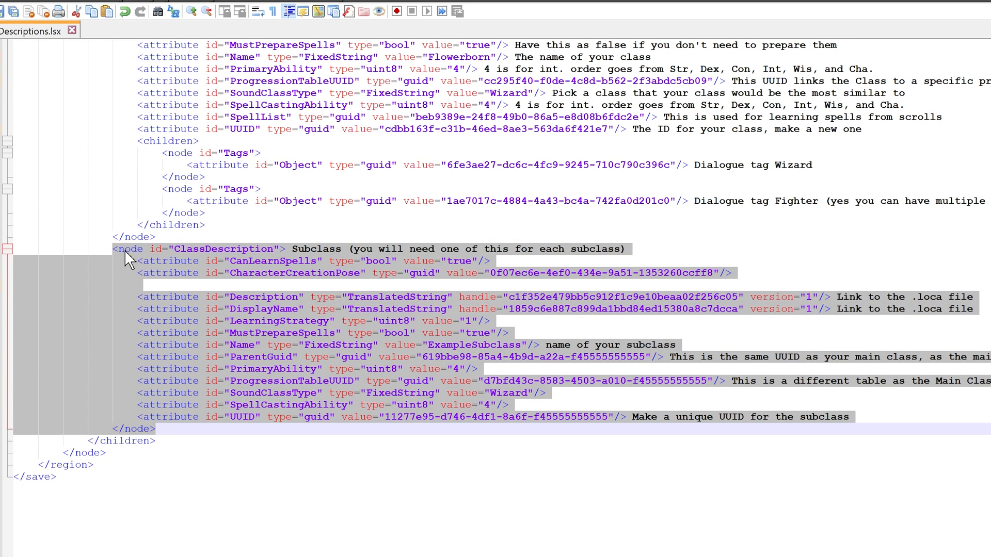
pyautogui.moveTo(144, 377)
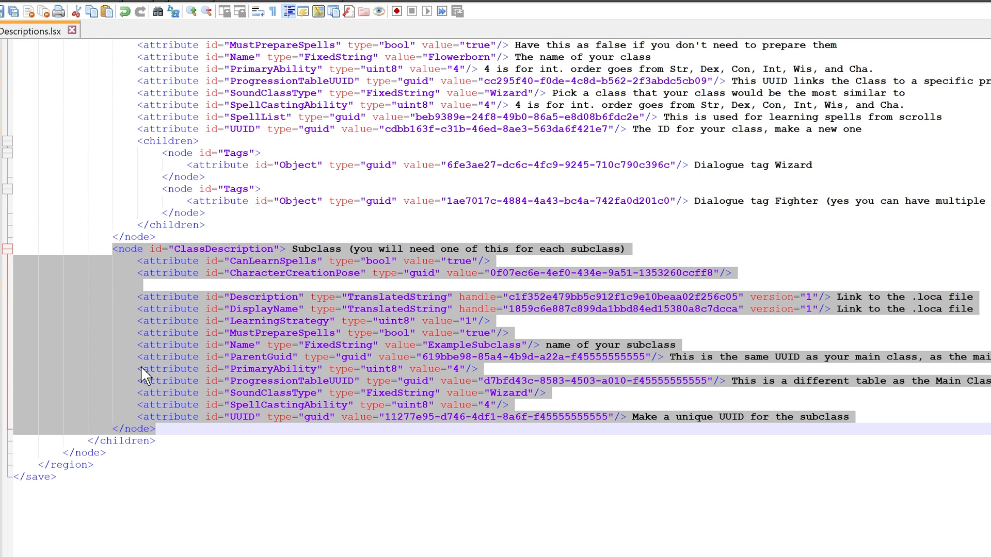
pyautogui.moveTo(156, 425)
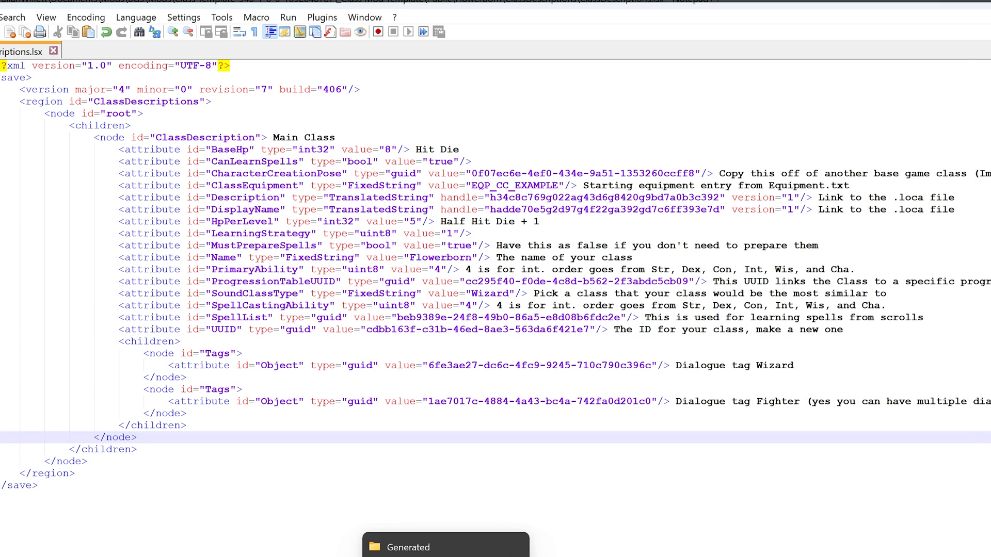
pyautogui.click(445, 547)
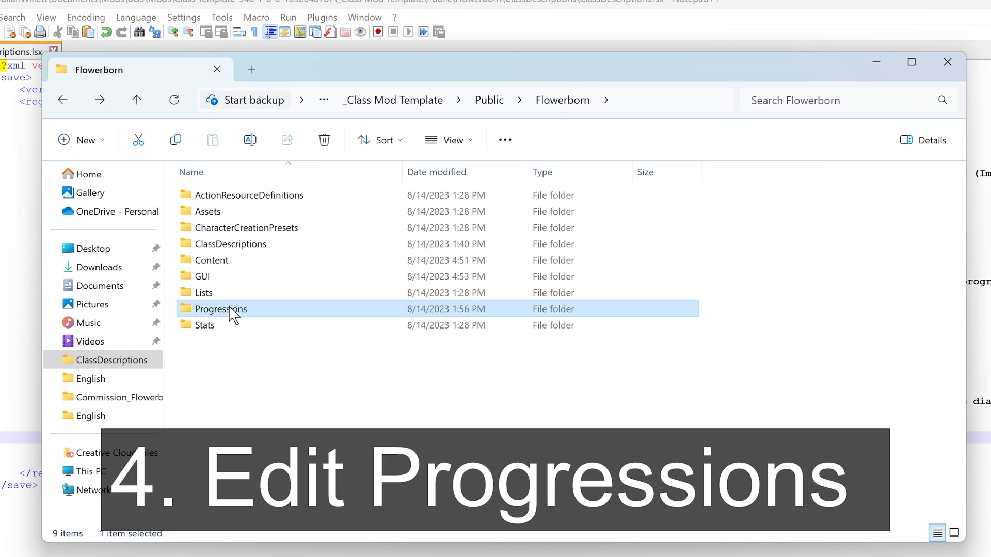
pyautogui.doubleClick(220, 309)
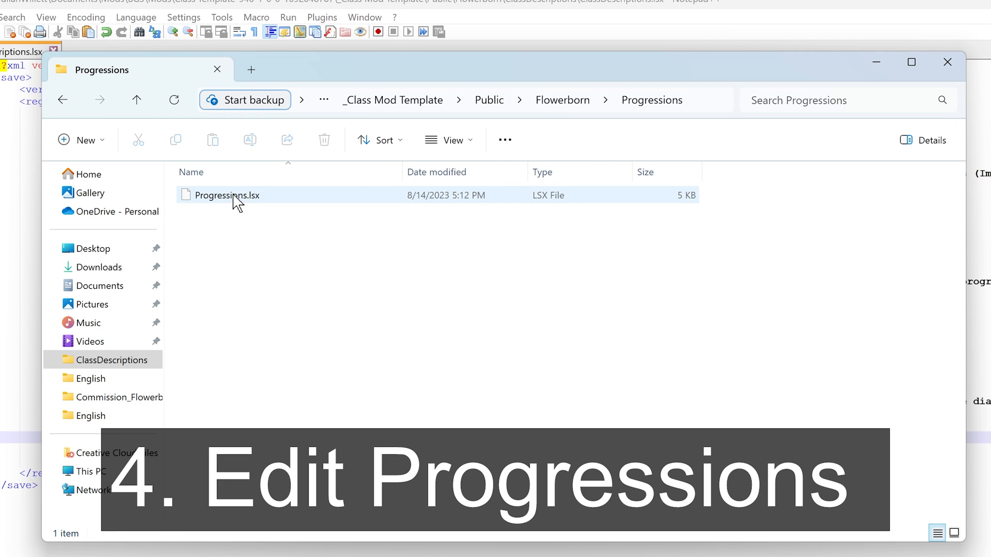
pyautogui.doubleClick(227, 195)
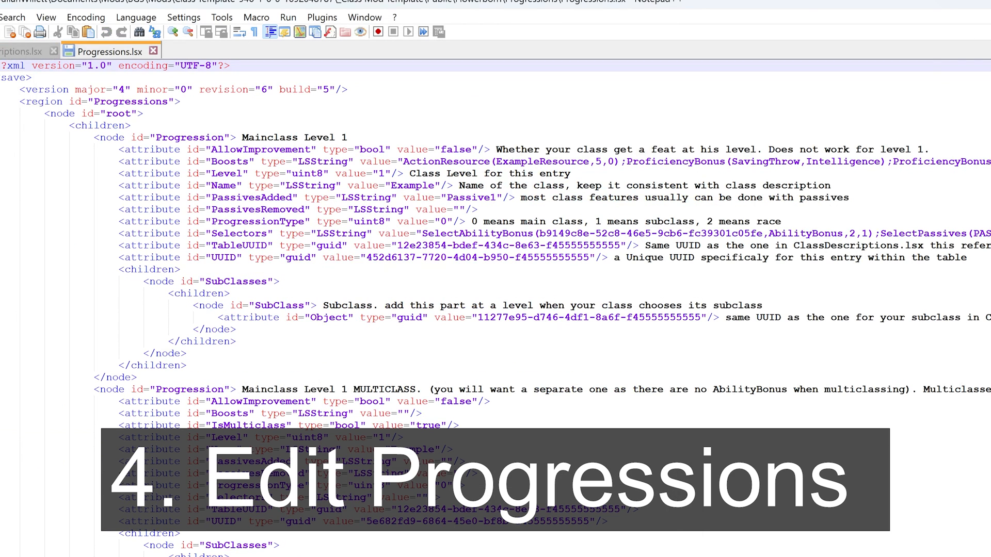
# Step: Scroll down Progressions.lsx to the MULTICLASS and Subclass Level 1 progression nodes
pyautogui.scroll(-3)
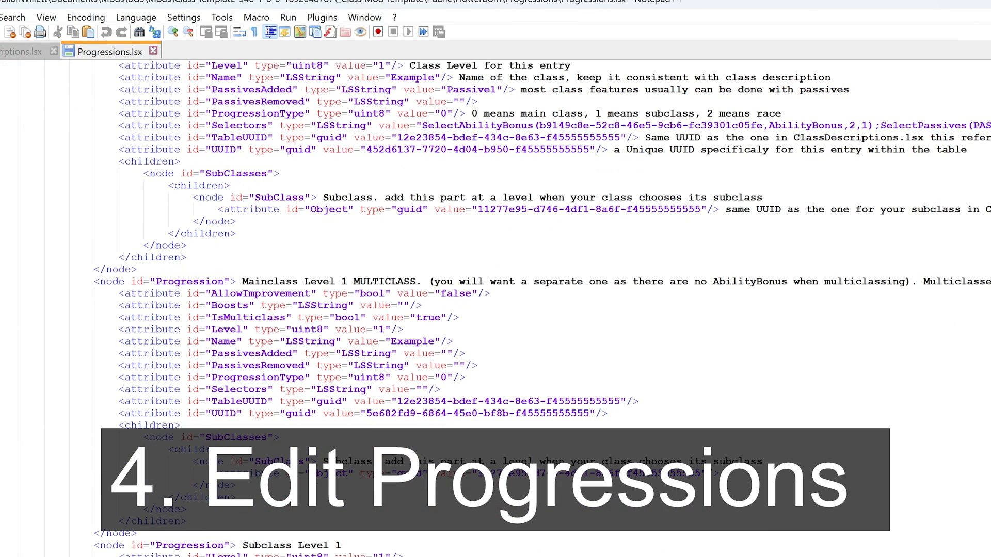
pyautogui.scroll(-3)
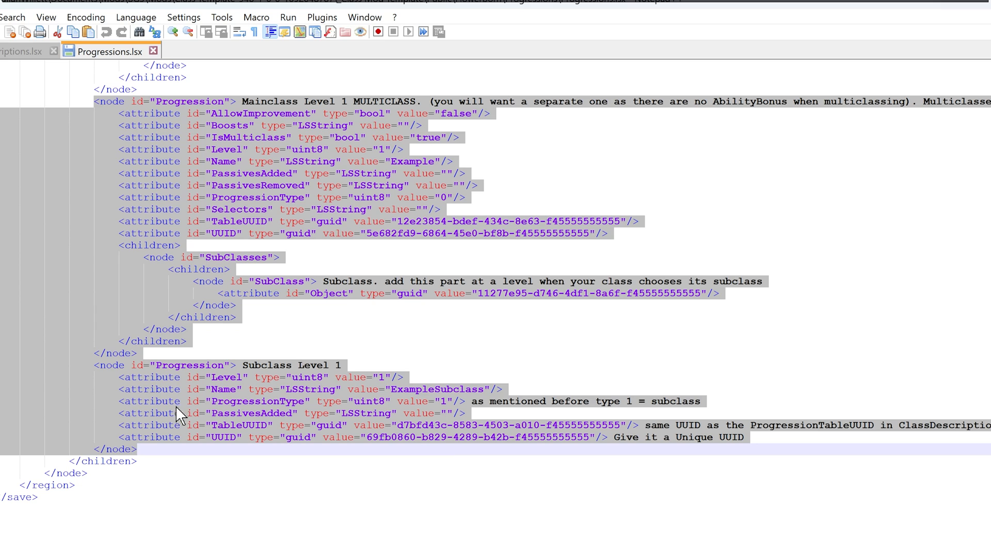
pyautogui.moveTo(180, 416)
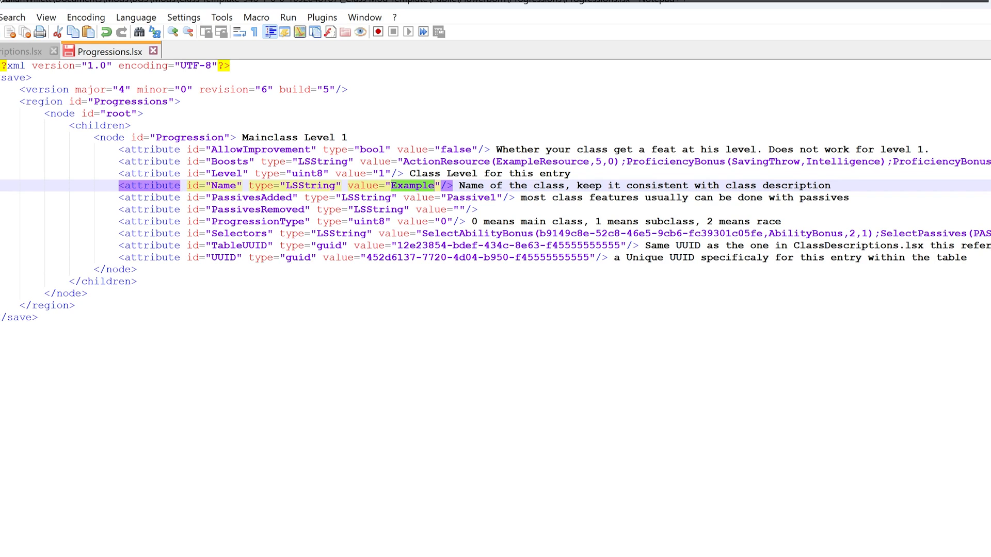
# Step: Name the progression Flowerborn, paste the ProgressionTableUUID, and paste a newly generated UUID
pyautogui.write('Flowerborn')
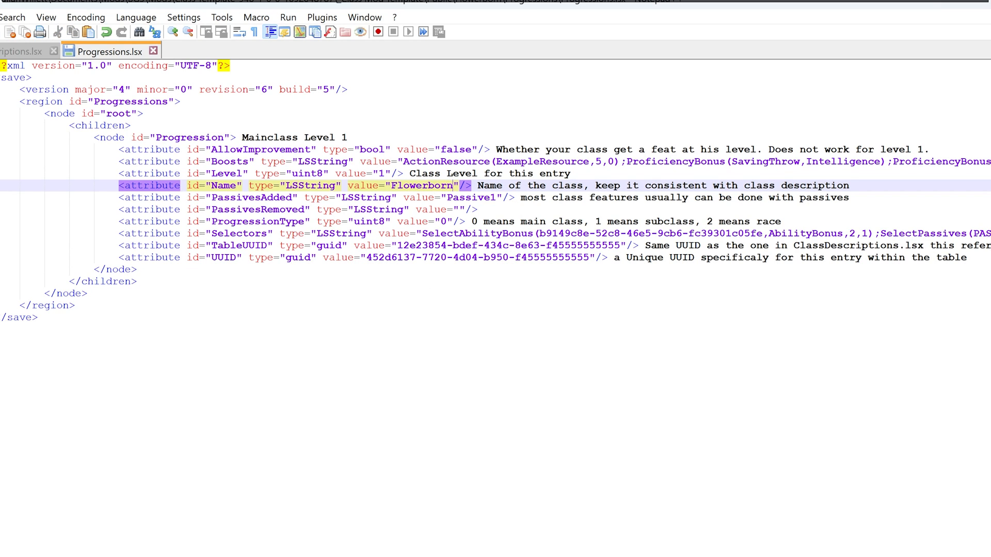
pyautogui.click(253, 245)
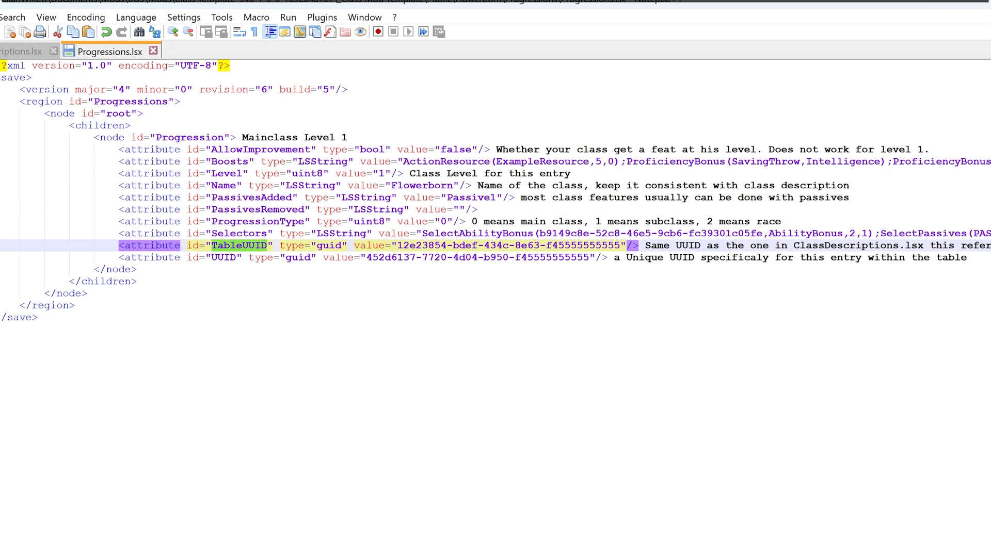
pyautogui.click(25, 51)
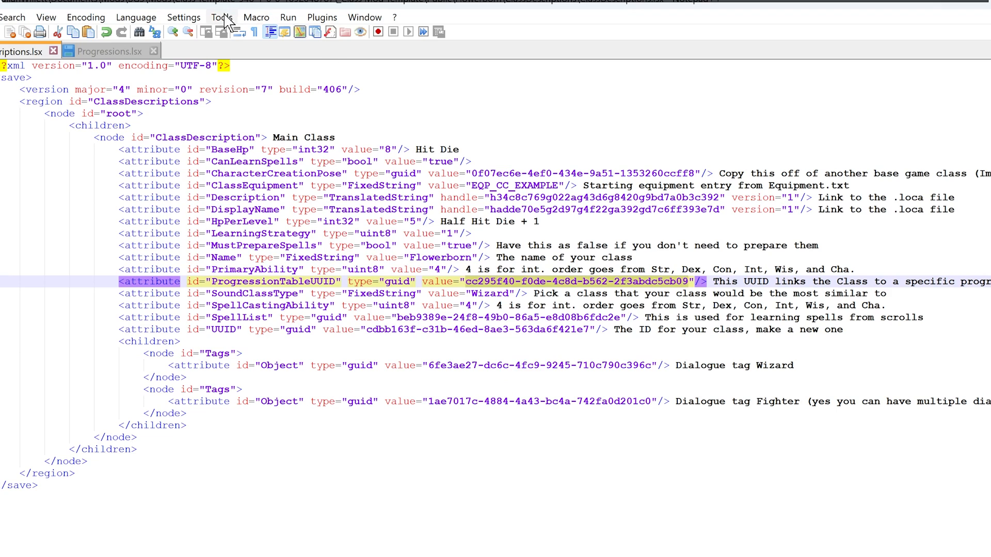
pyautogui.click(107, 51)
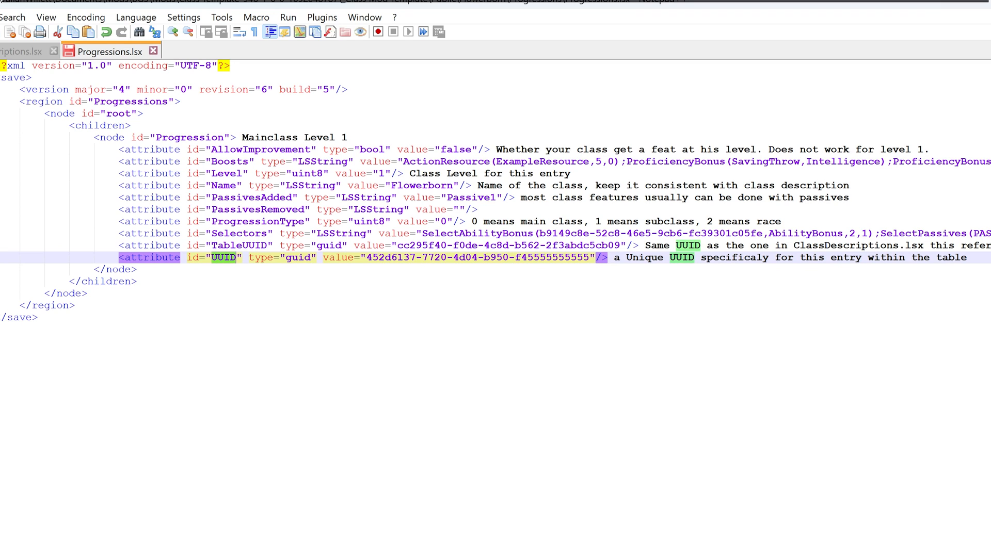
pyautogui.click(253, 166)
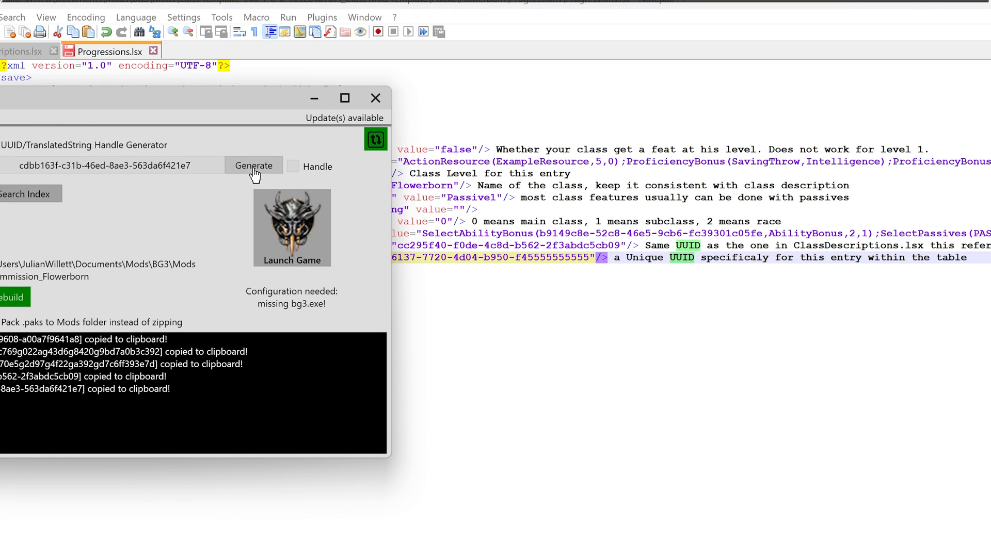
pyautogui.click(253, 165)
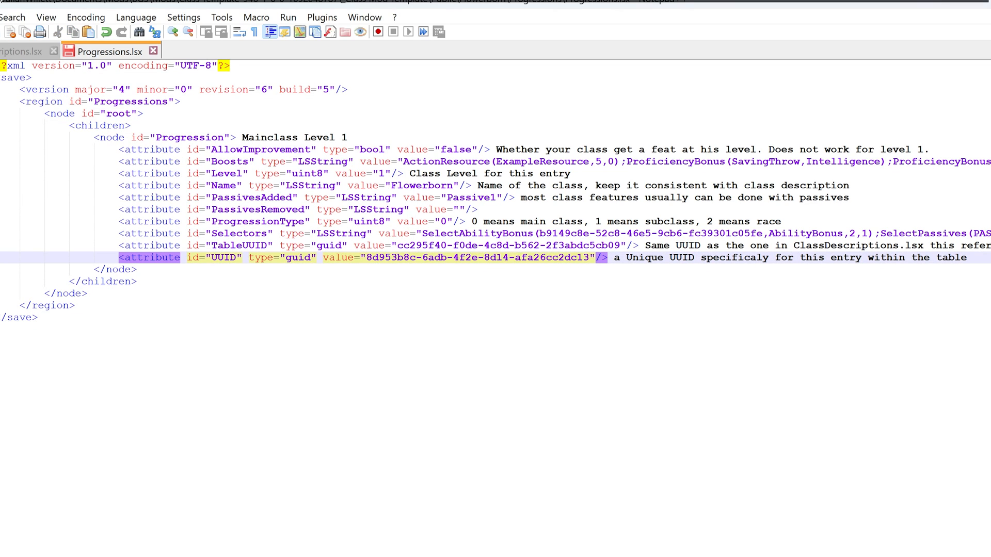
pyautogui.moveTo(154, 60)
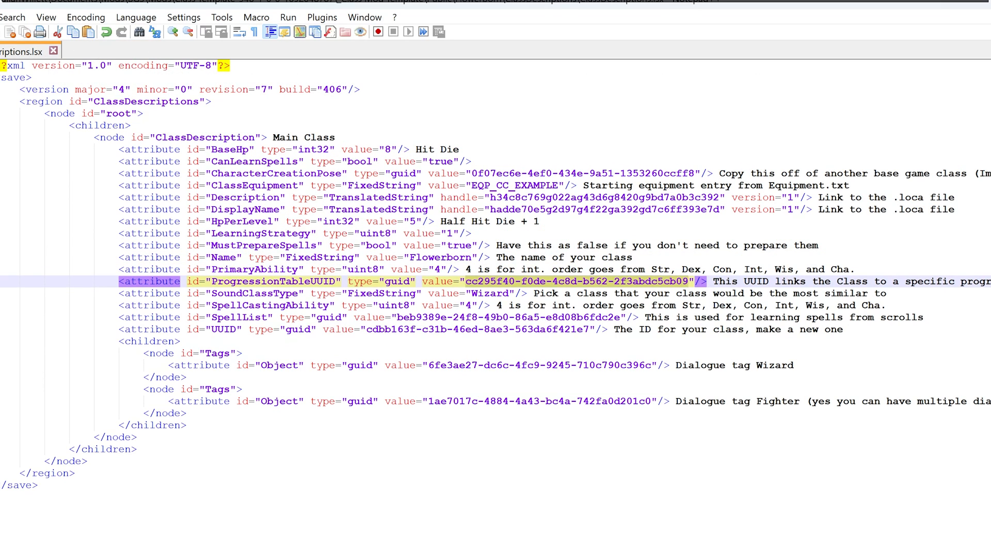
pyautogui.moveTo(31, 51)
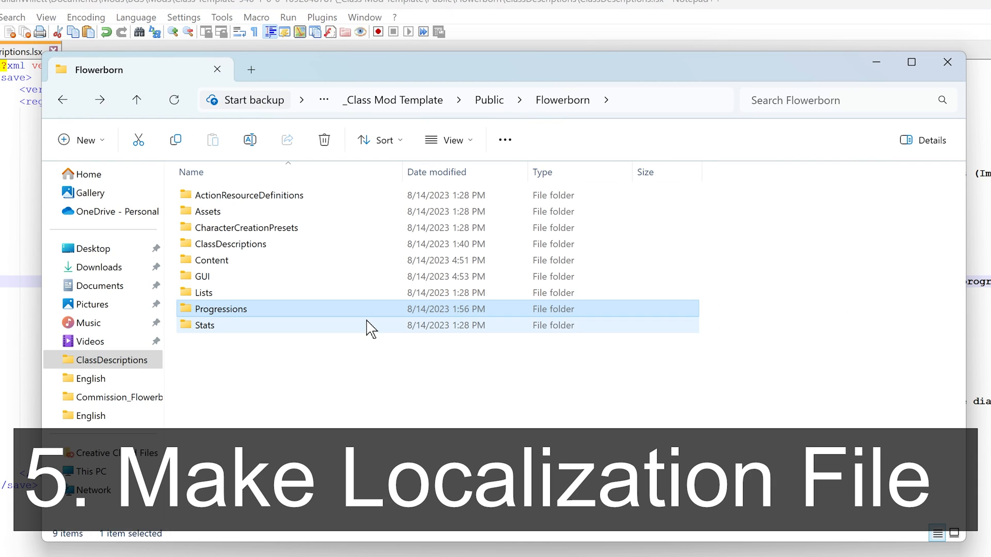
# Step: Rename Localization > English > Example.xml to Flowerborn.xml and open it
pyautogui.click(136, 100)
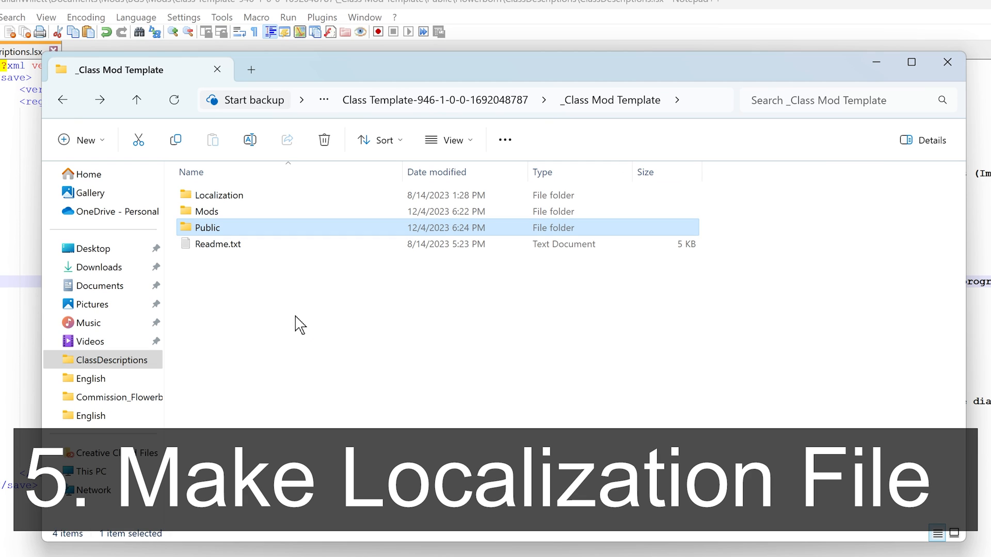
pyautogui.moveTo(230, 204)
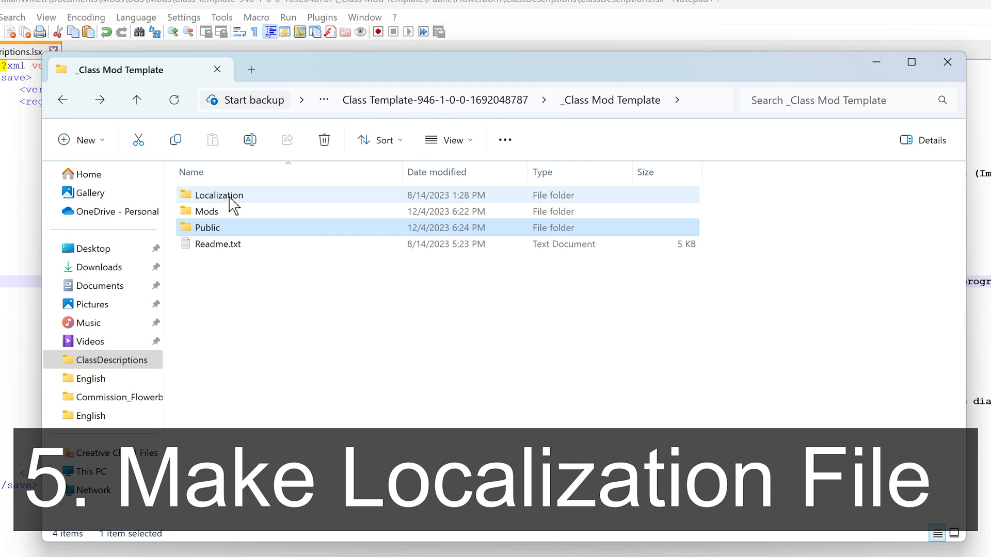
pyautogui.doubleClick(219, 195)
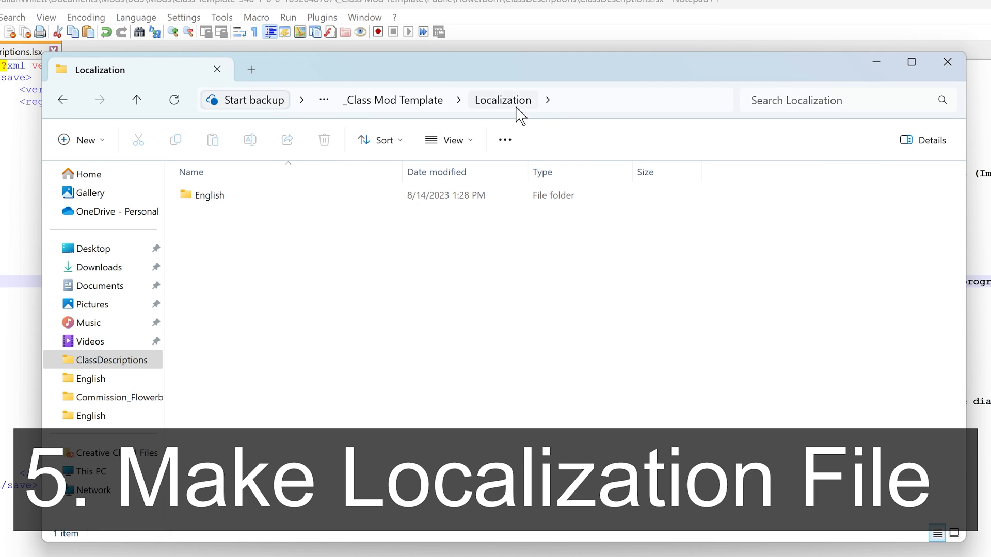
pyautogui.doubleClick(209, 195)
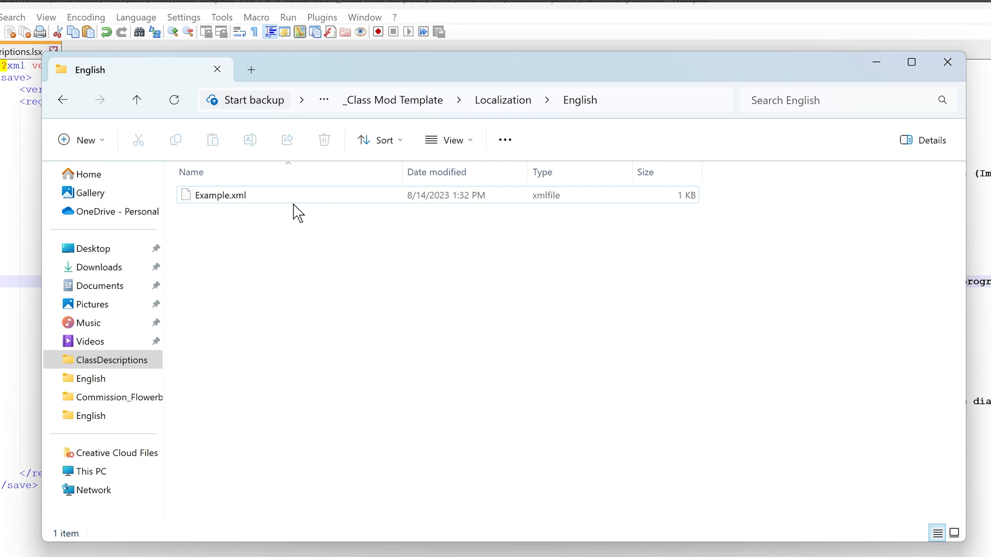
pyautogui.click(221, 195)
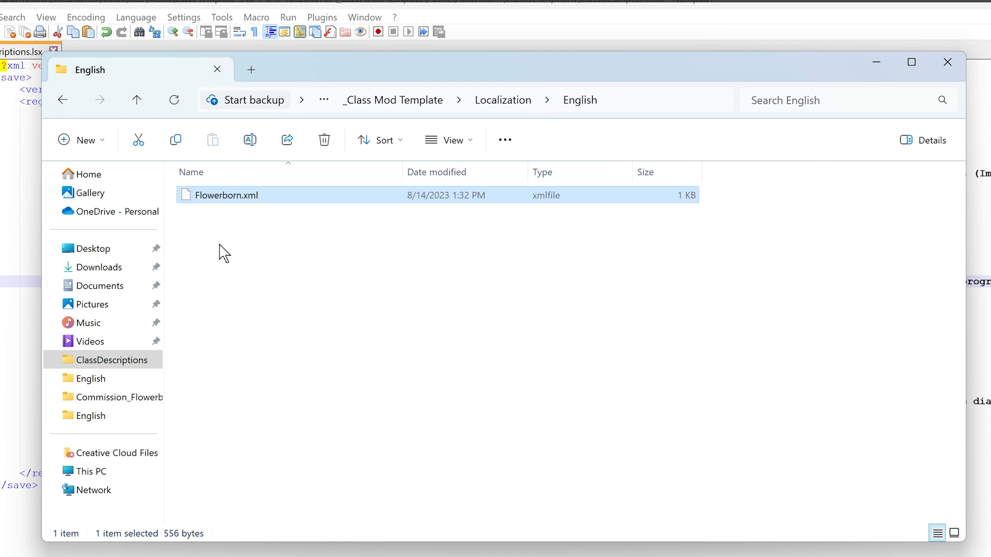
pyautogui.doubleClick(227, 195)
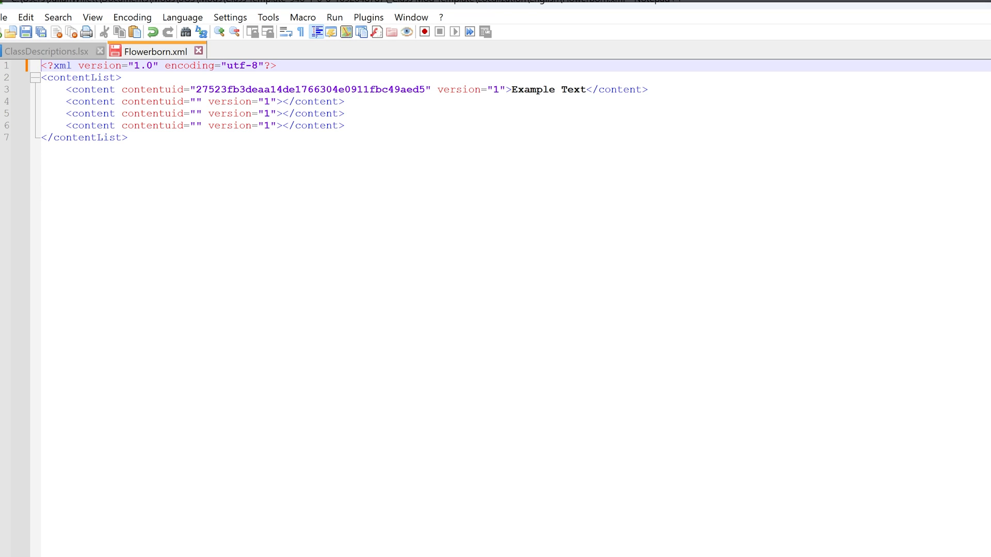
pyautogui.moveTo(46, 51)
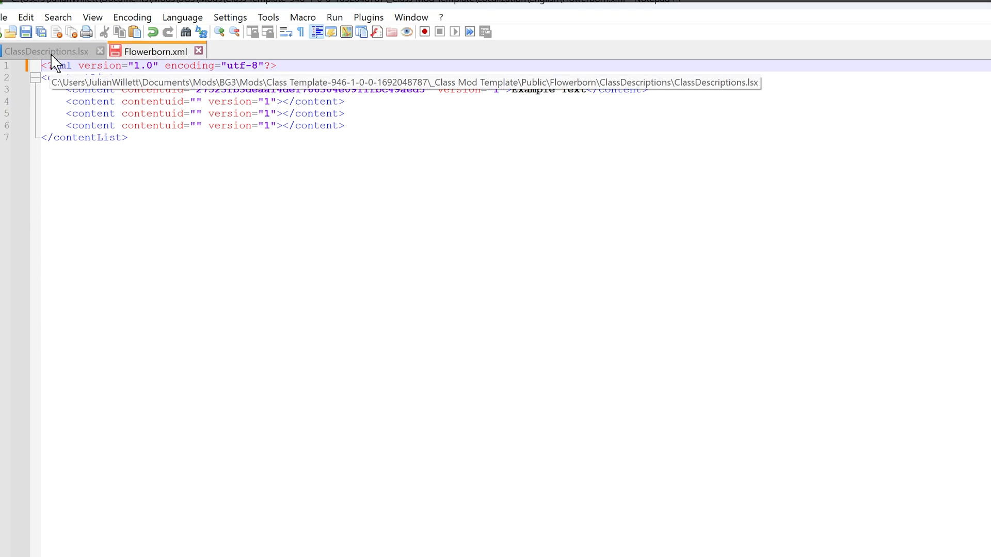
# Step: Switch to ClassDescriptions.lsx to get the DisplayName handle
pyautogui.click(46, 51)
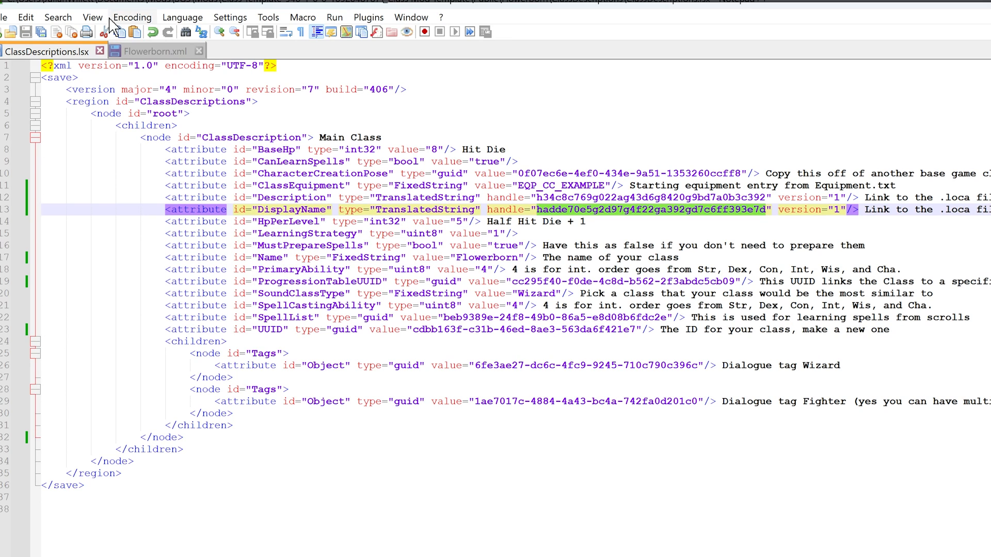
# Step: Enter Flowerborn as the name text and give the second entry handle h34c8c769g022ag43d6g8420g9bd7a0b3c392
pyautogui.click(153, 51)
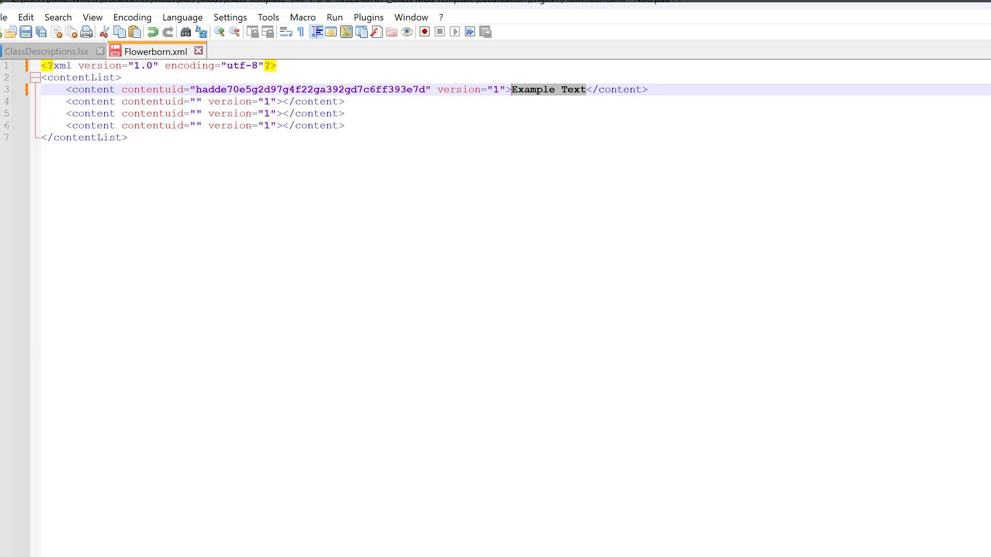
pyautogui.write('Flowerborn')
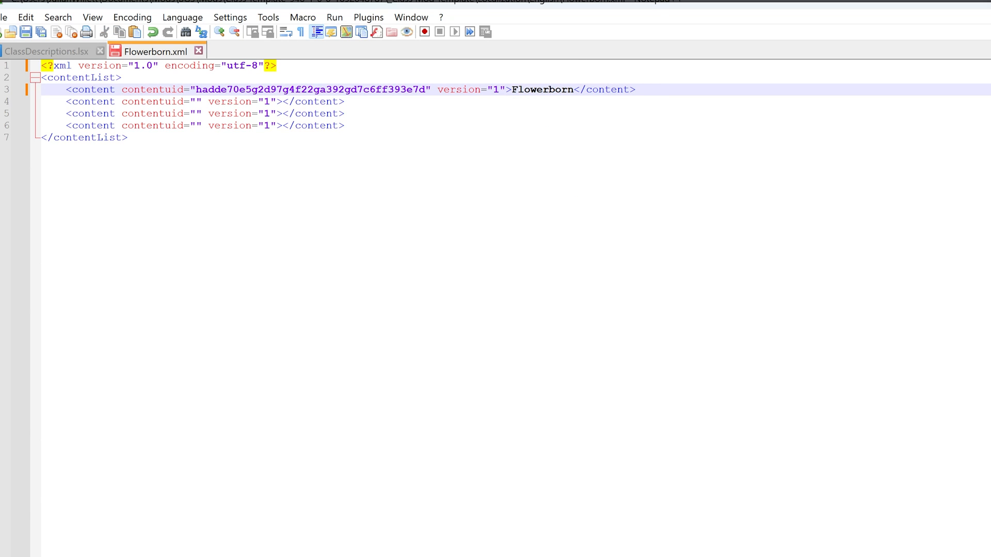
pyautogui.click(47, 51)
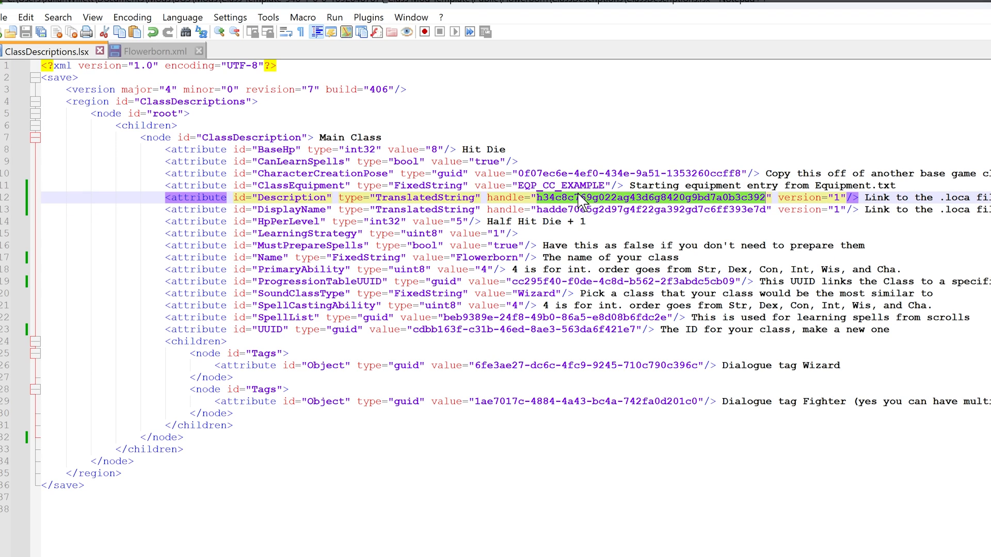
pyautogui.click(154, 51)
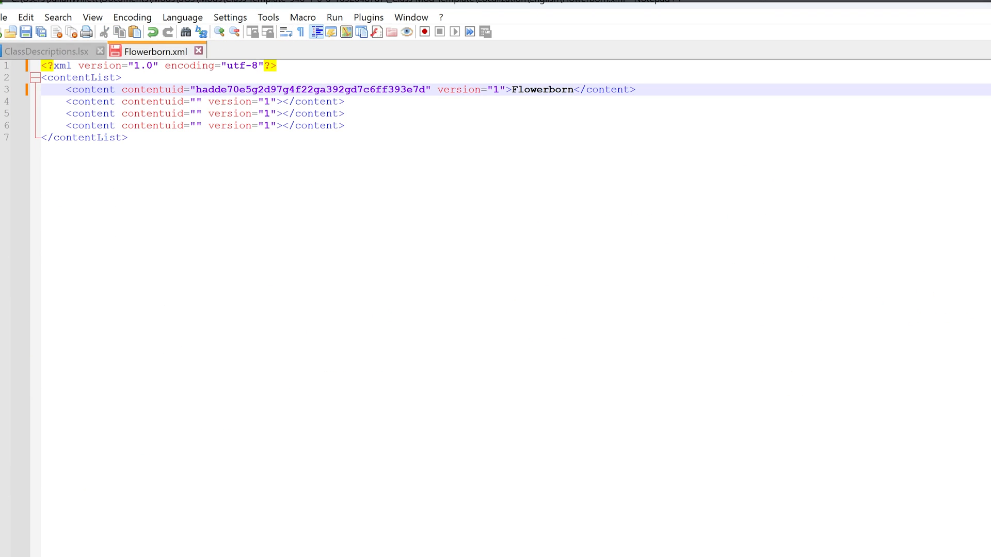
pyautogui.click(198, 101)
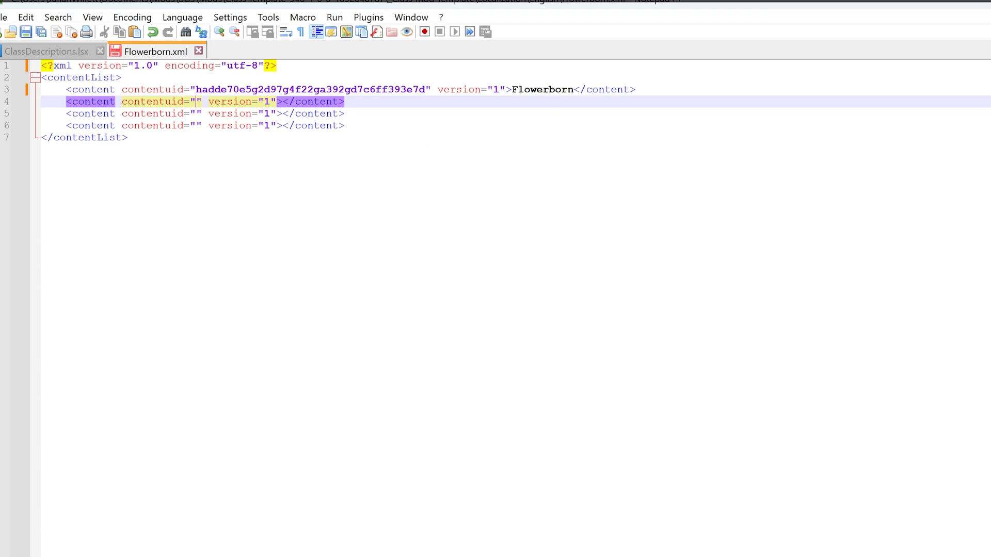
pyautogui.write('h34c8c769g022ag43d6g8420g9bd7a0b3c392')
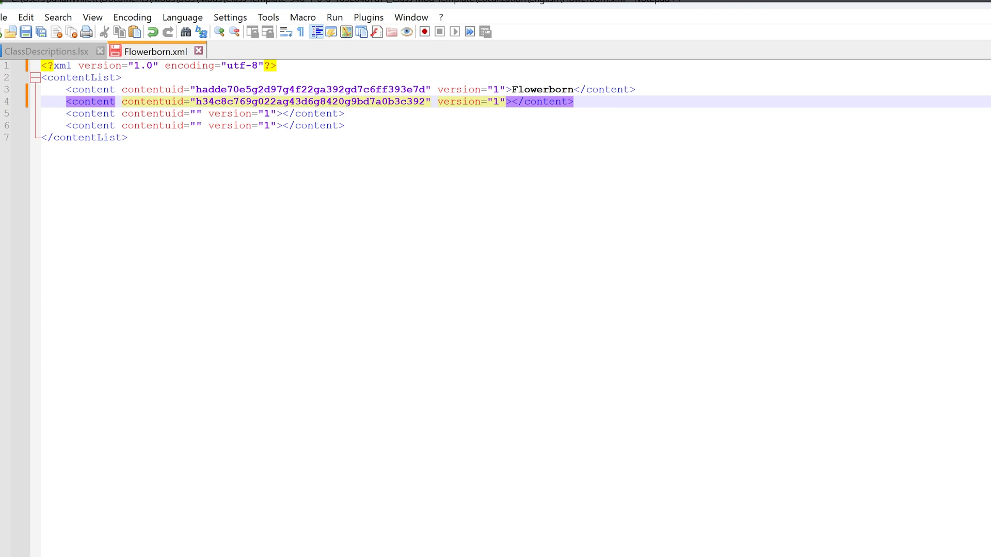
# Step: Type the second entry's text 'An awesome flower, cursed demon magic power'
pyautogui.click(510, 102)
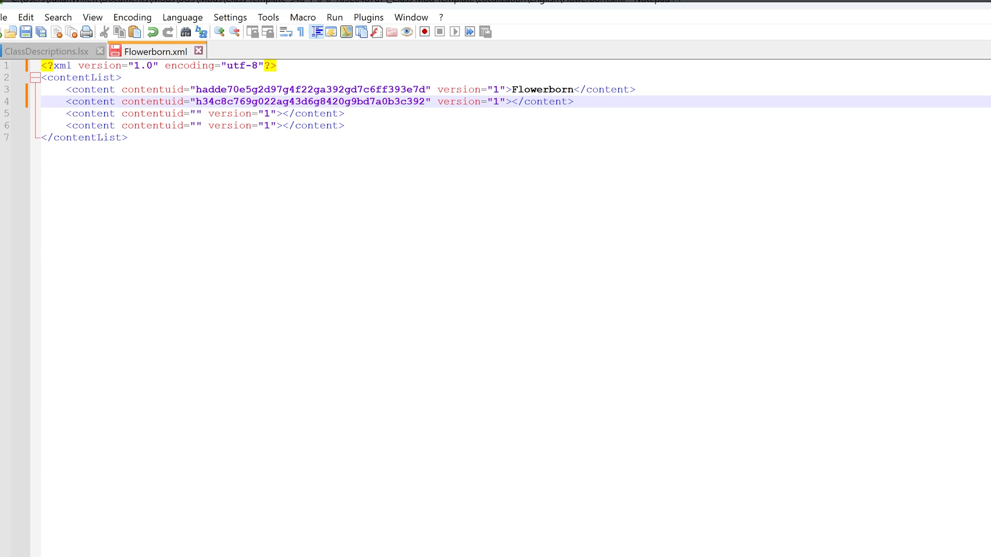
pyautogui.write('An awesome flower,')
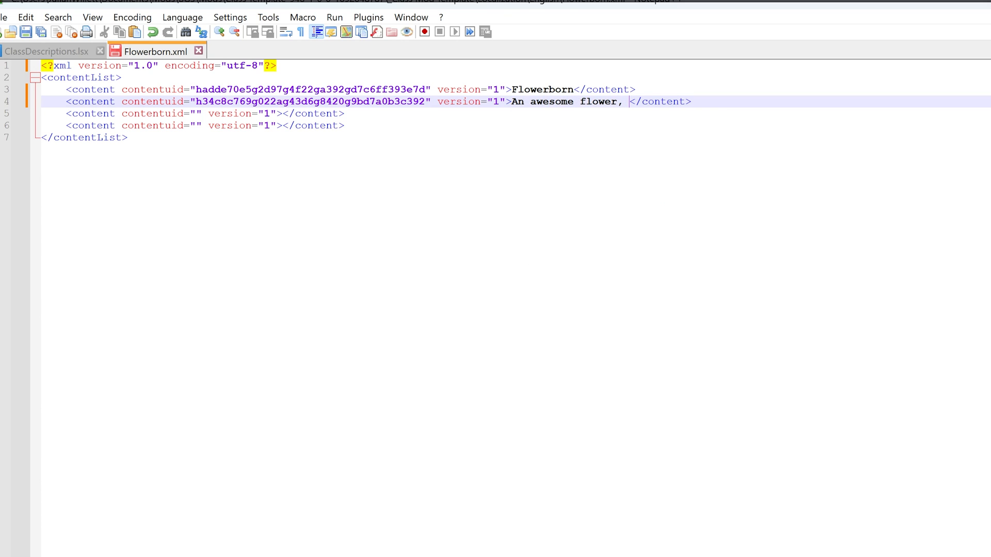
pyautogui.write('cursed demon')
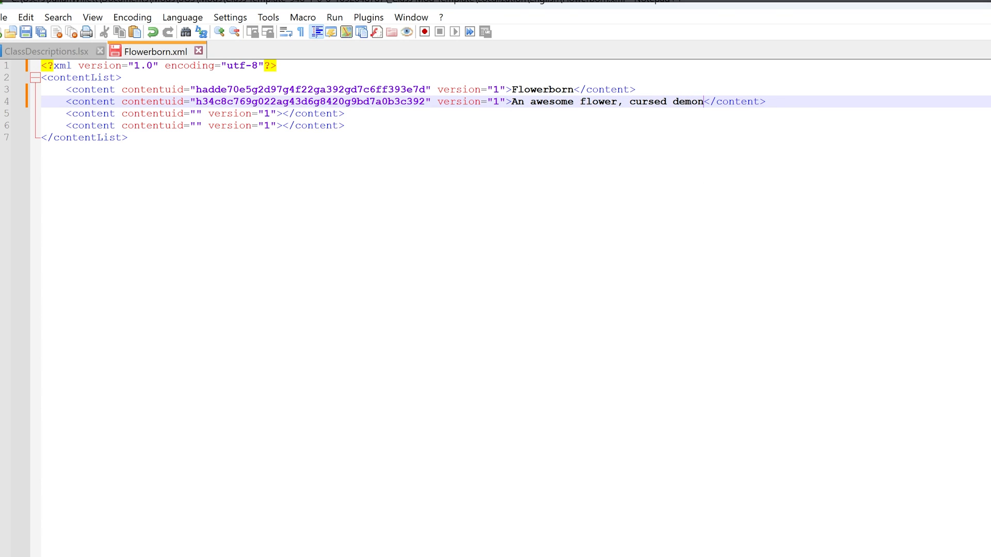
pyautogui.write('magic')
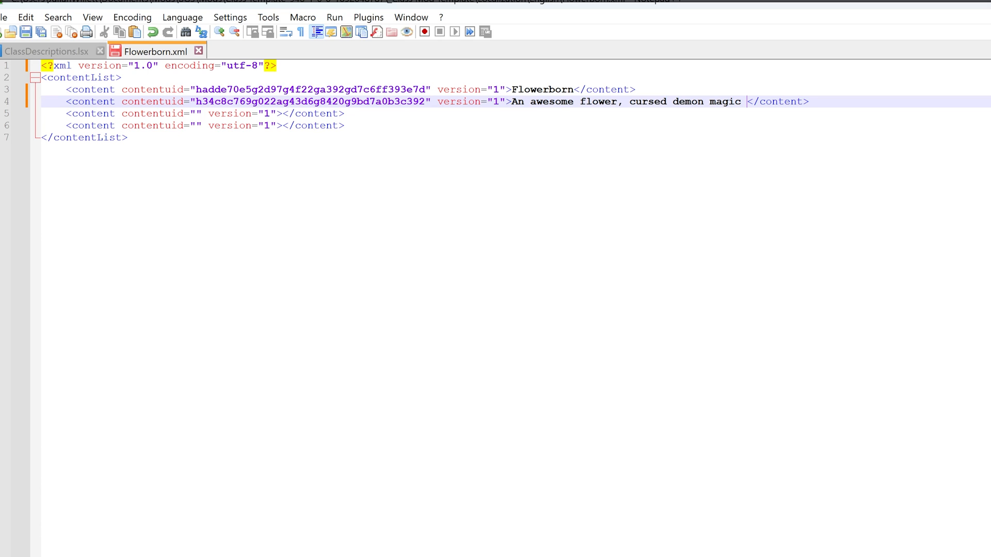
pyautogui.write('power')
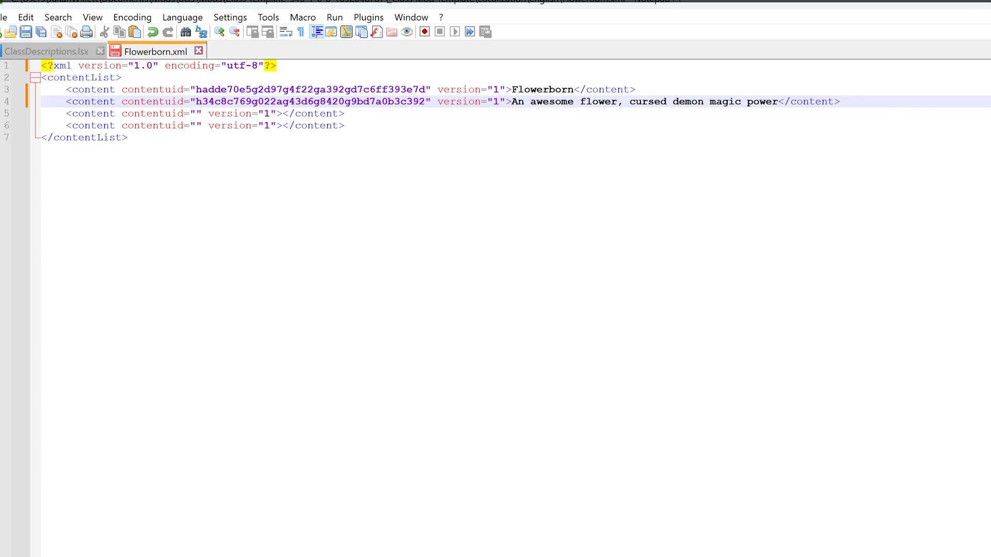
pyautogui.click(778, 102)
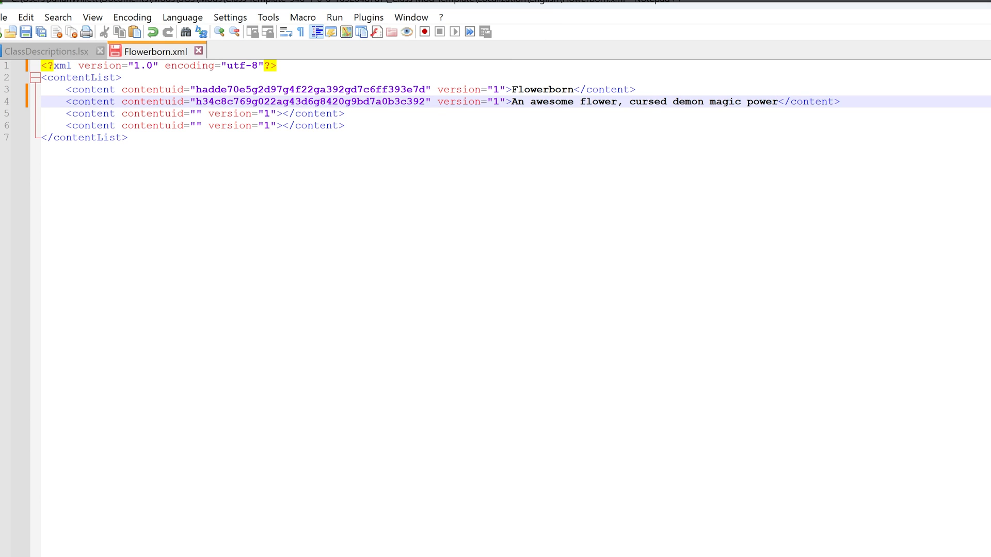
# Step: Show the English localization folder in File Explorer and launch LSLib Toolkit
pyautogui.click(777, 102)
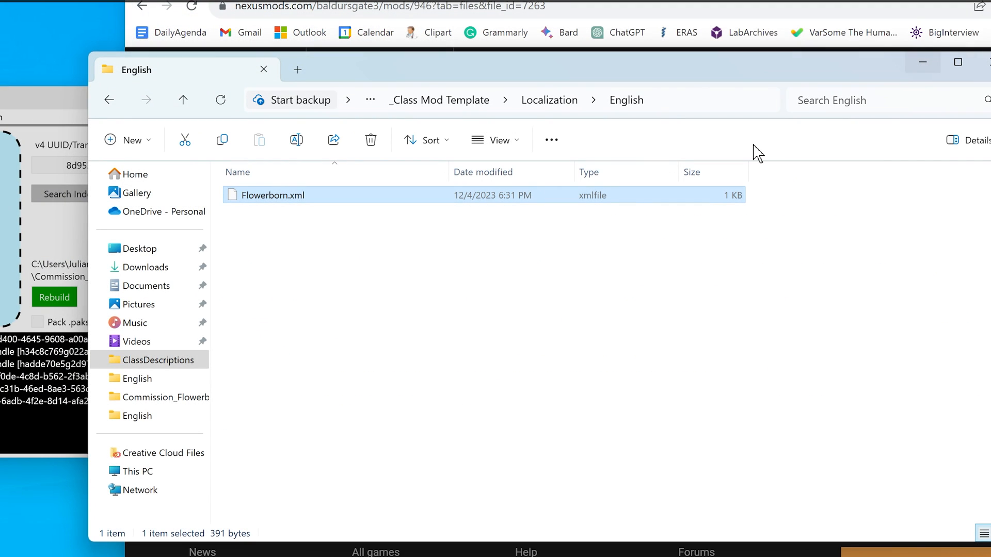
pyautogui.click(611, 282)
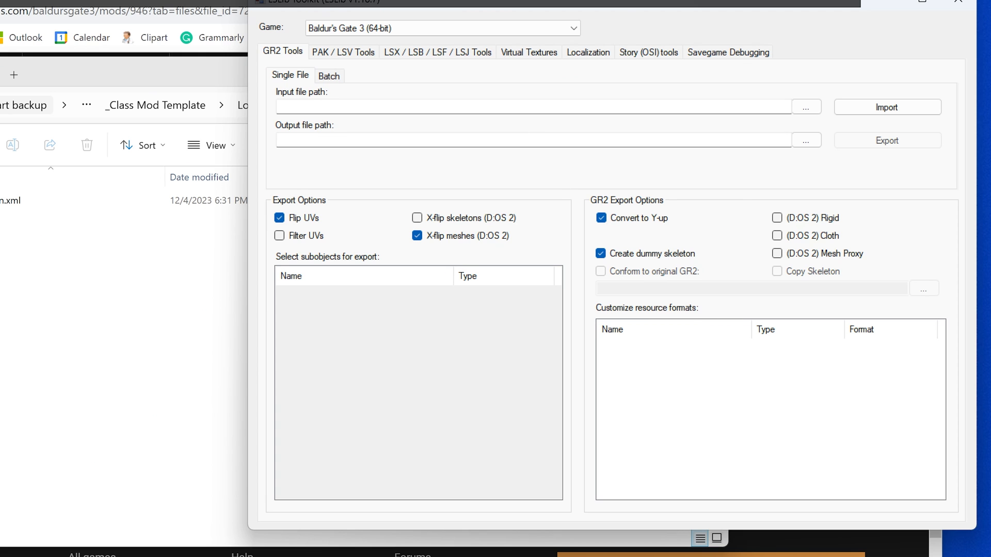
pyautogui.moveTo(357, 16)
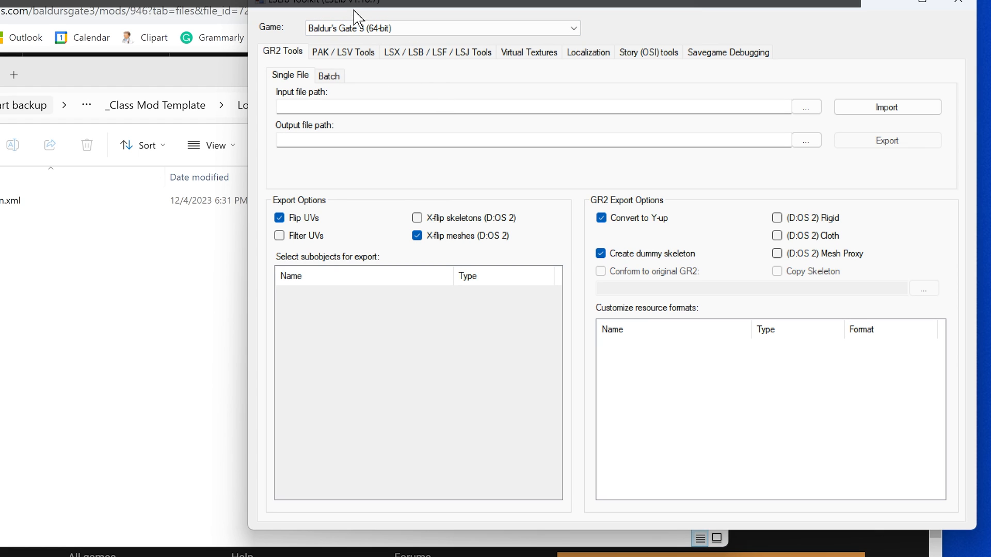
# Step: With Baldur's Gate 3 selected, convert Flowerborn.xml to Flowerborn.loca at the same path
pyautogui.click(442, 28)
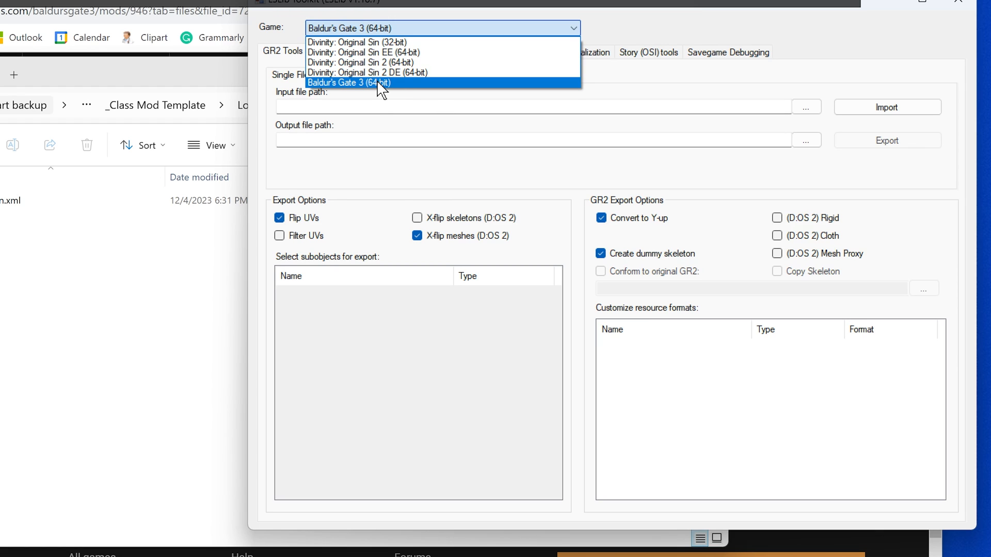
pyautogui.click(349, 82)
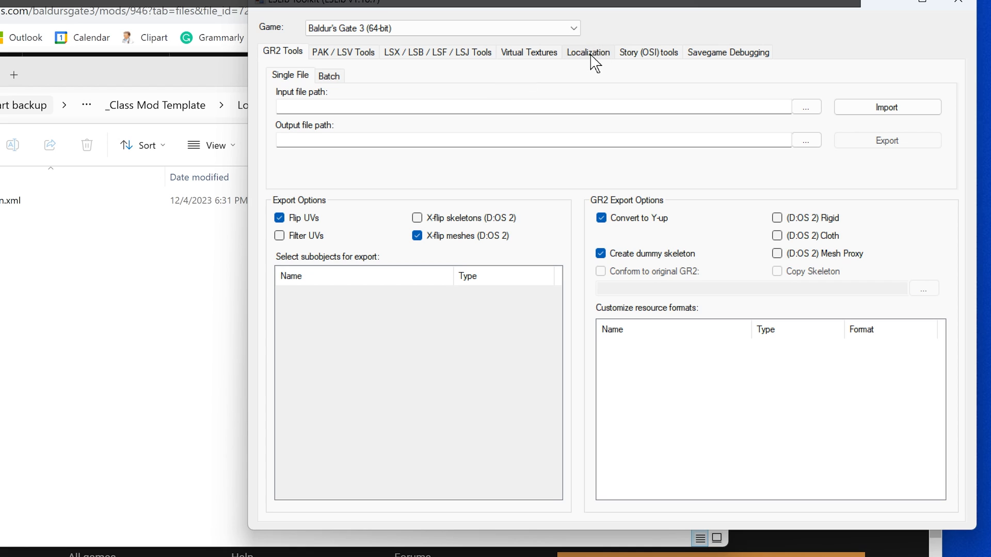
pyautogui.click(587, 51)
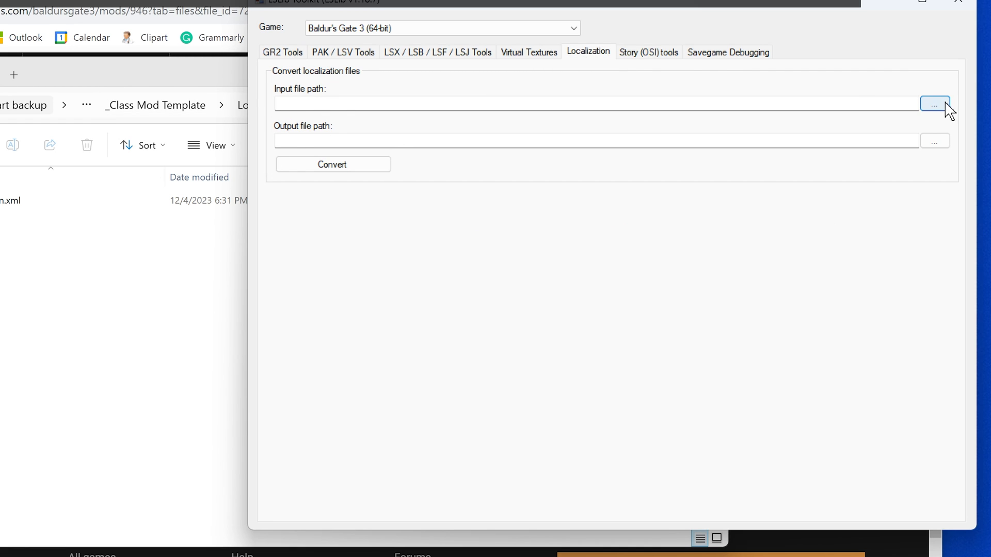
pyautogui.click(934, 104)
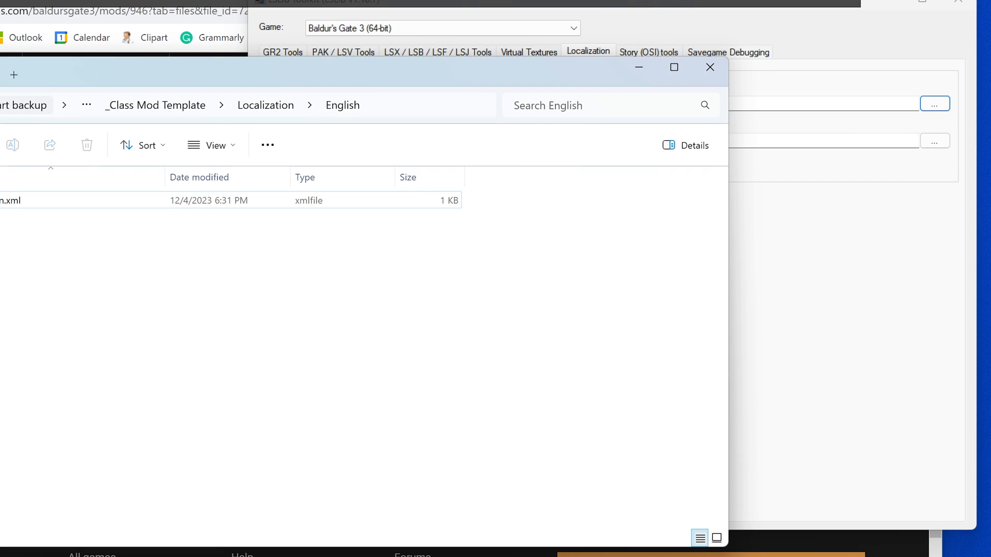
pyautogui.rightClick(10, 200)
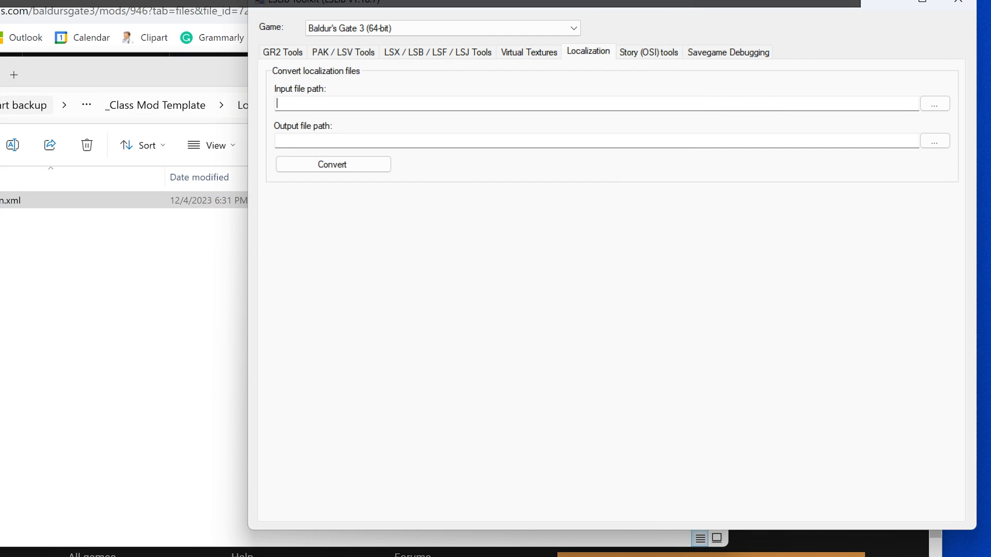
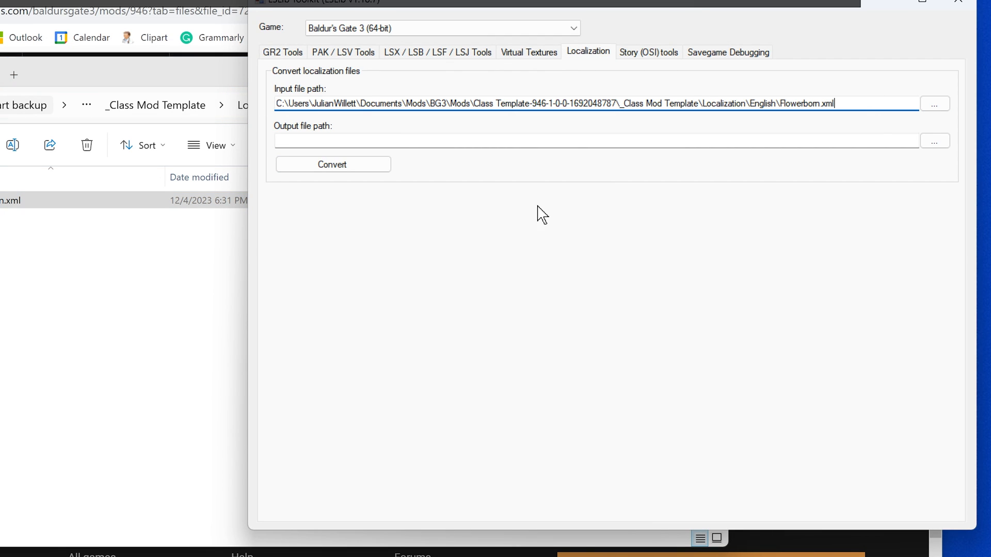
pyautogui.doubleClick(816, 103)
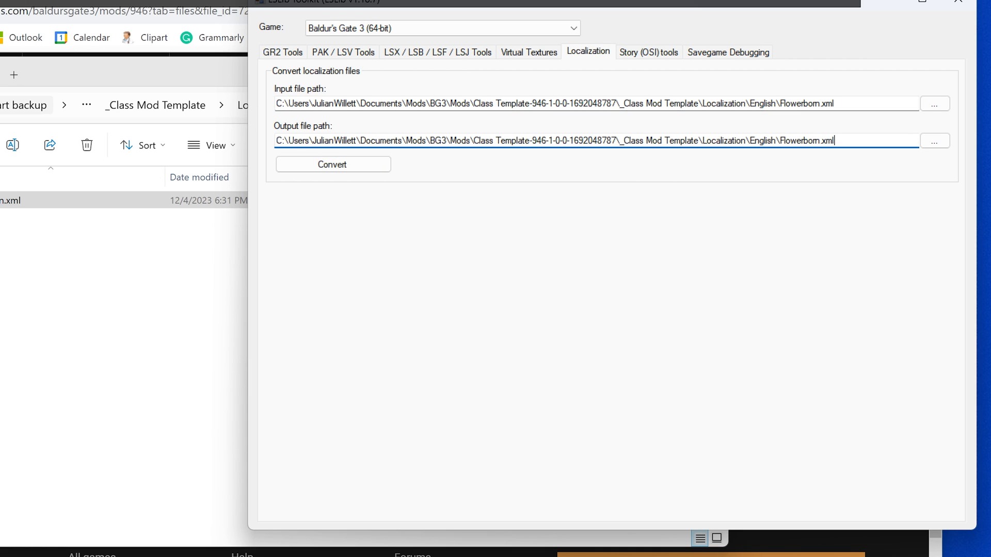
pyautogui.press('Backspace')
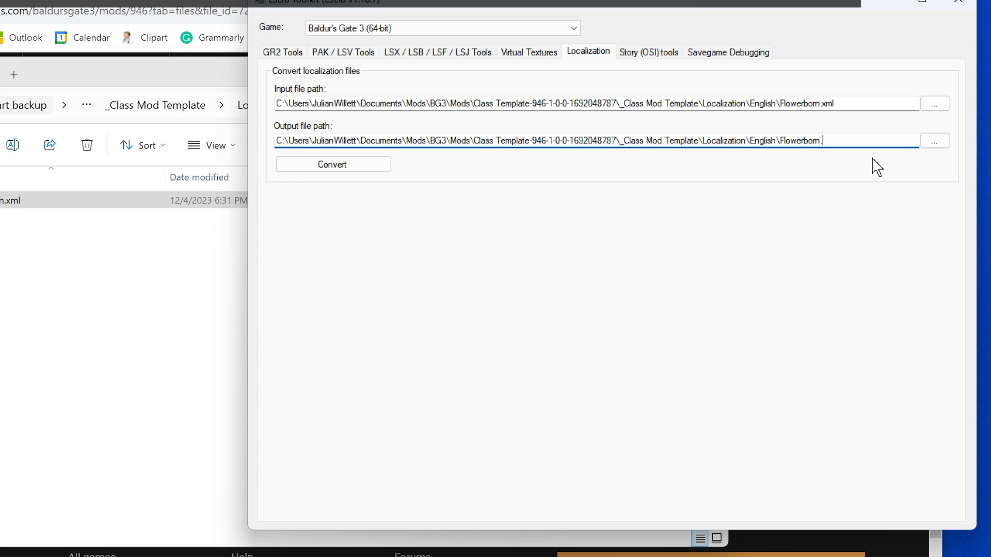
pyautogui.write('loca')
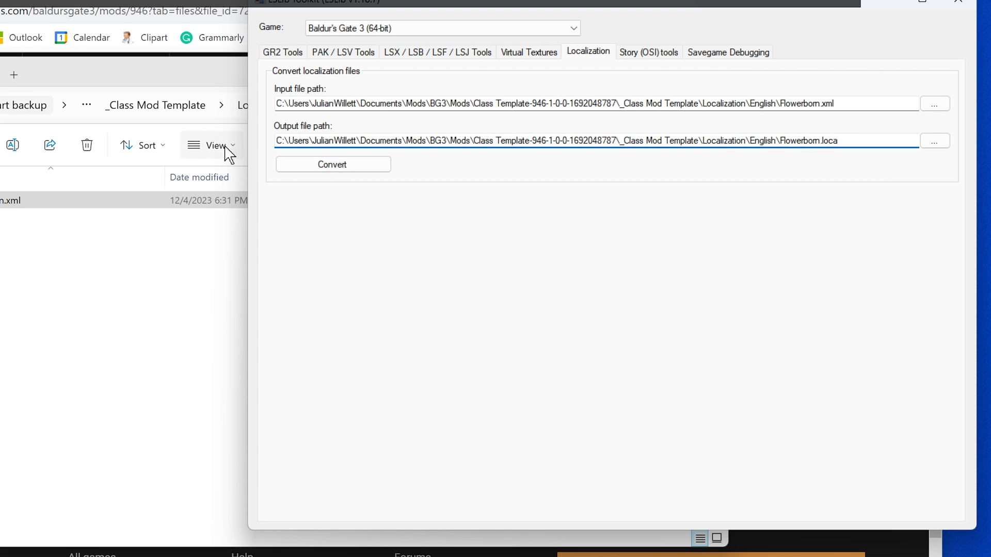
pyautogui.click(332, 164)
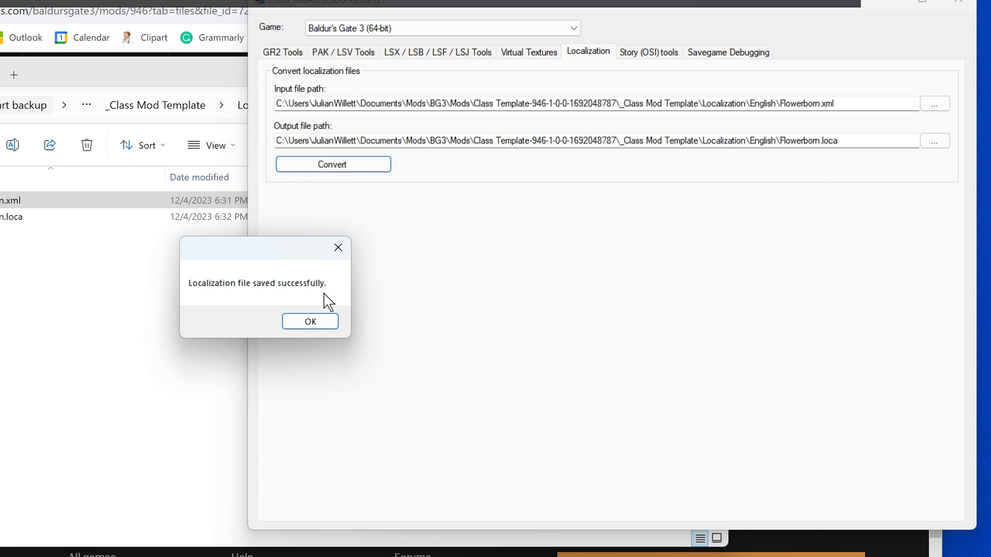
pyautogui.moveTo(334, 317)
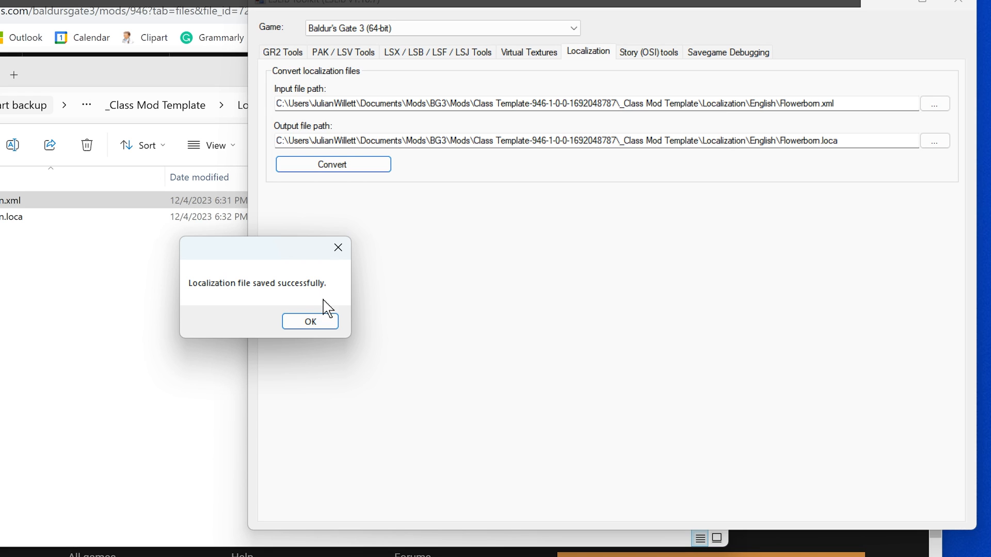
pyautogui.click(310, 321)
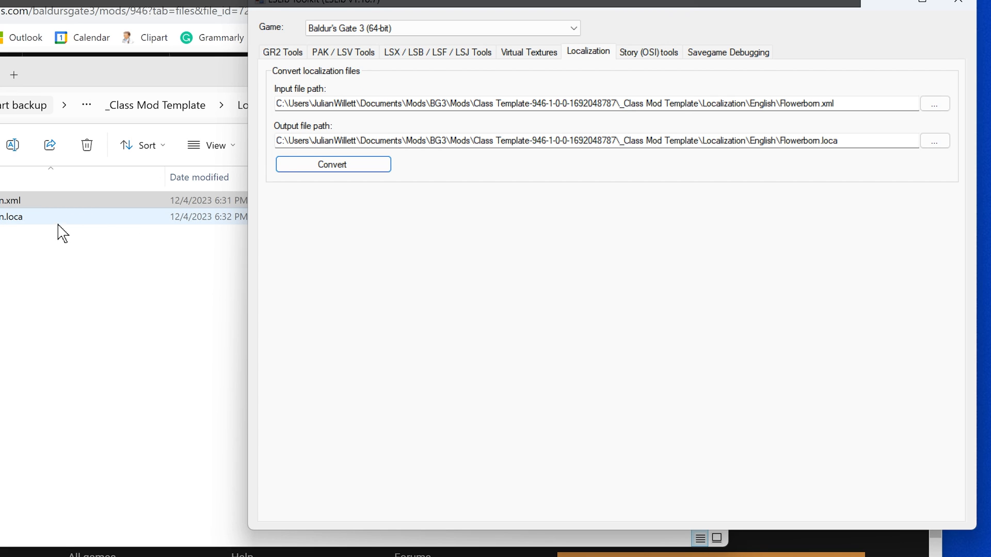
pyautogui.moveTo(84, 261)
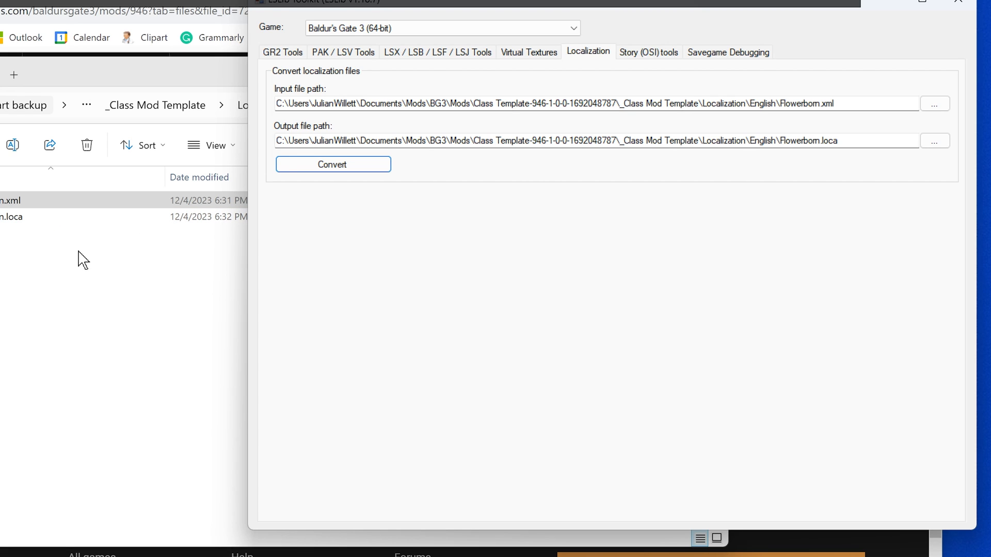
pyautogui.moveTo(970, 6)
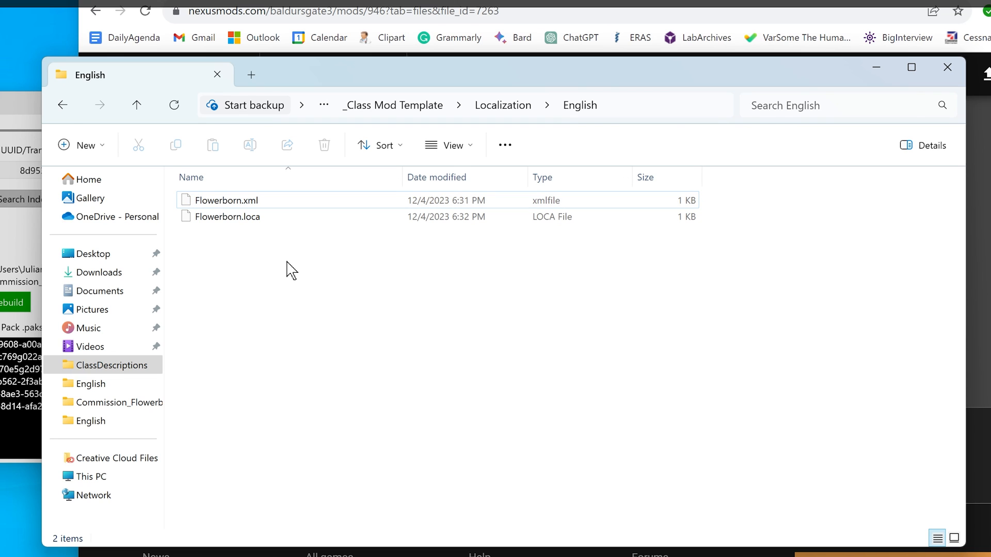
pyautogui.moveTo(328, 275)
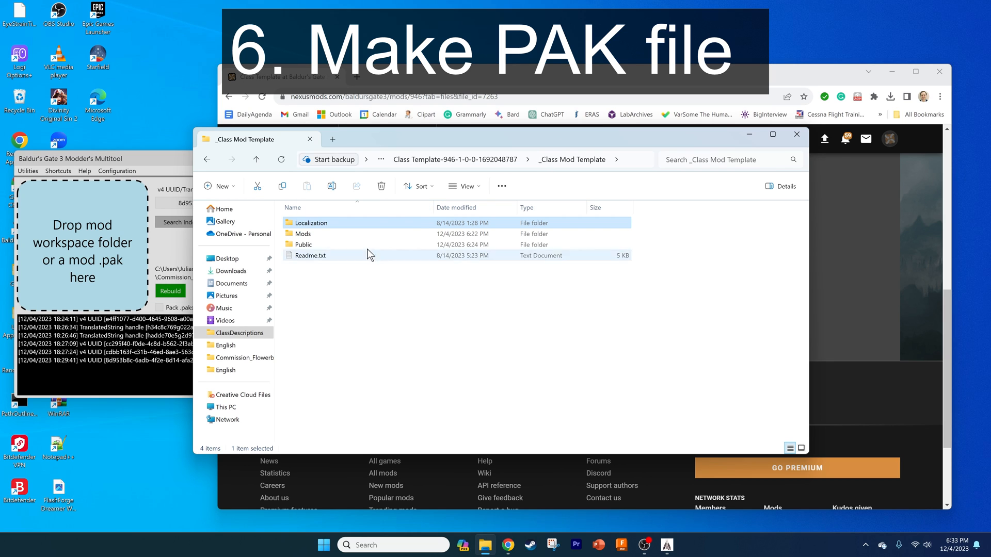
pyautogui.moveTo(436, 245)
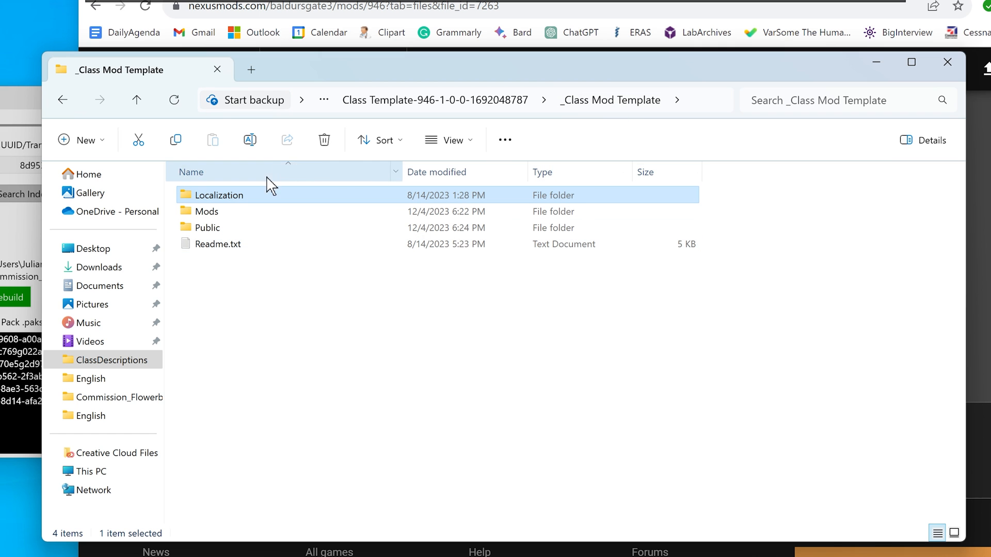
pyautogui.moveTo(634, 135)
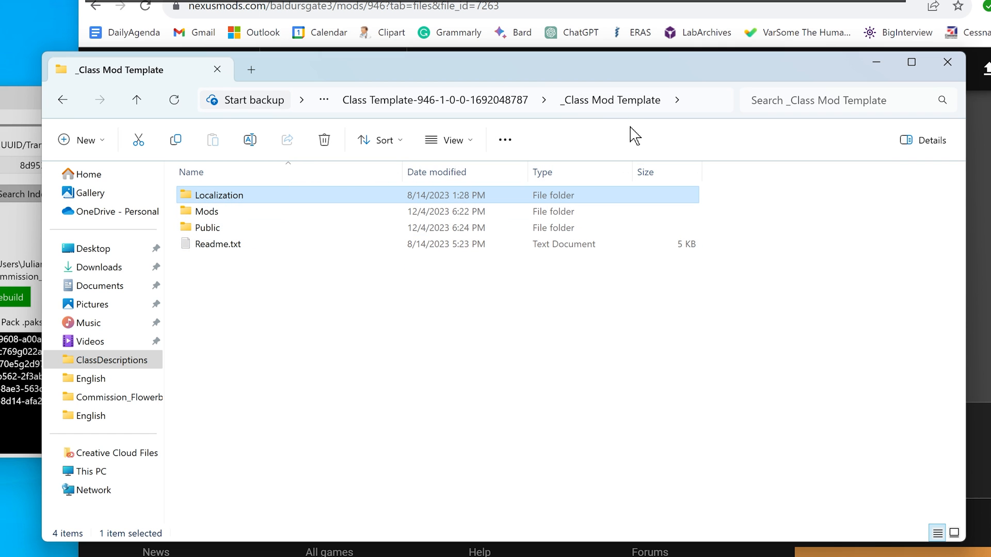
pyautogui.moveTo(606, 123)
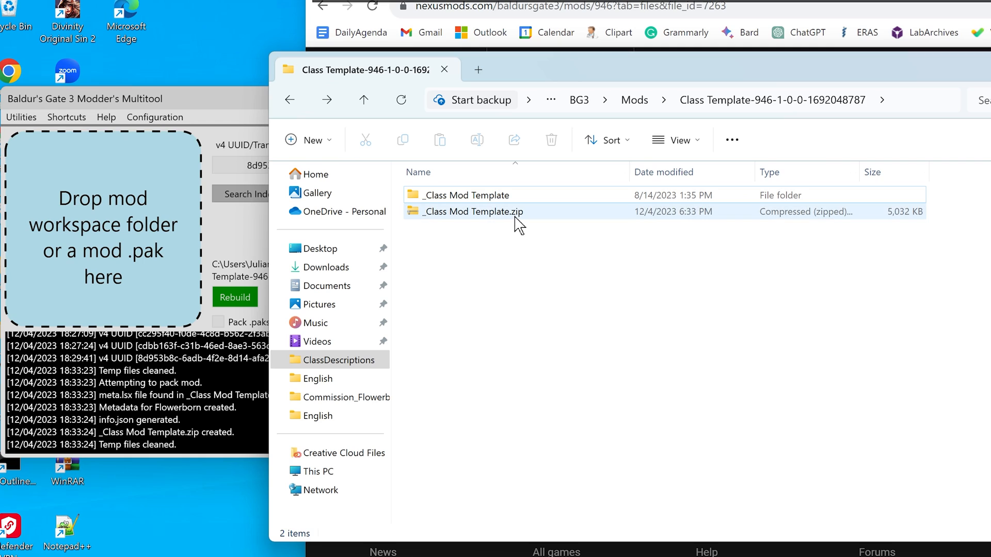
pyautogui.moveTo(511, 219)
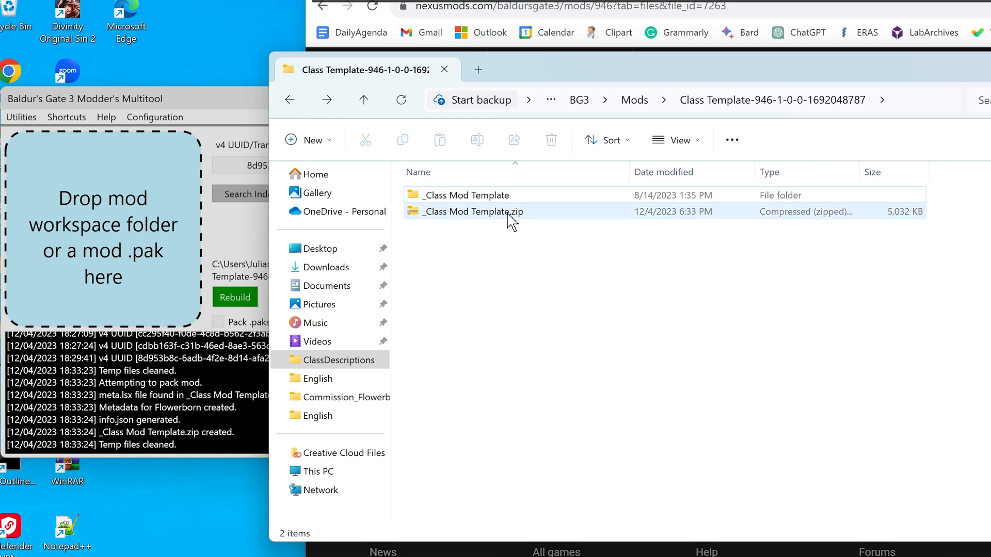
# Step: Extract _Class Mod Template.zip into the mod folder and open the extracted folder
pyautogui.click(470, 212)
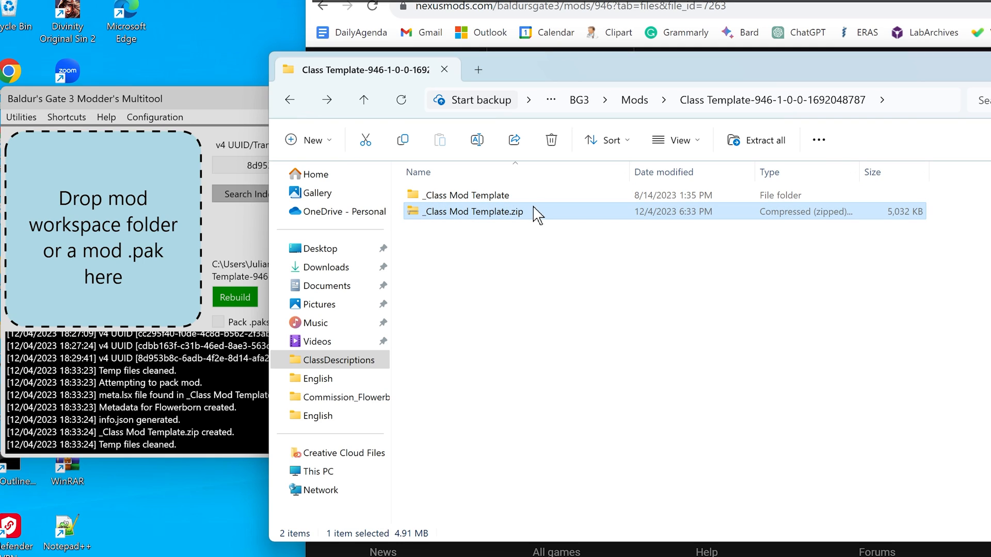
pyautogui.moveTo(451, 240)
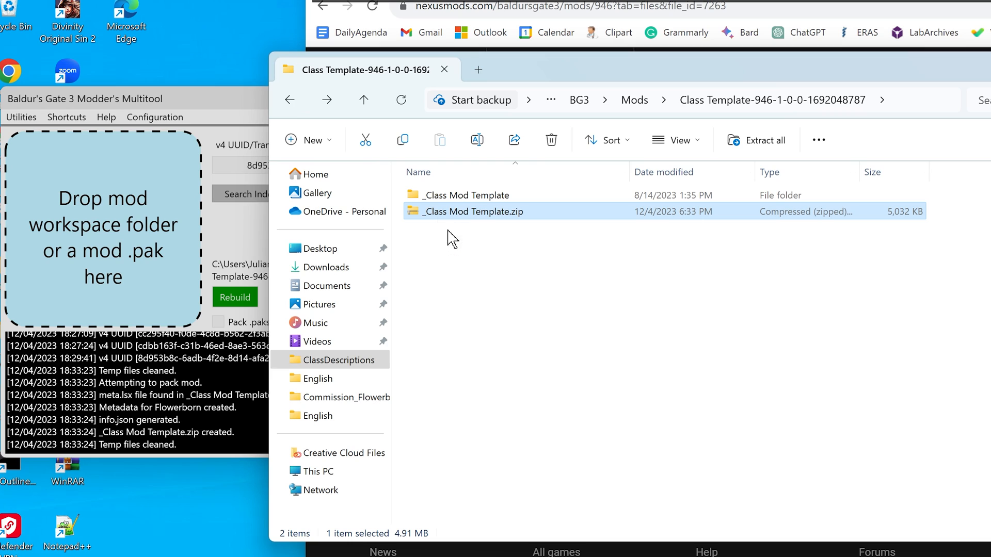
pyautogui.rightClick(470, 211)
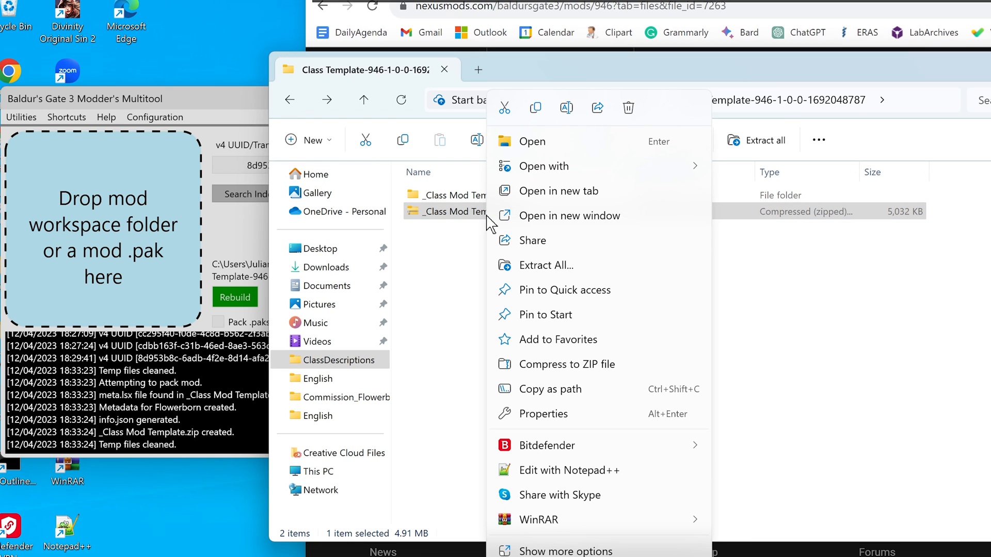
pyautogui.moveTo(461, 212)
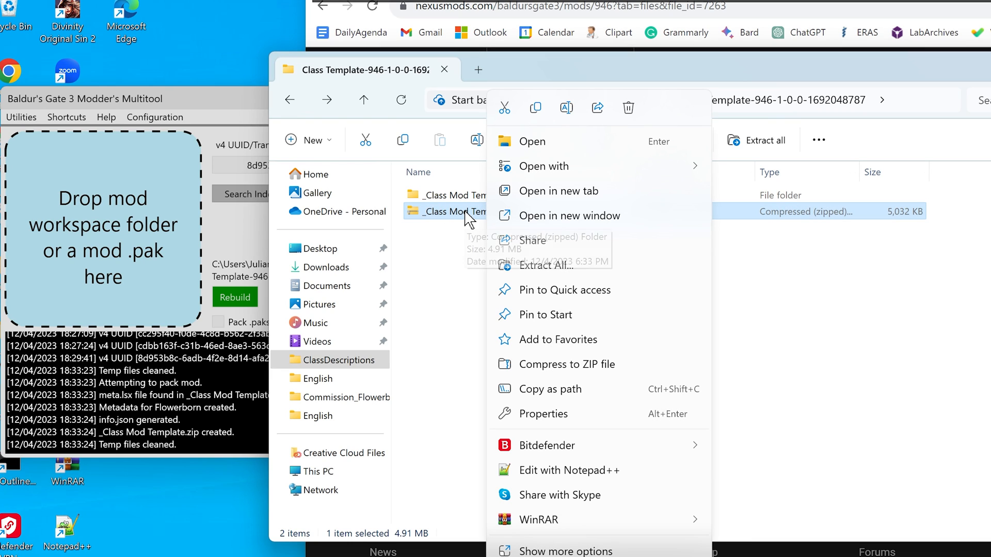
pyautogui.moveTo(466, 262)
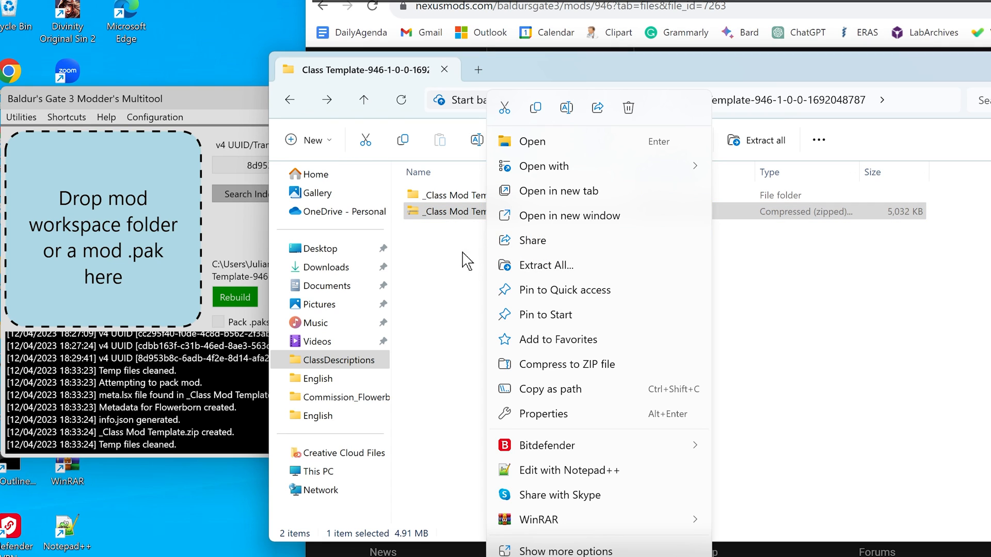
pyautogui.click(546, 264)
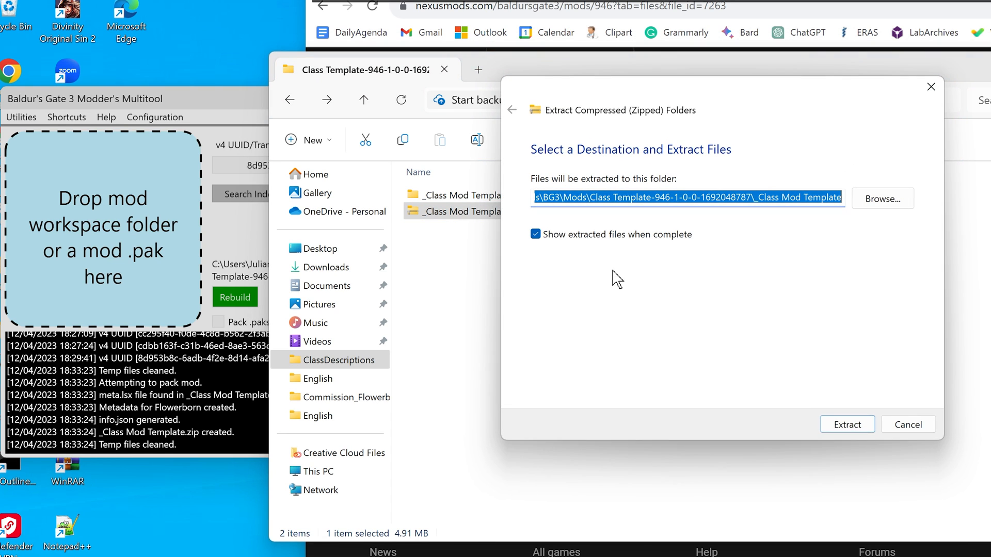
pyautogui.click(846, 425)
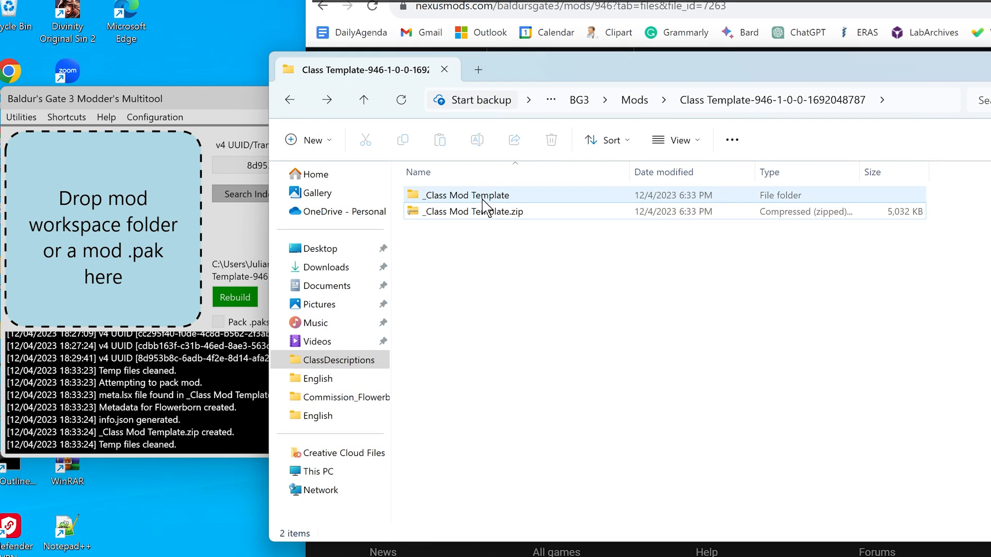
pyautogui.doubleClick(465, 195)
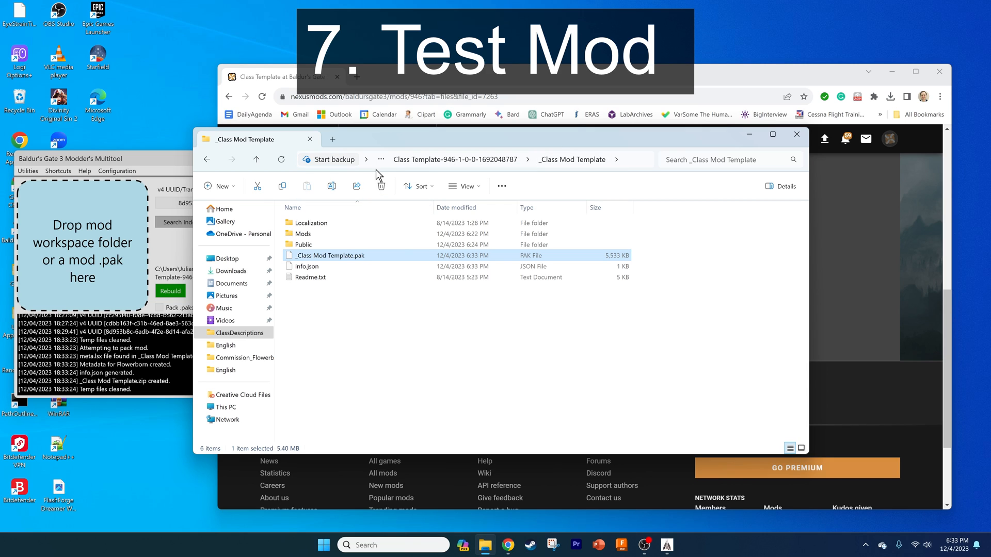
# Step: Import the Flowerborn .pak via File > Import Mod and move it to Active Mods
pyautogui.click(6, 68)
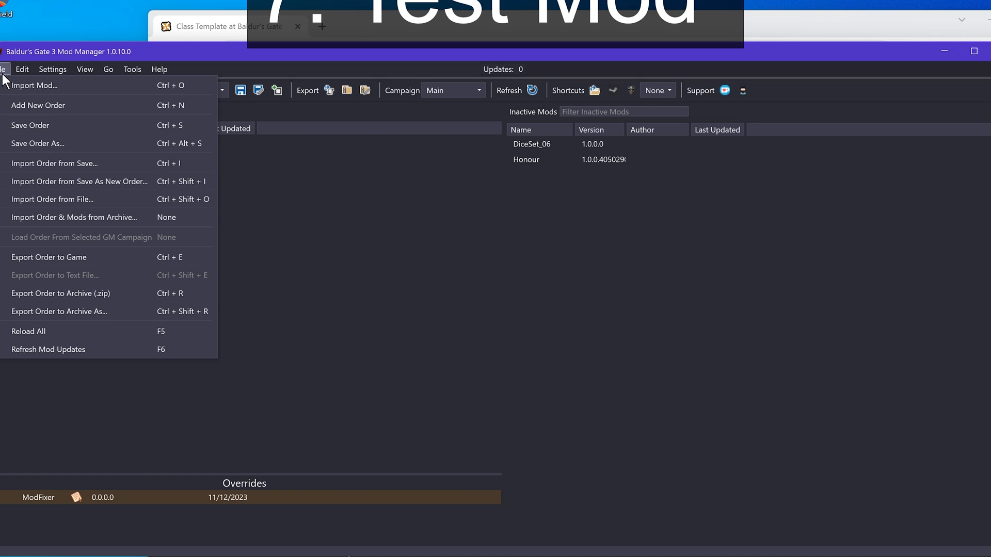
pyautogui.click(74, 217)
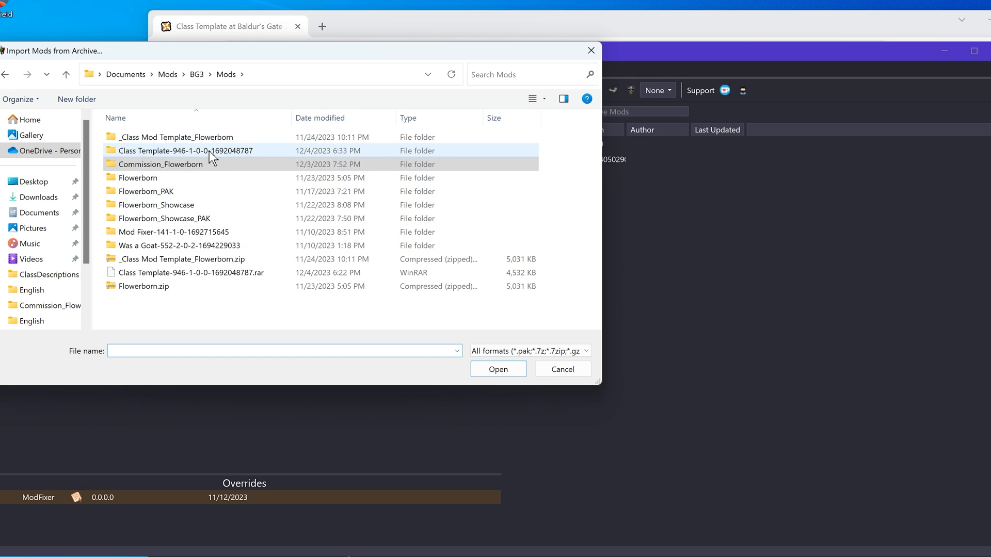
pyautogui.click(497, 368)
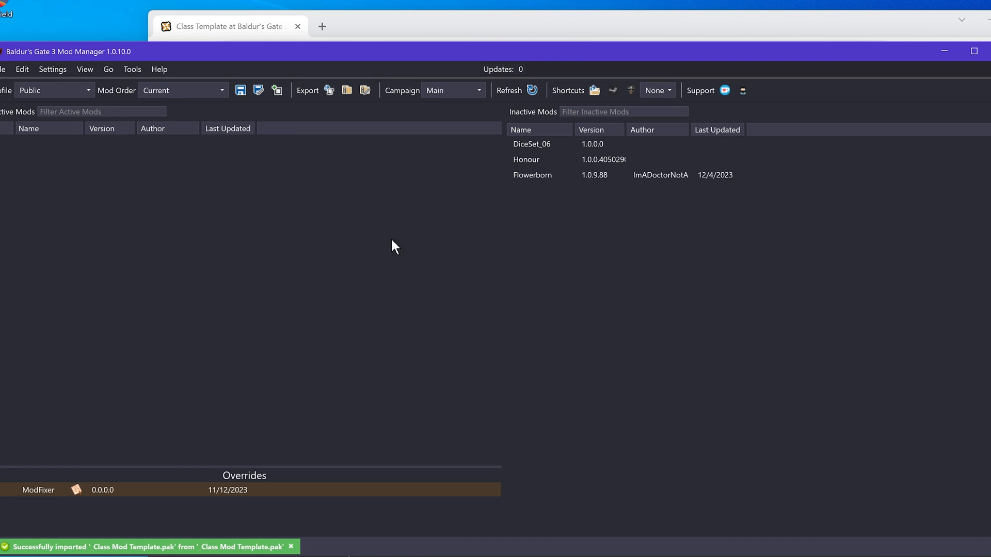
pyautogui.click(532, 175)
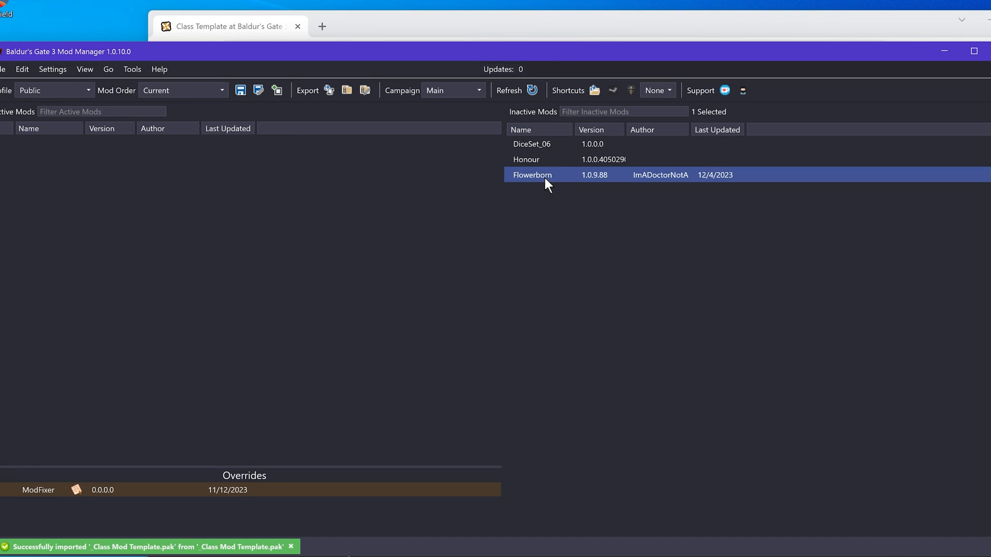
pyautogui.moveTo(528, 178)
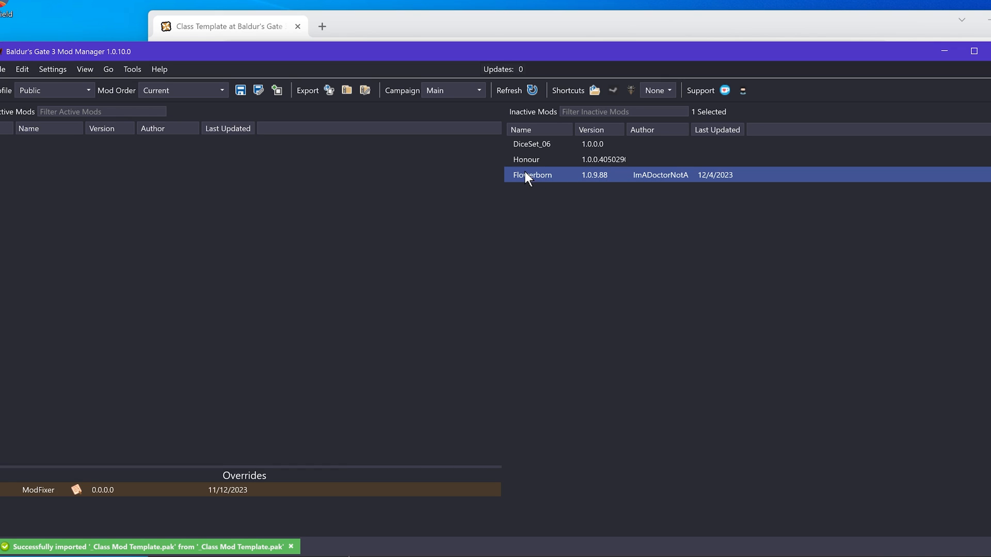
pyautogui.moveTo(84, 172)
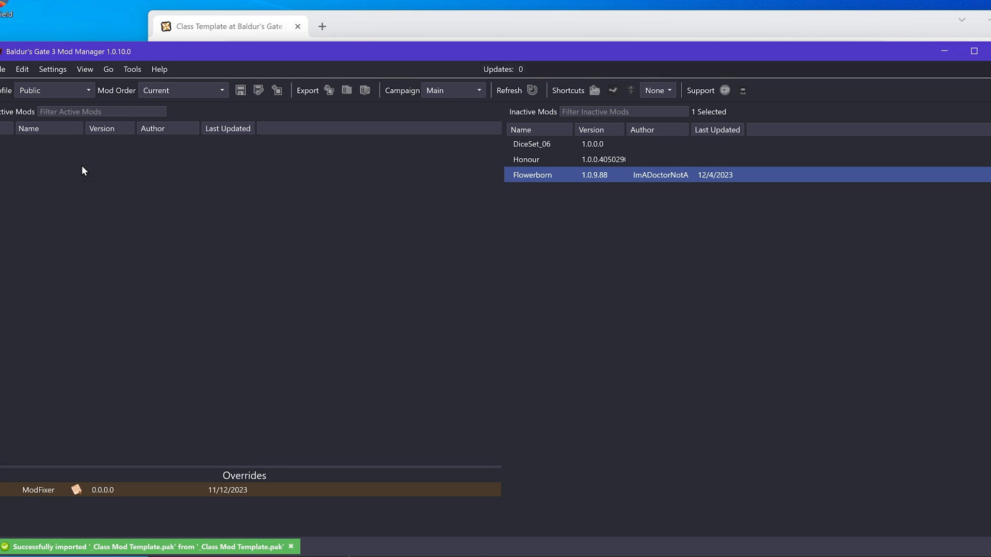
pyautogui.click(3, 69)
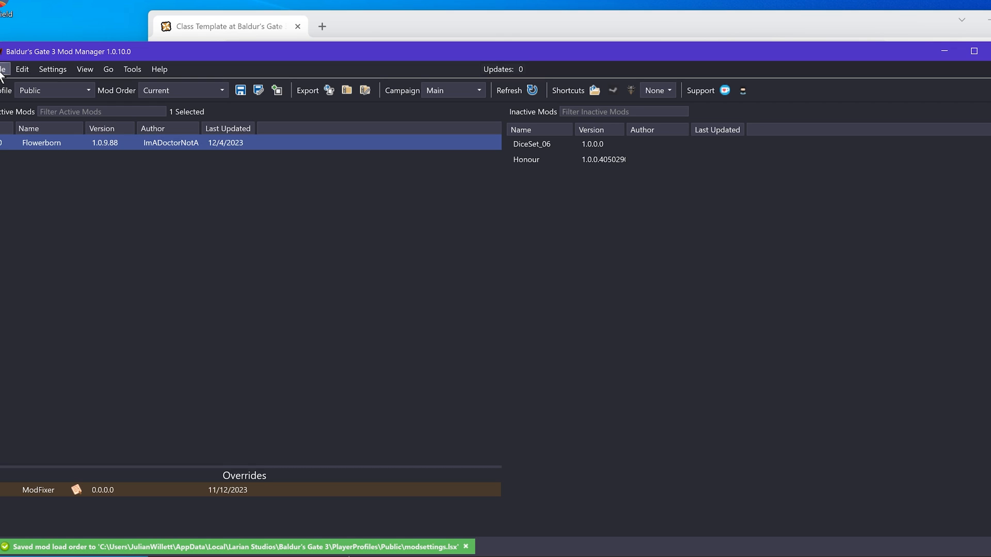
# Step: Export the load order to the game and launch Baldur's Gate 3
pyautogui.click(3, 69)
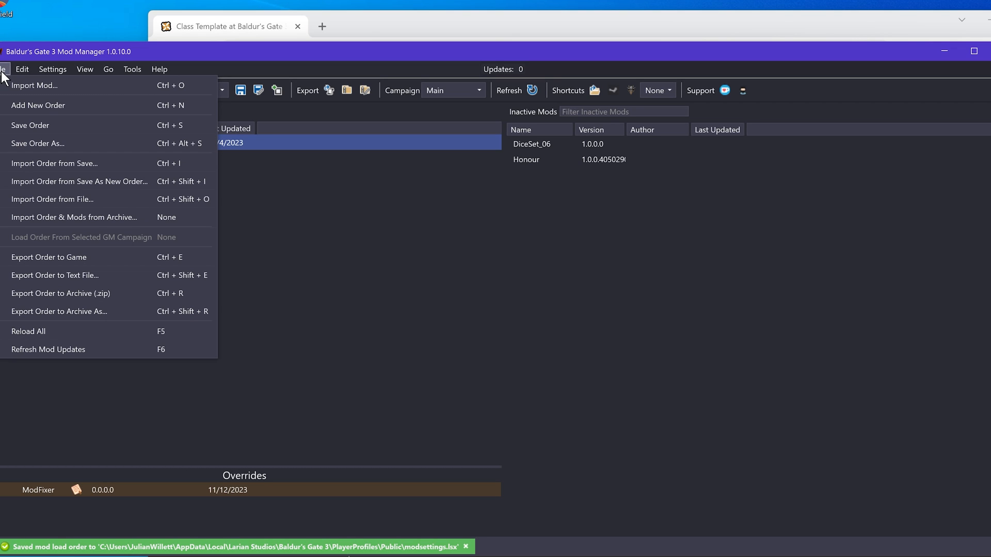
pyautogui.moveTo(89, 262)
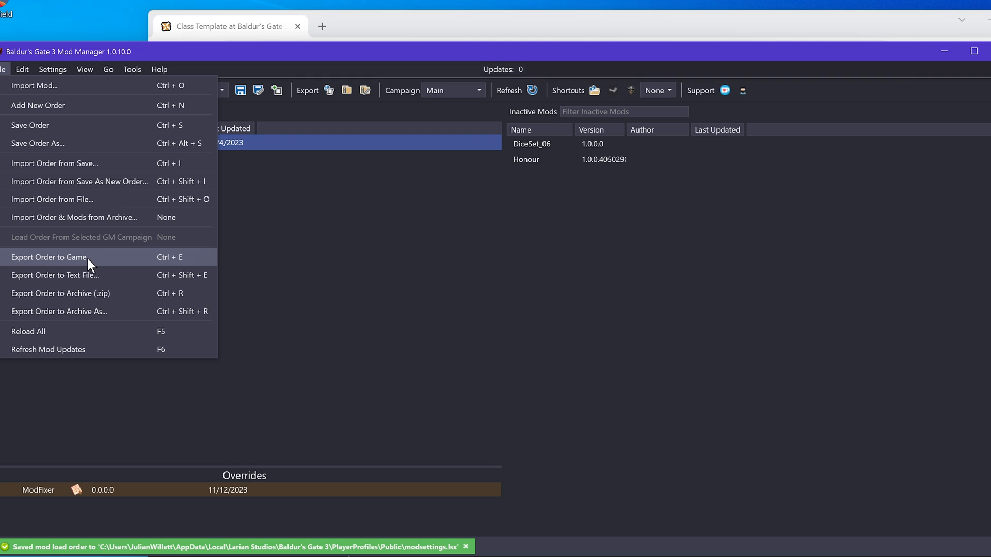
pyautogui.click(48, 256)
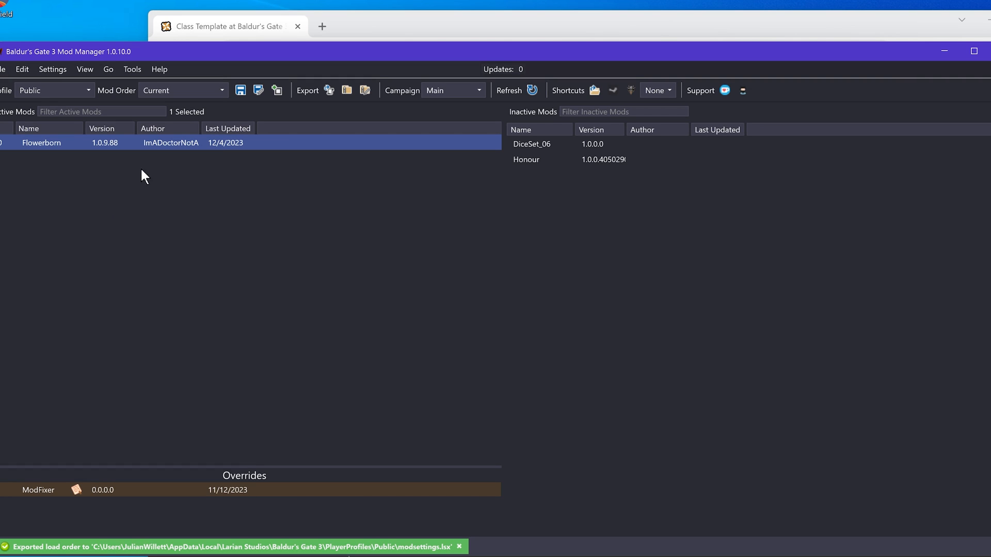
pyautogui.click(108, 68)
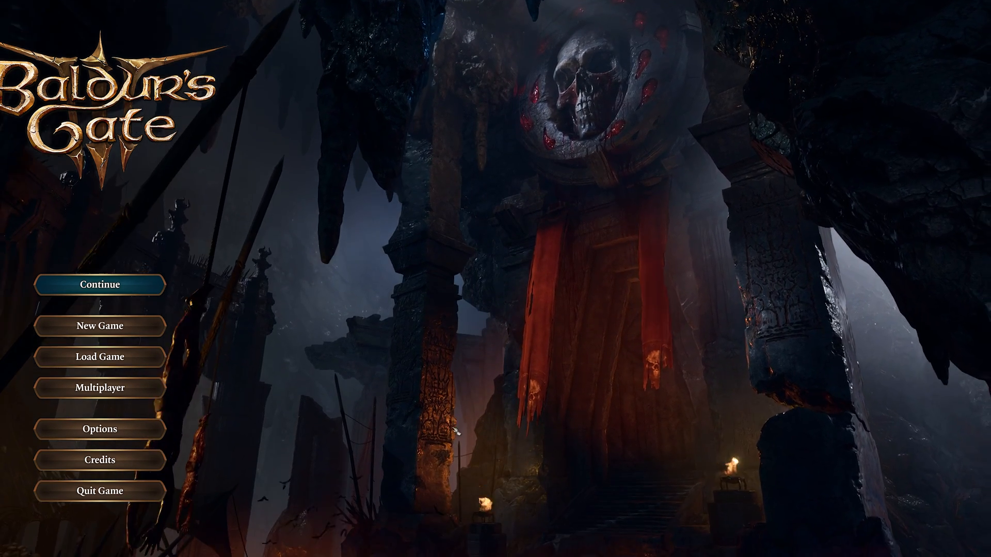
# Step: Start a new Baldur's Gate 3 game and pick the Flowerborn class in character creation
pyautogui.click(98, 327)
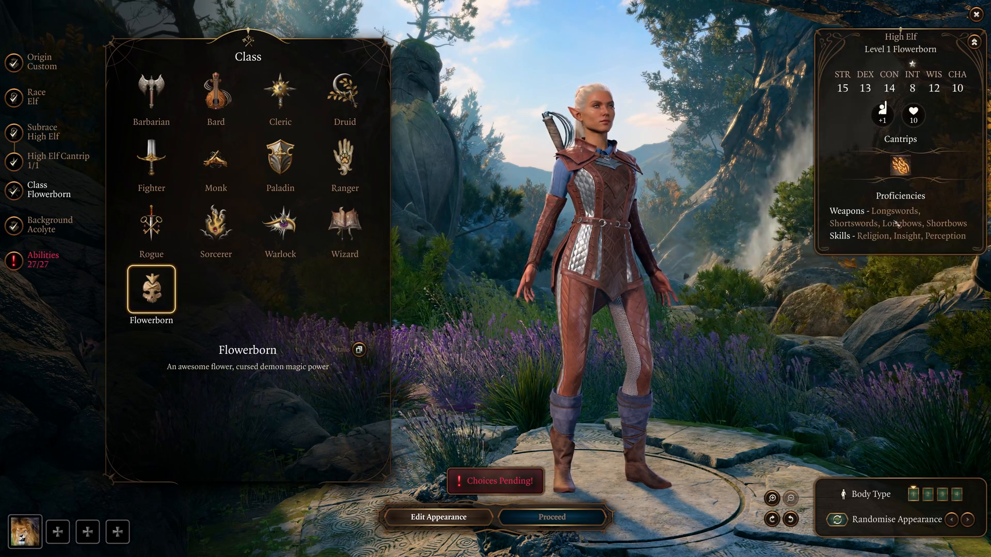
pyautogui.moveTo(907, 223)
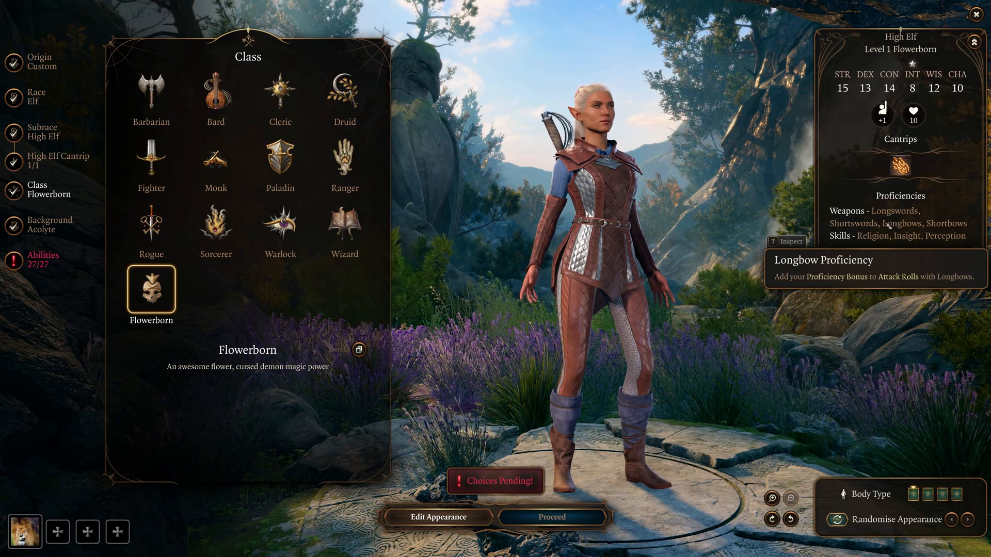
pyautogui.moveTo(855, 236)
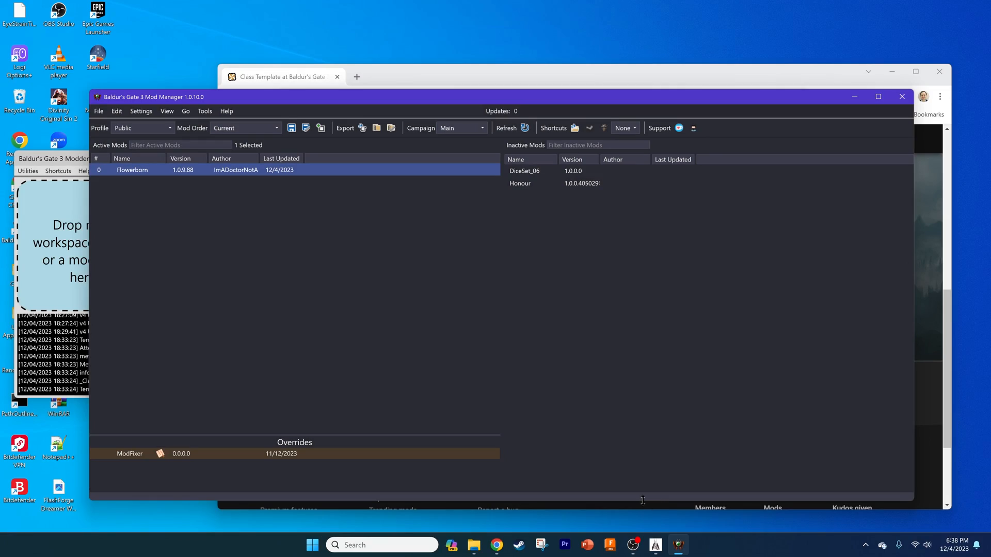
pyautogui.moveTo(640, 512)
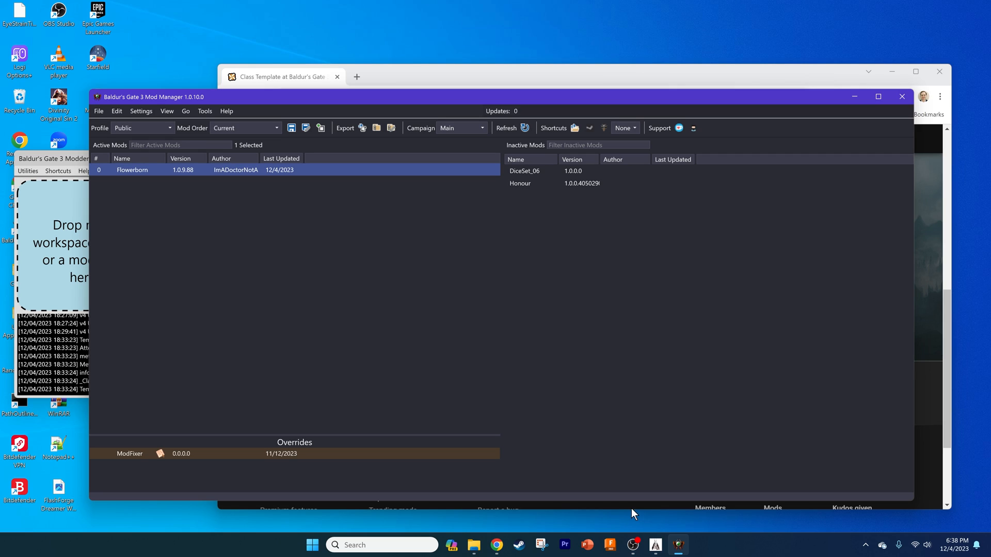
pyautogui.moveTo(686, 447)
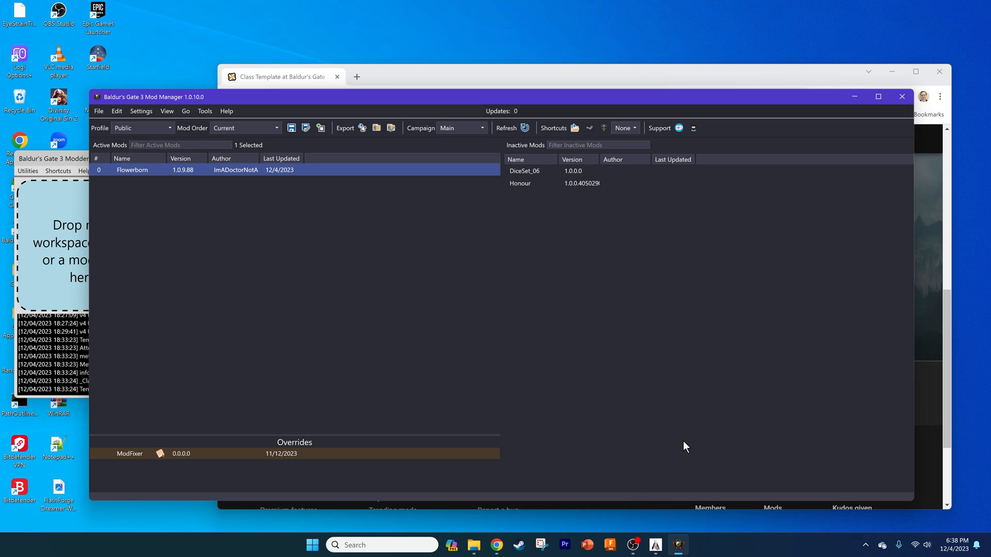
pyautogui.moveTo(582, 450)
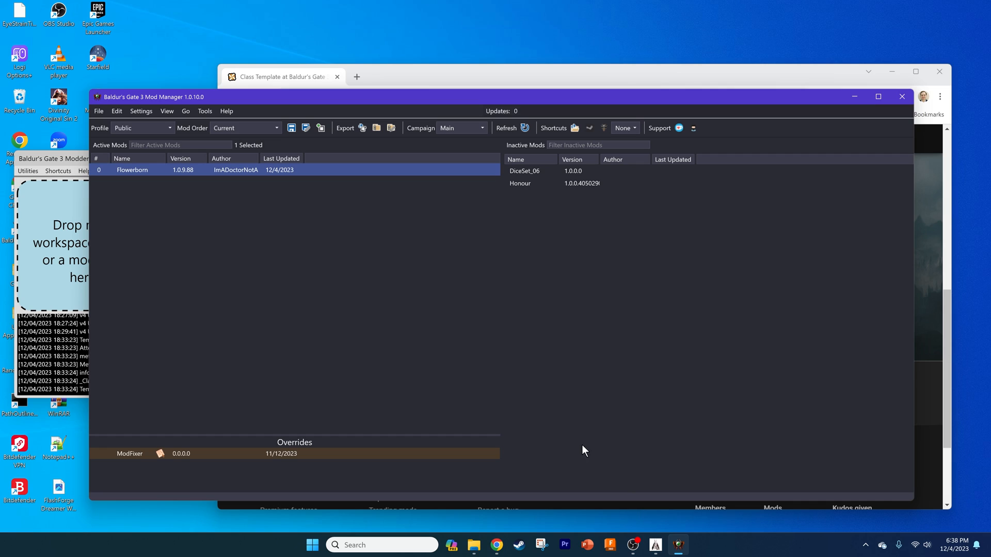